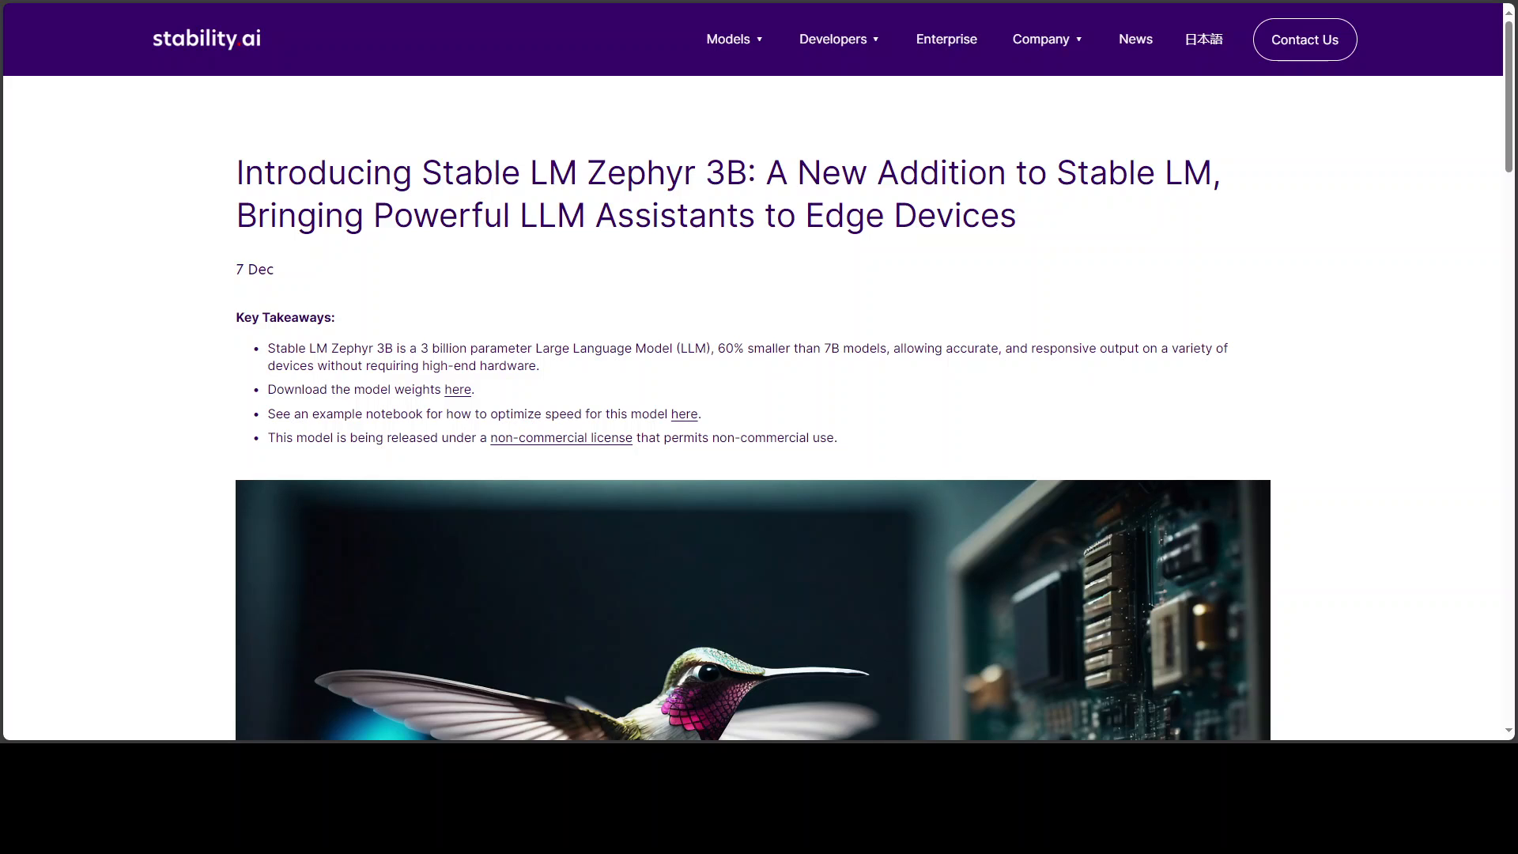
pyautogui.moveTo(106, 525)
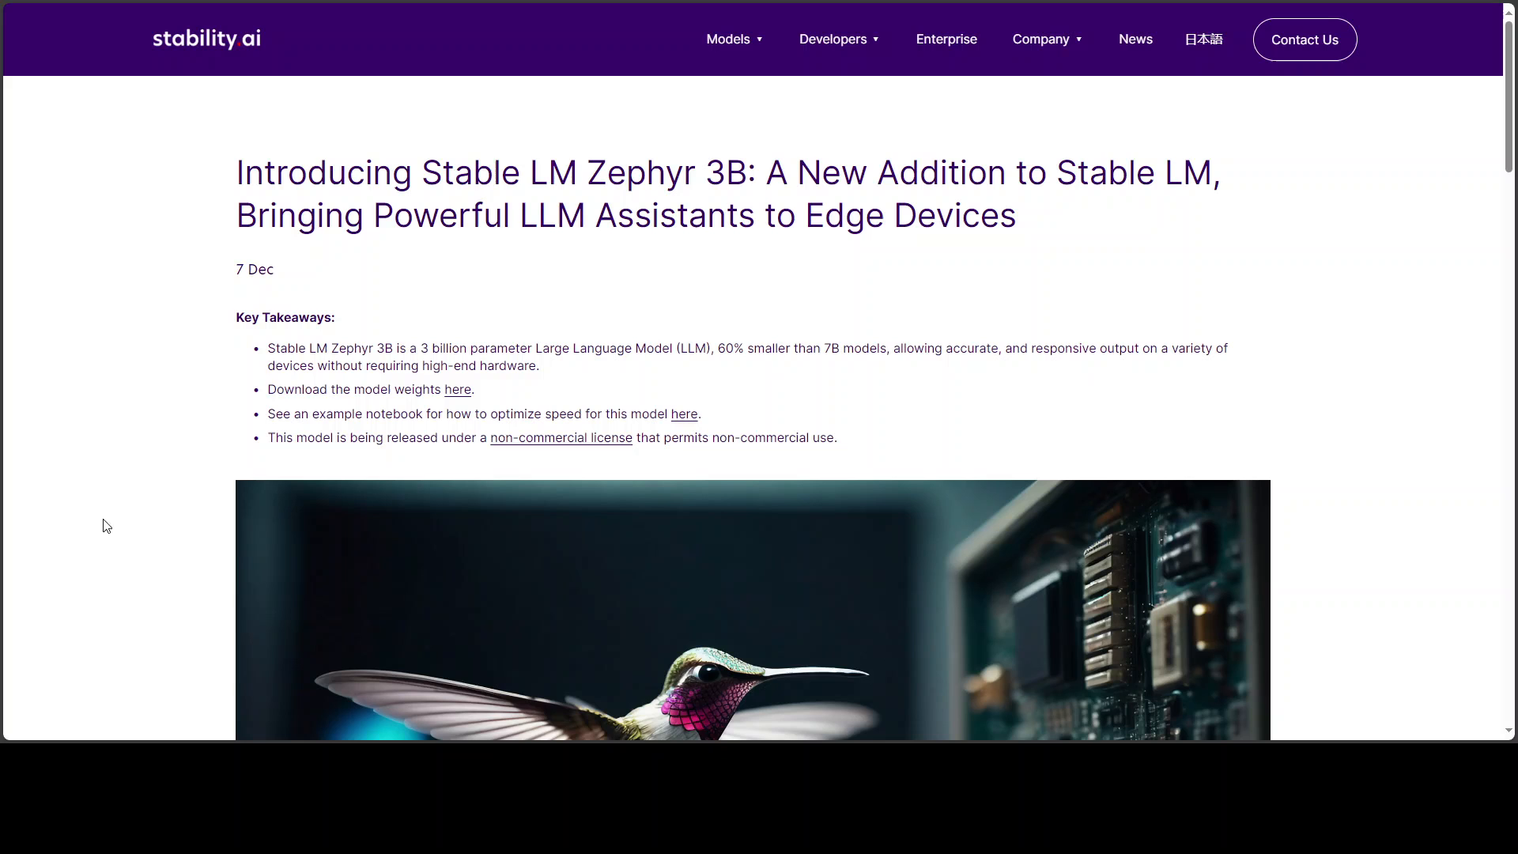
# Look over the Runtime menu of the empty notebook without choosing anything.
pyautogui.scroll(-3)
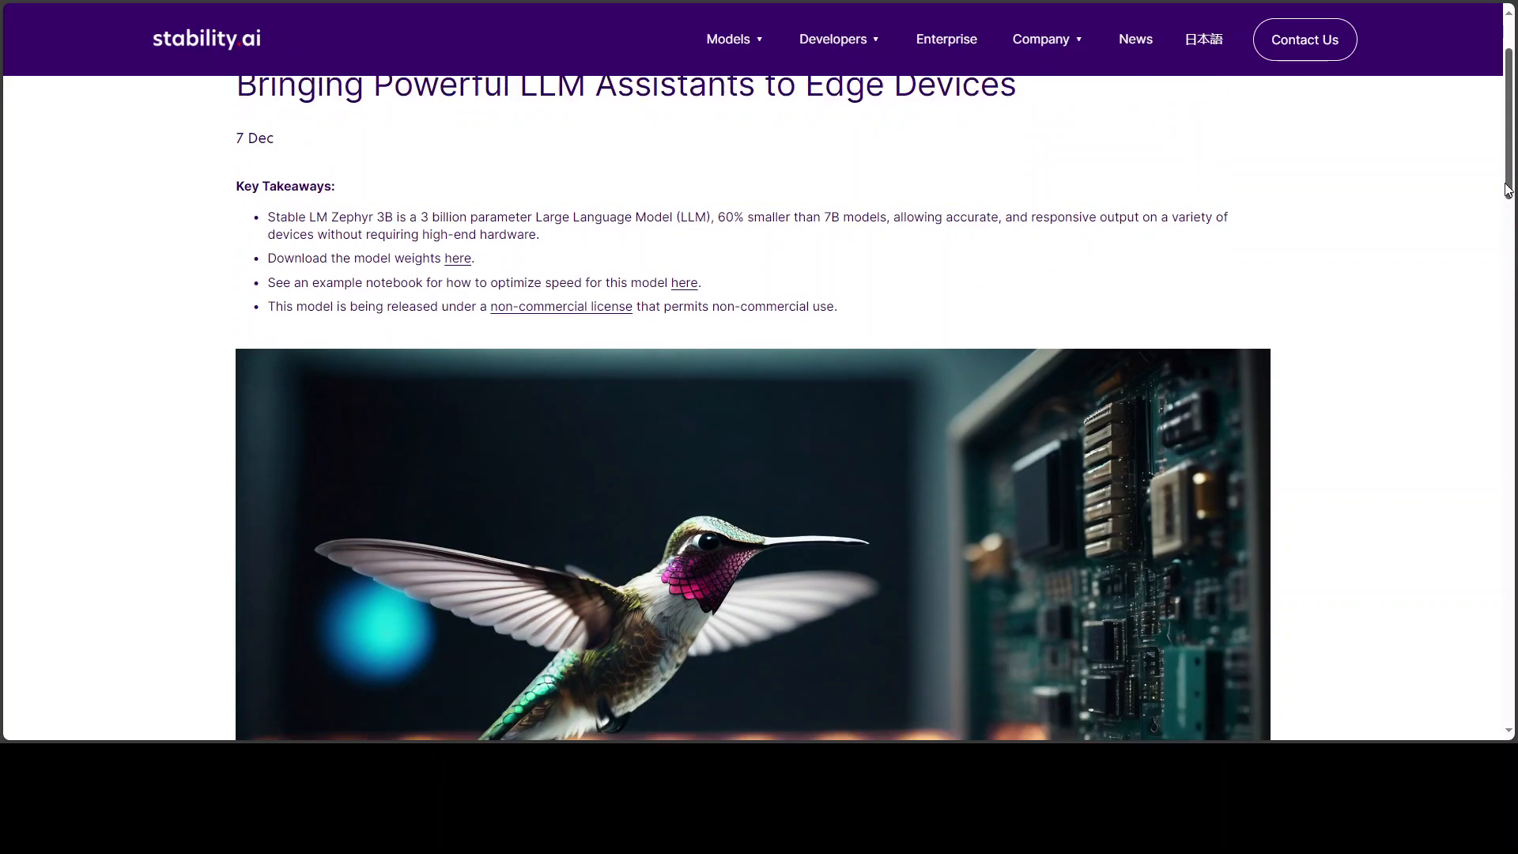
pyautogui.scroll(-3)
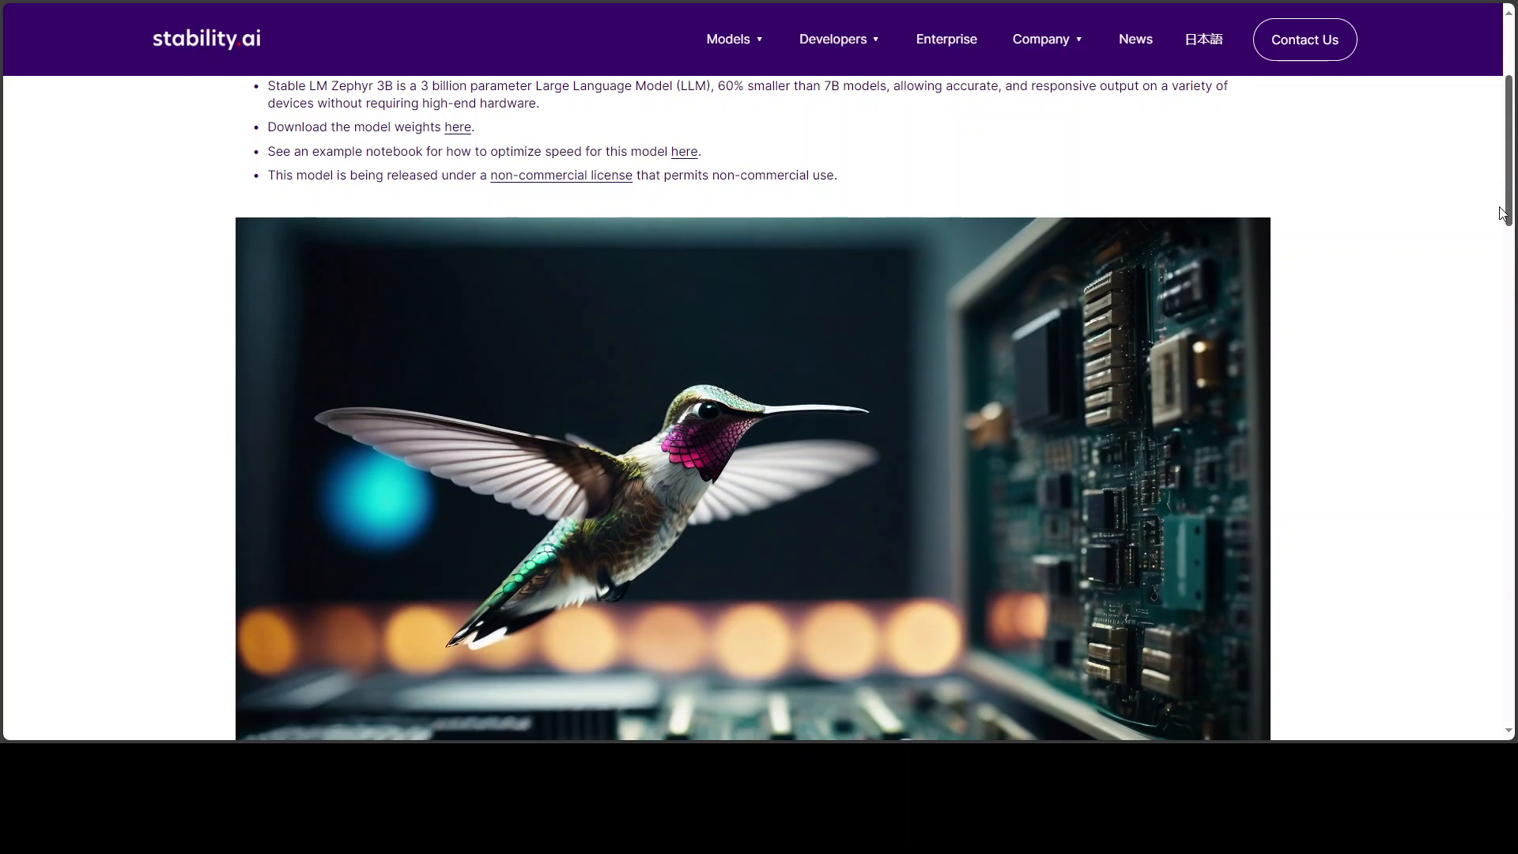
pyautogui.scroll(-3)
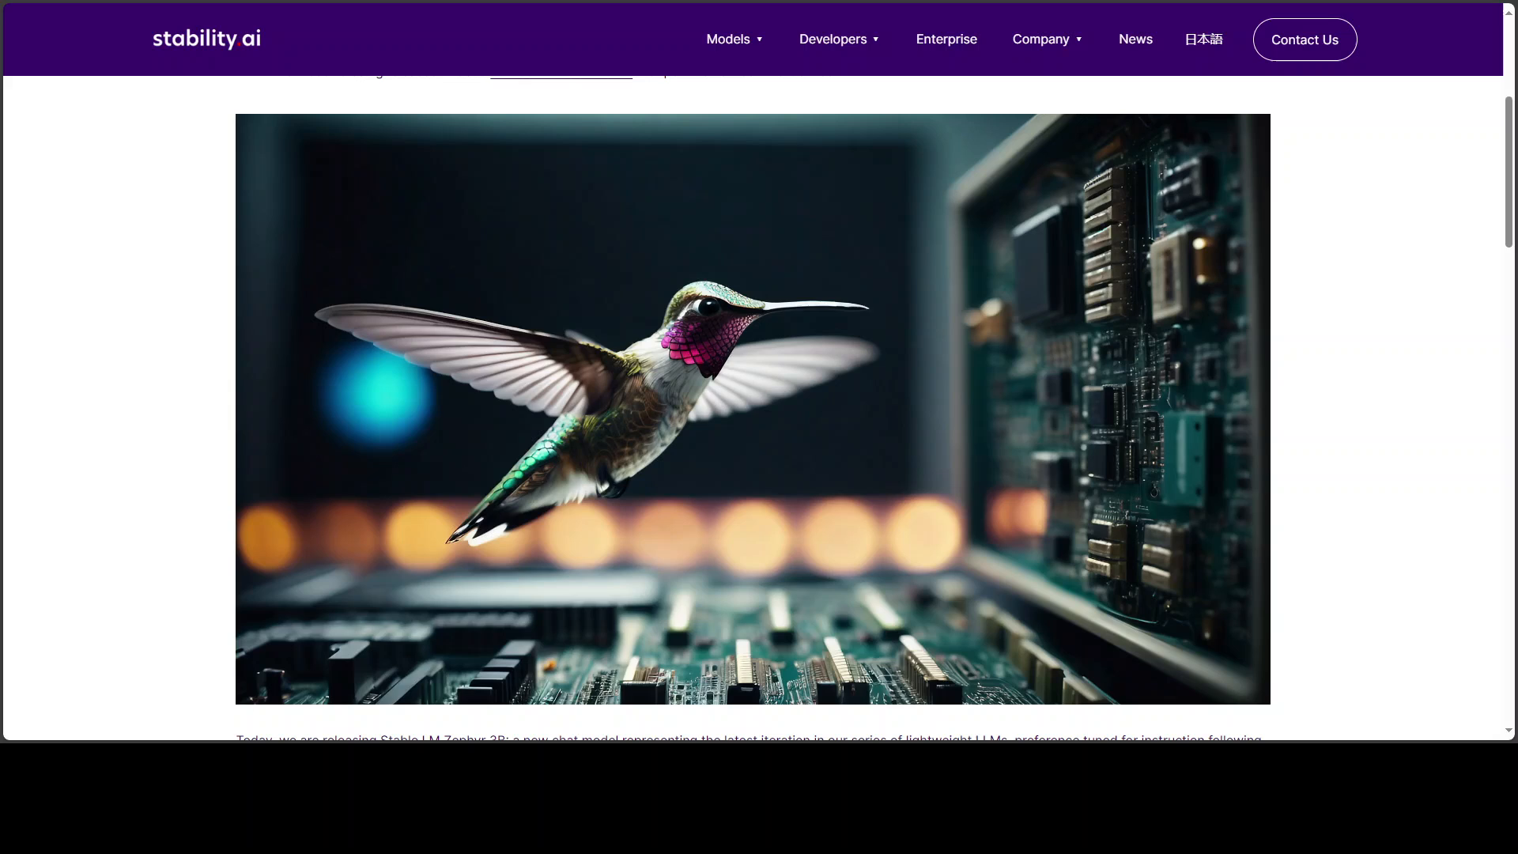
pyautogui.moveTo(158, 219)
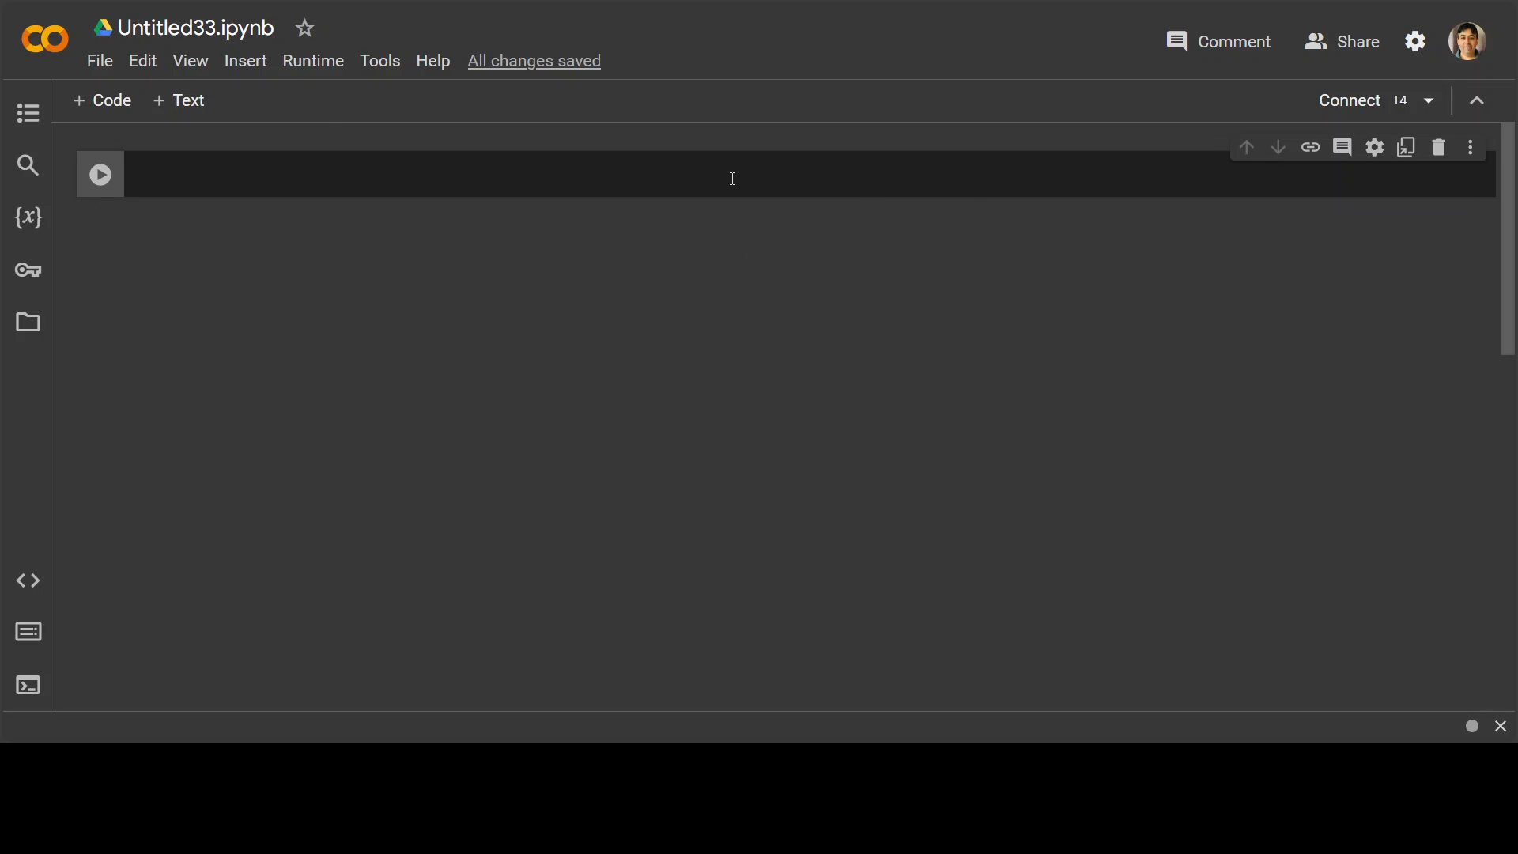
pyautogui.moveTo(418, 192)
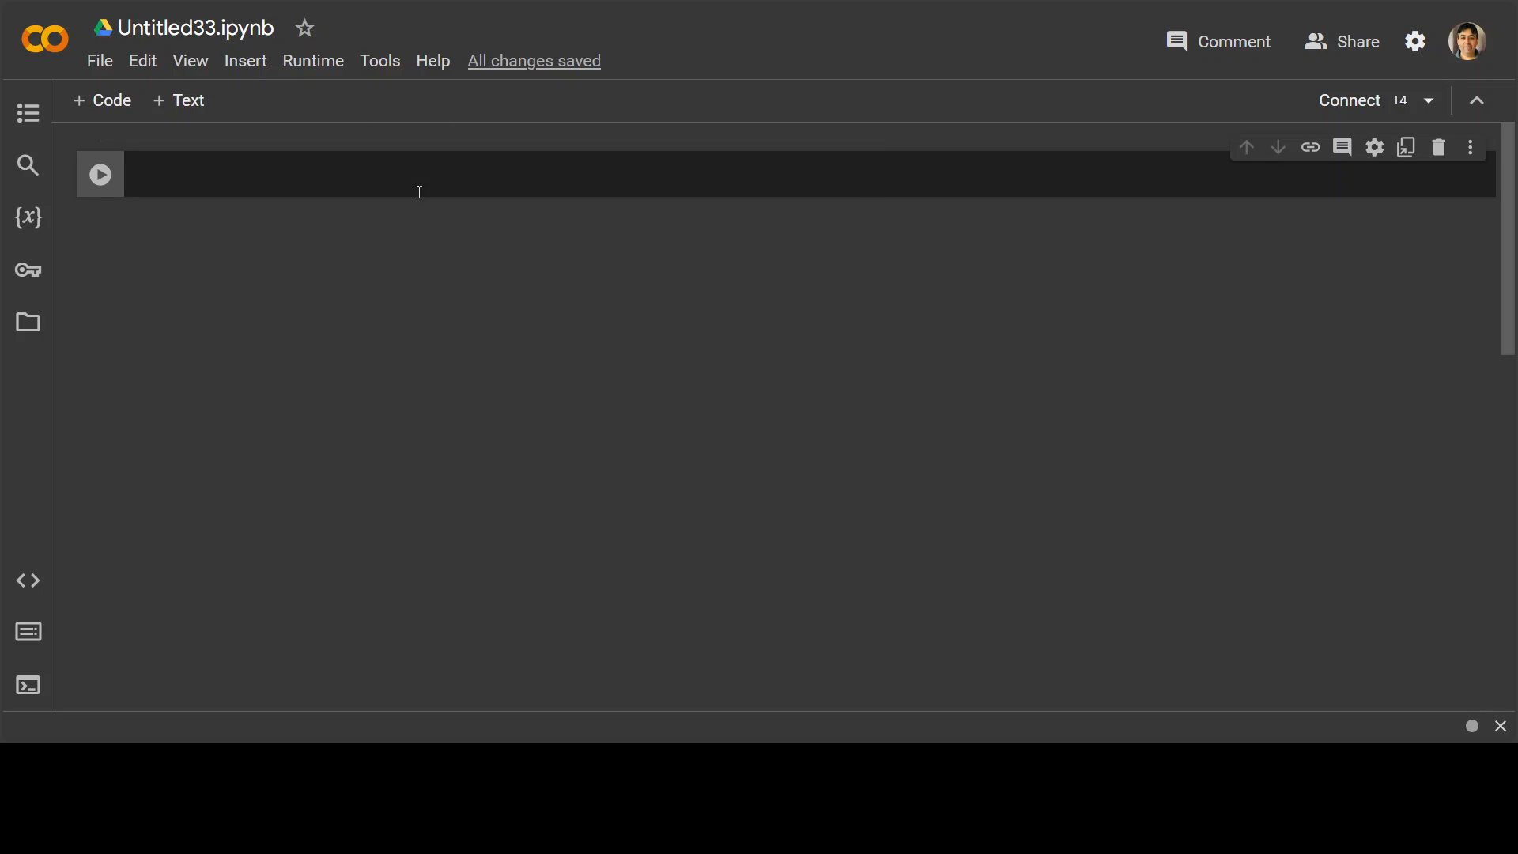
pyautogui.click(313, 60)
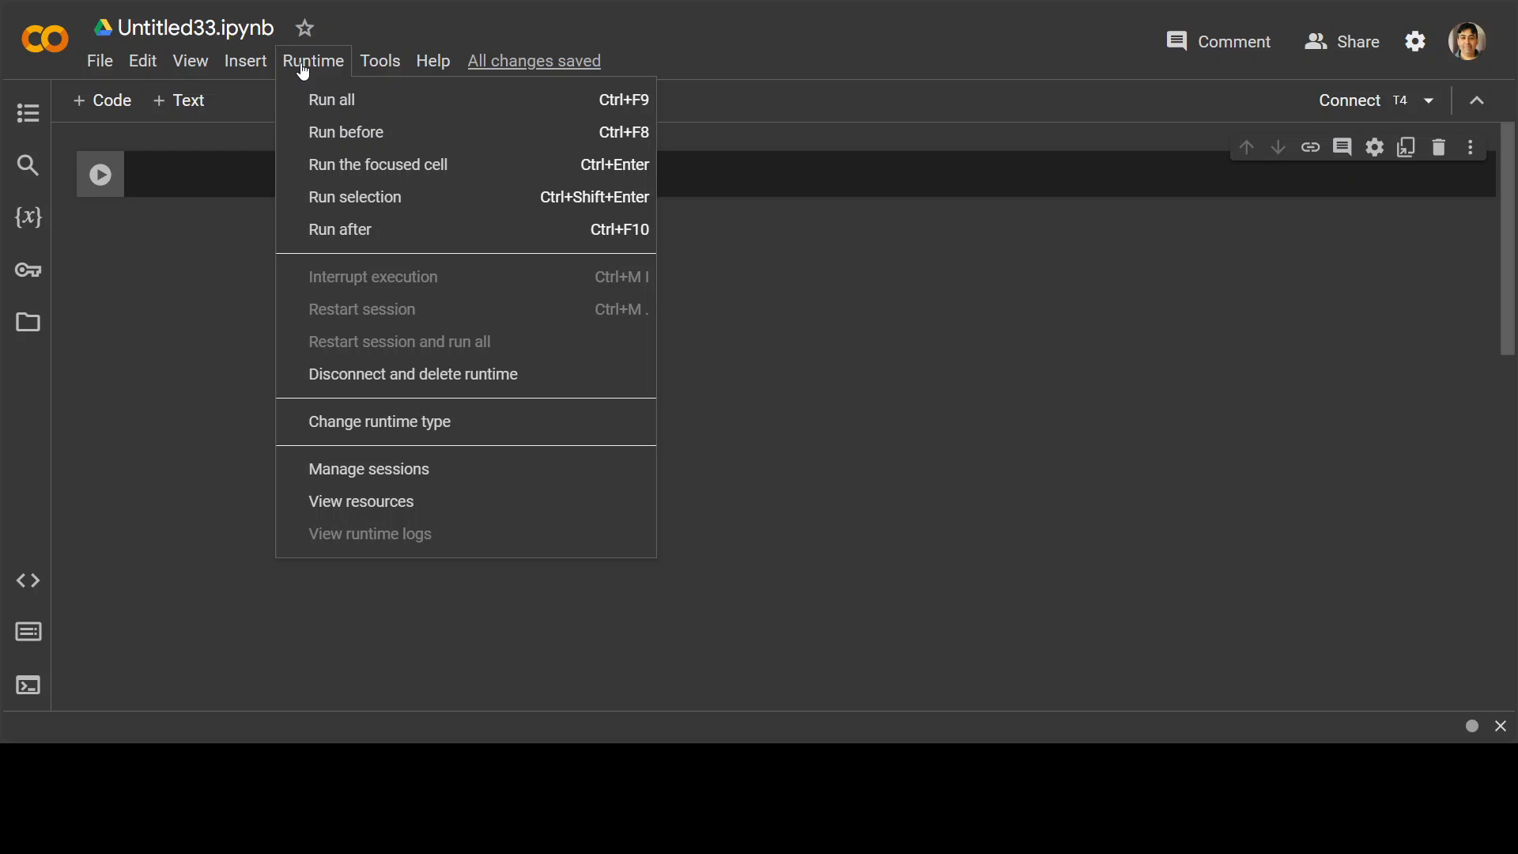
pyautogui.click(380, 420)
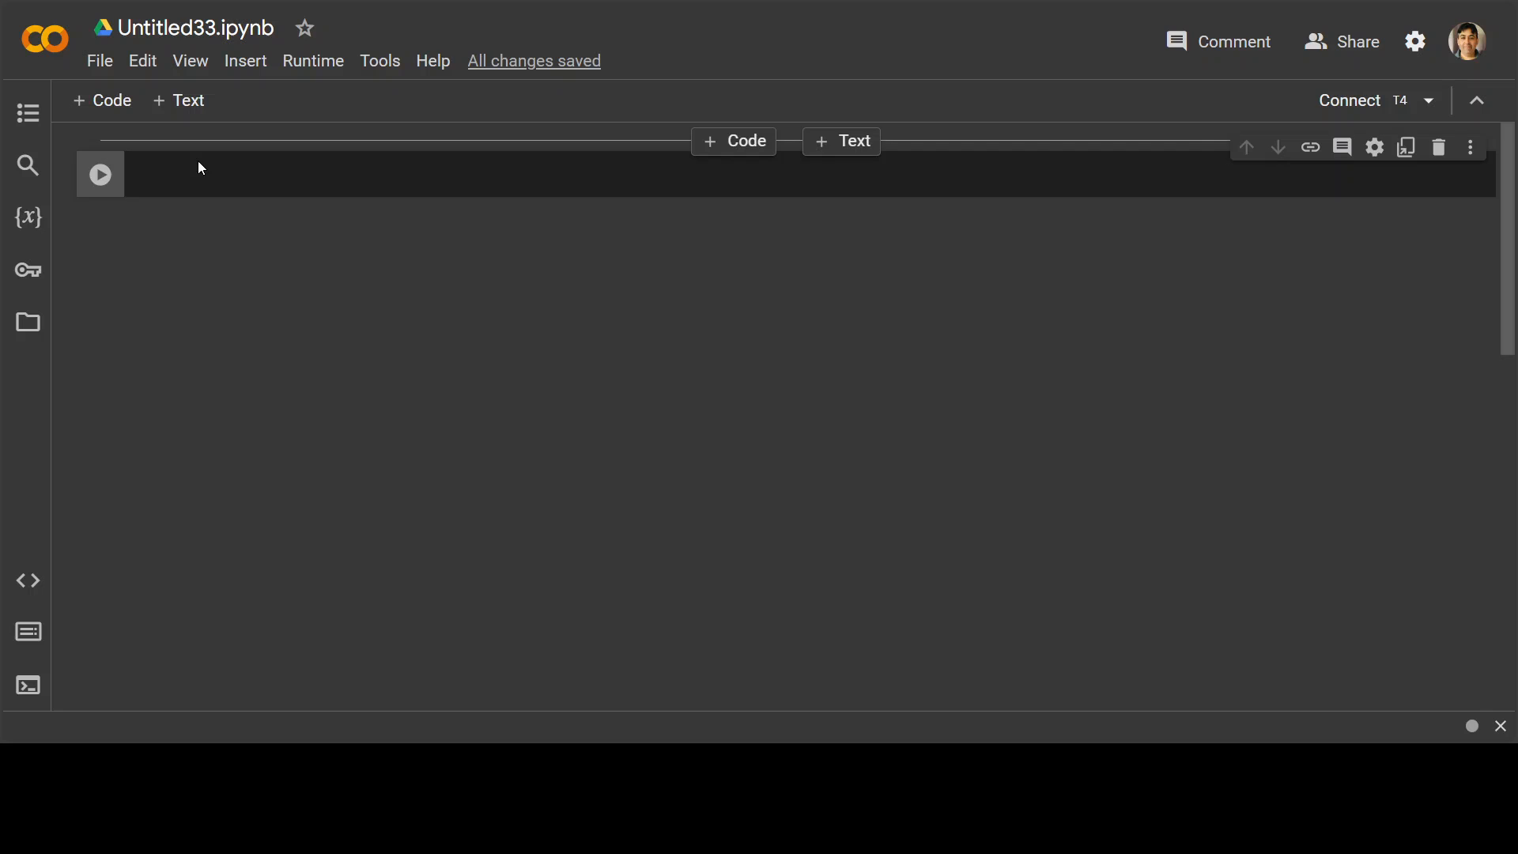
# Run !pip install transformers in the first code cell.
pyautogui.write('!p')
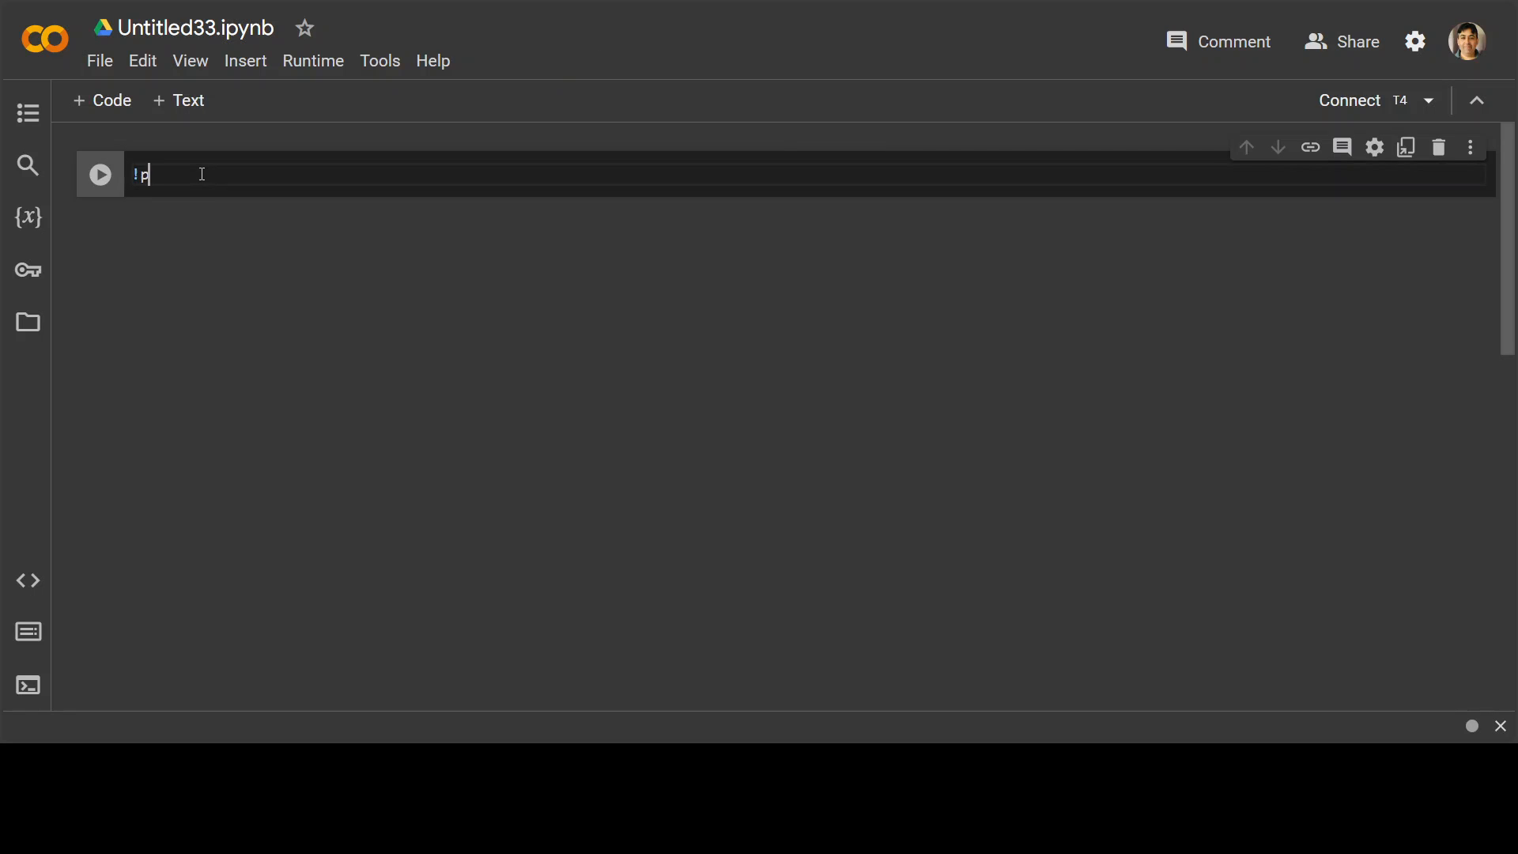
pyautogui.write('ip install transfo')
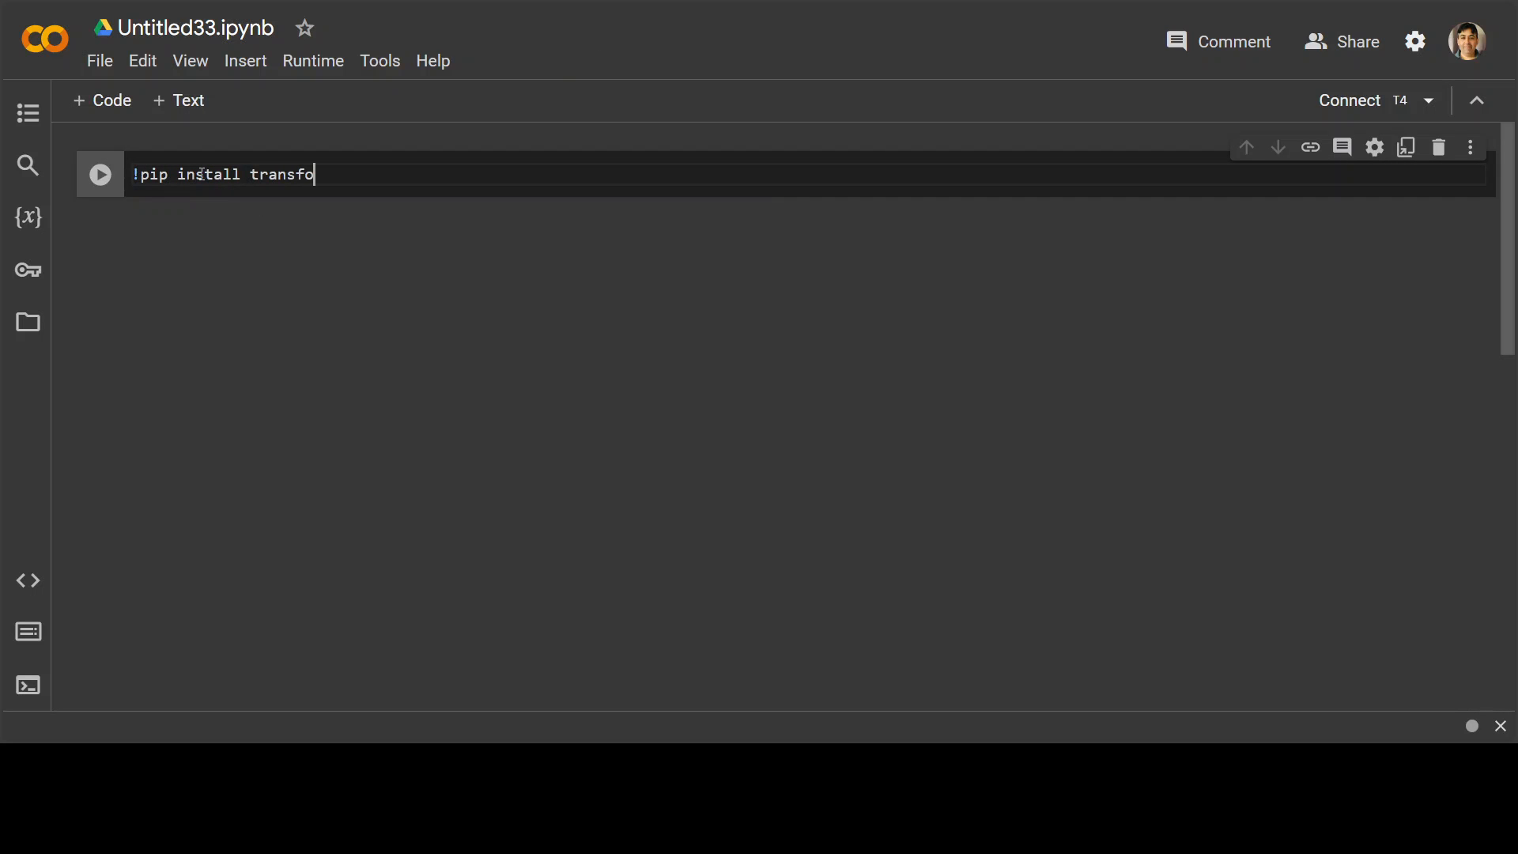
pyautogui.write('rmers')
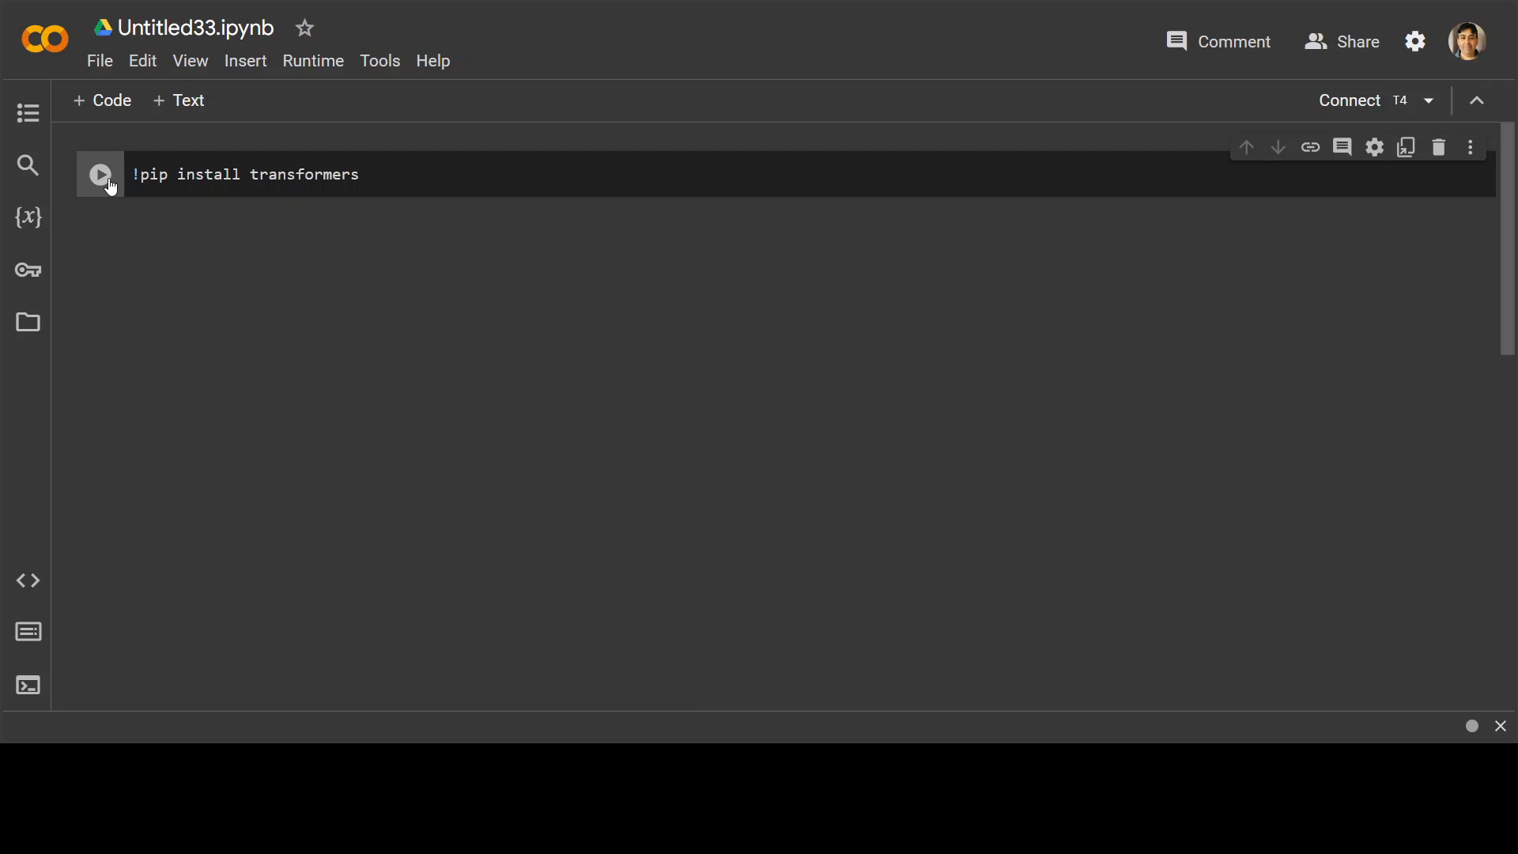
pyautogui.click(100, 175)
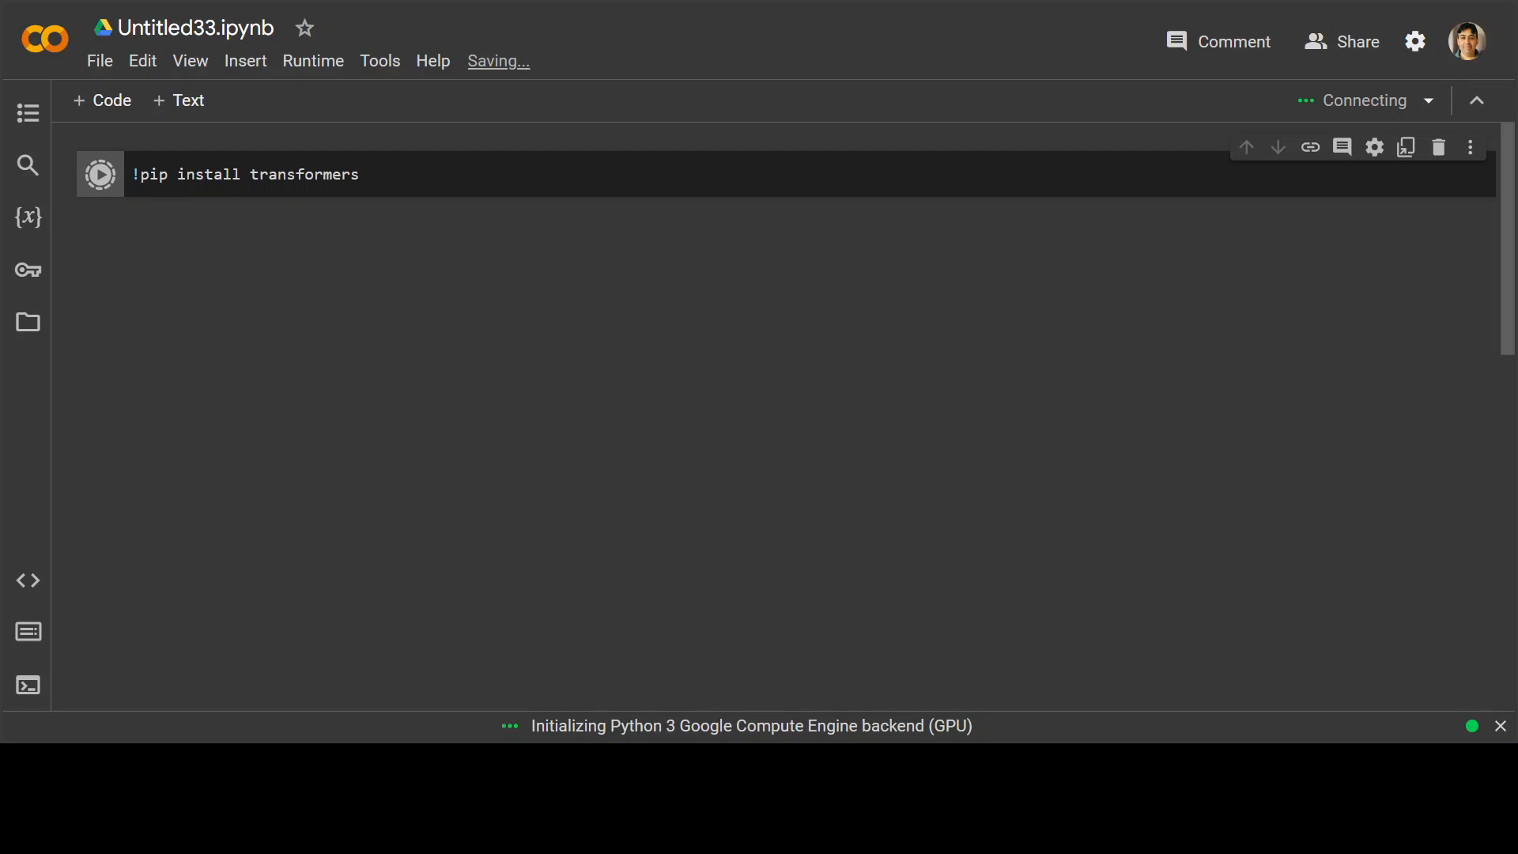
pyautogui.click(99, 174)
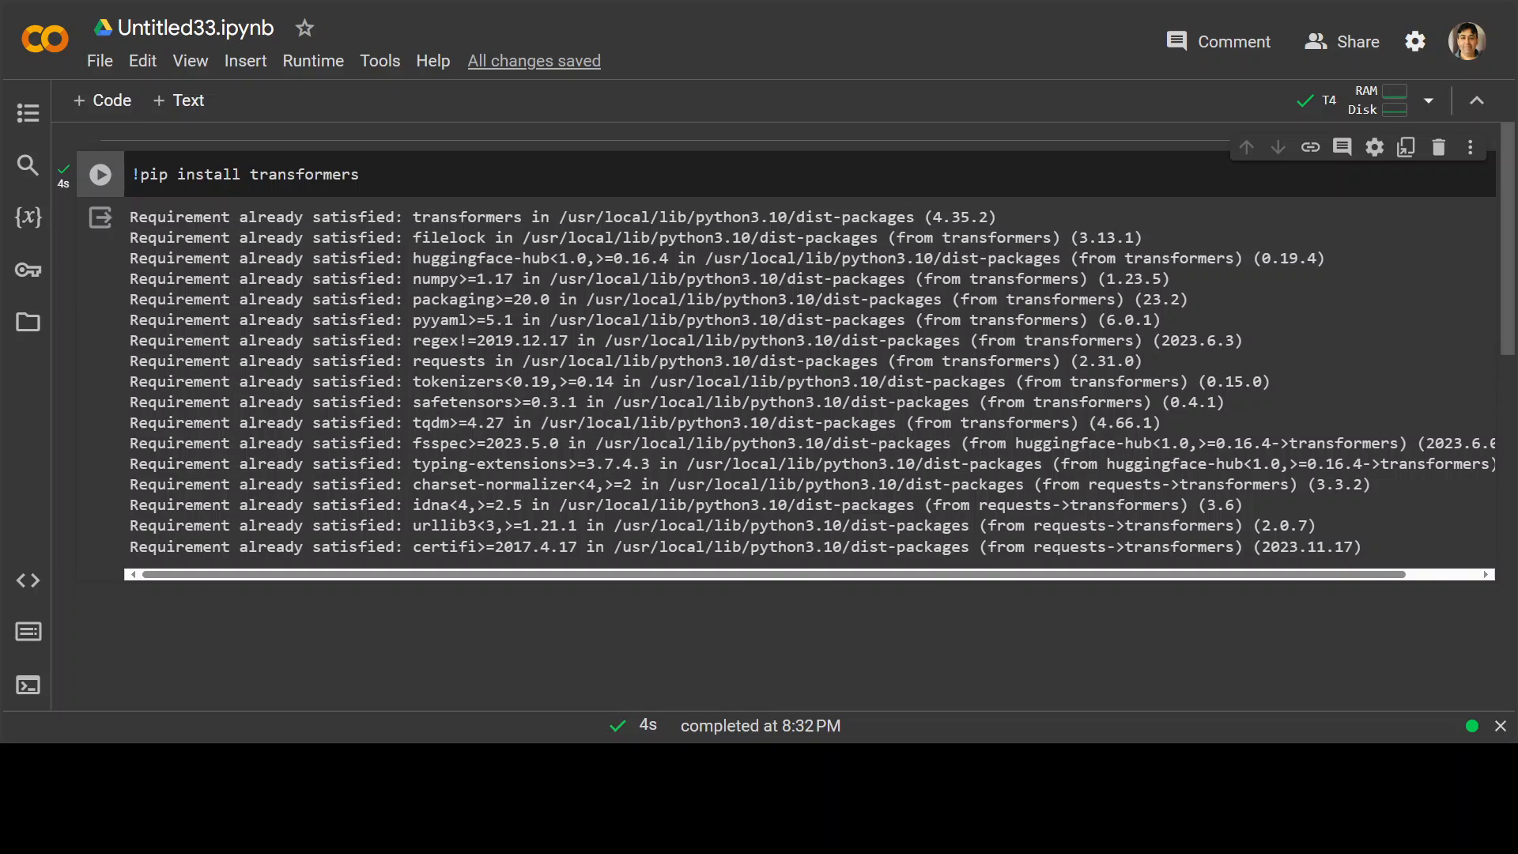
# Save the notebook and run the stablelm-zephyr-3b tokenizer/model loading cell, reading its ImportError traceback.
pyautogui.scroll(-3)
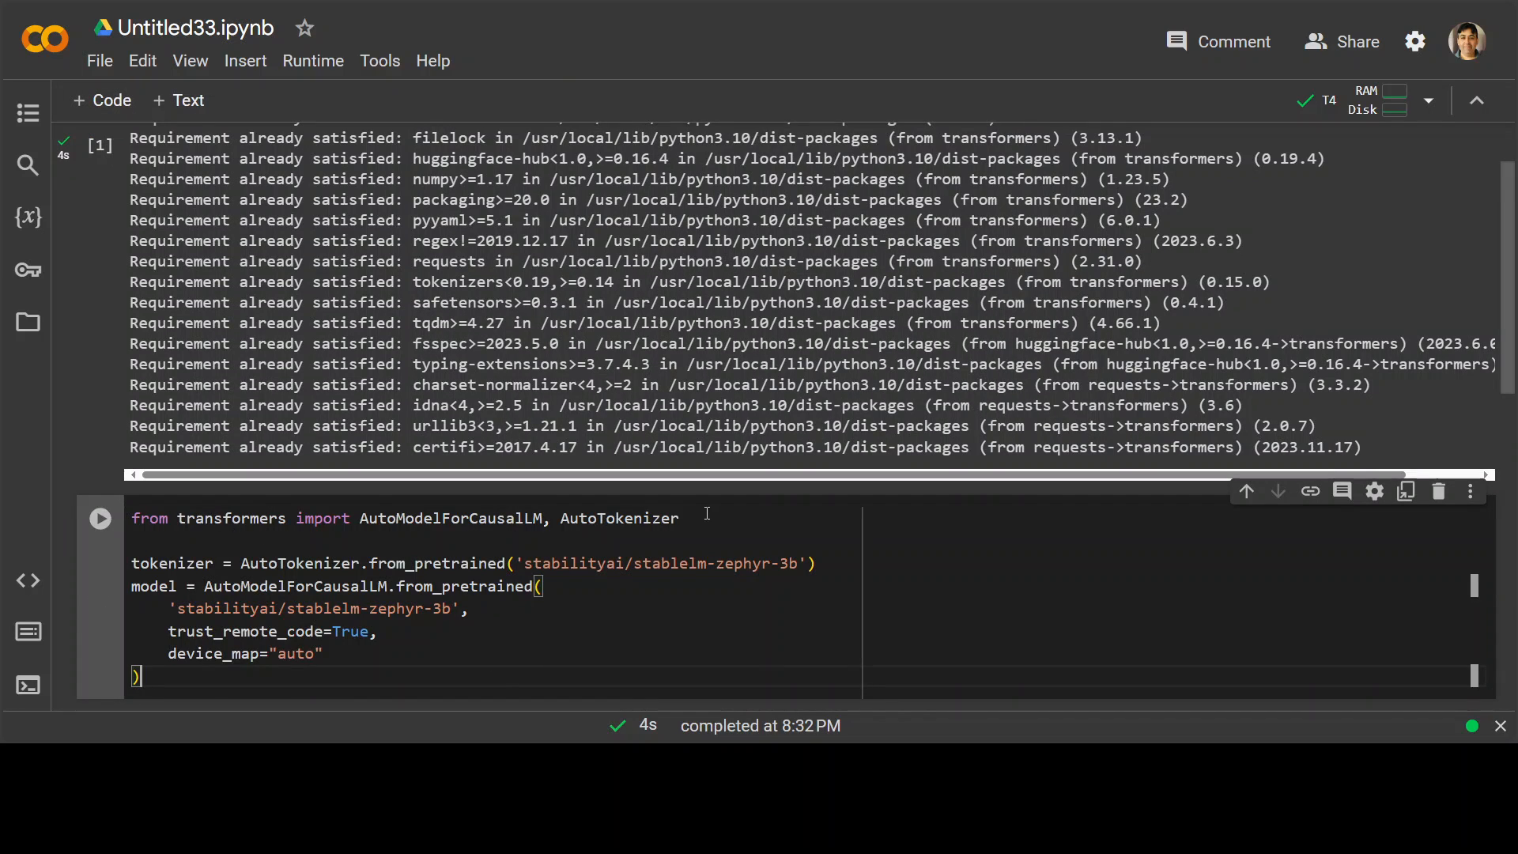
pyautogui.press('ctrl+s')
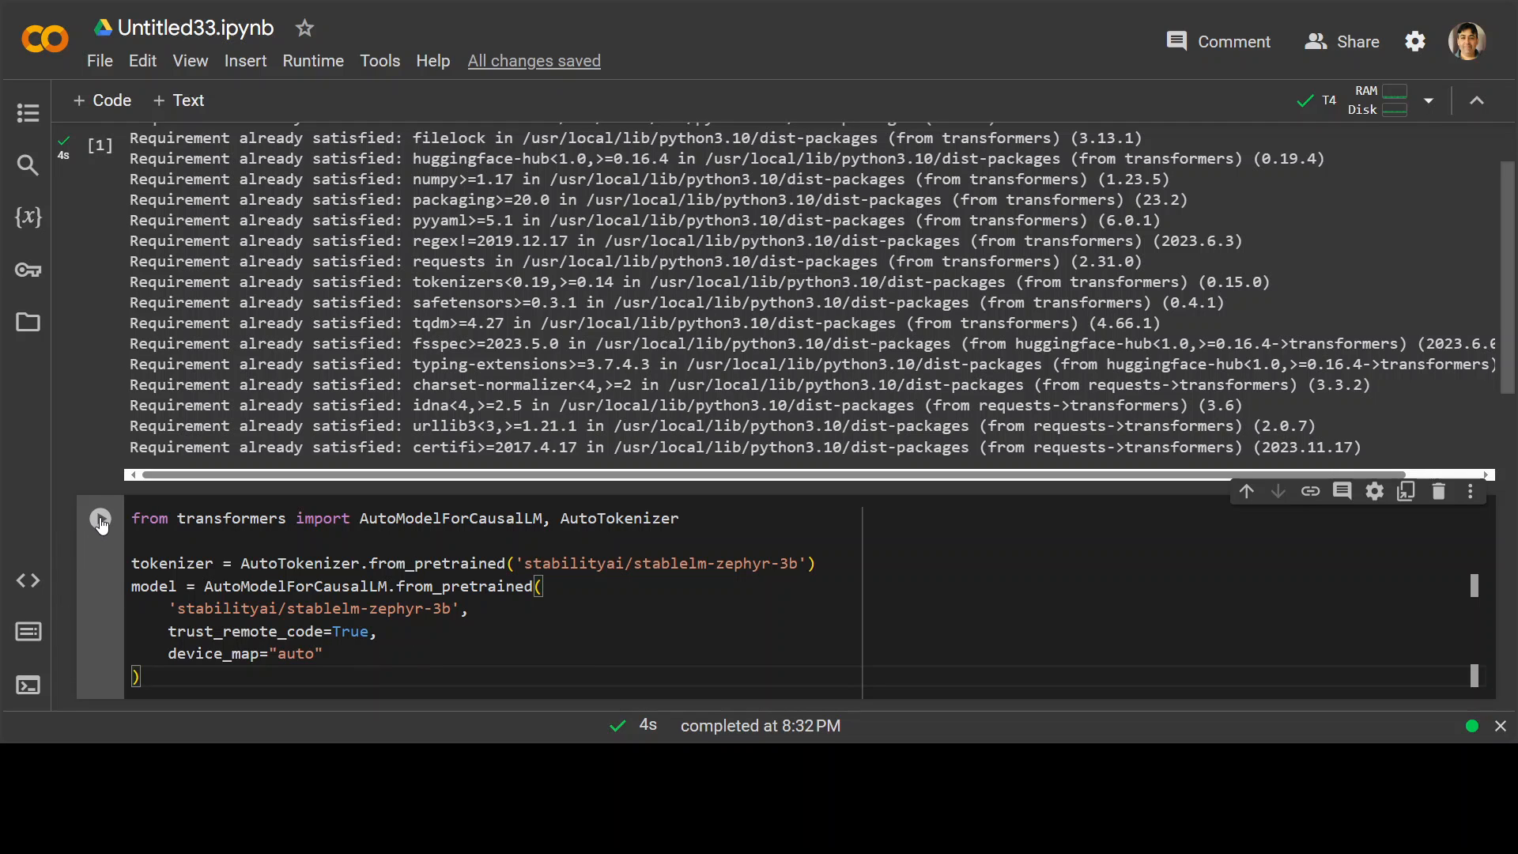
pyautogui.click(100, 518)
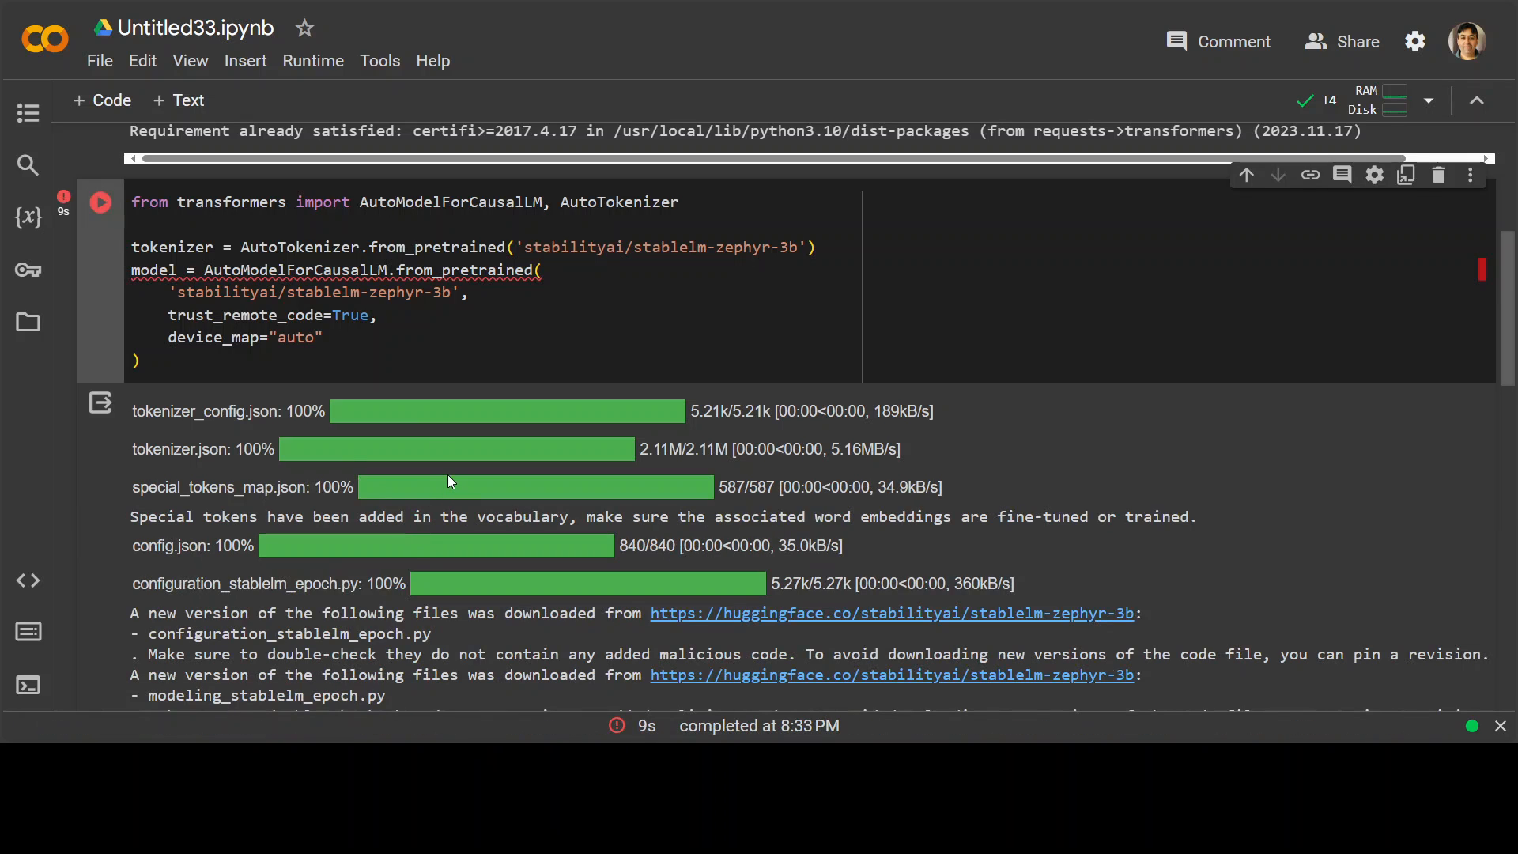
pyautogui.scroll(-3)
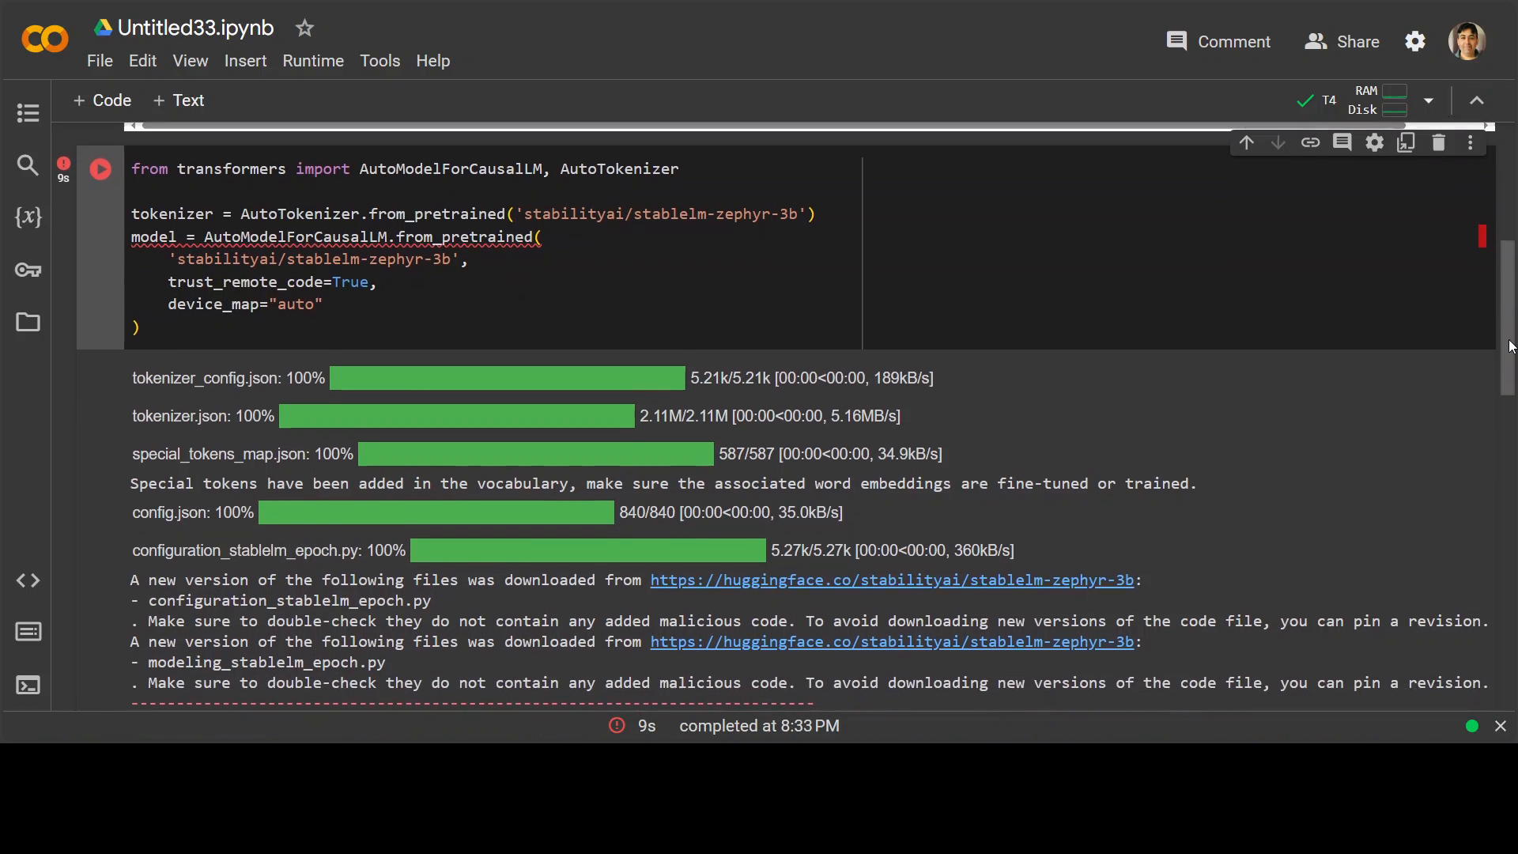
pyautogui.scroll(-3)
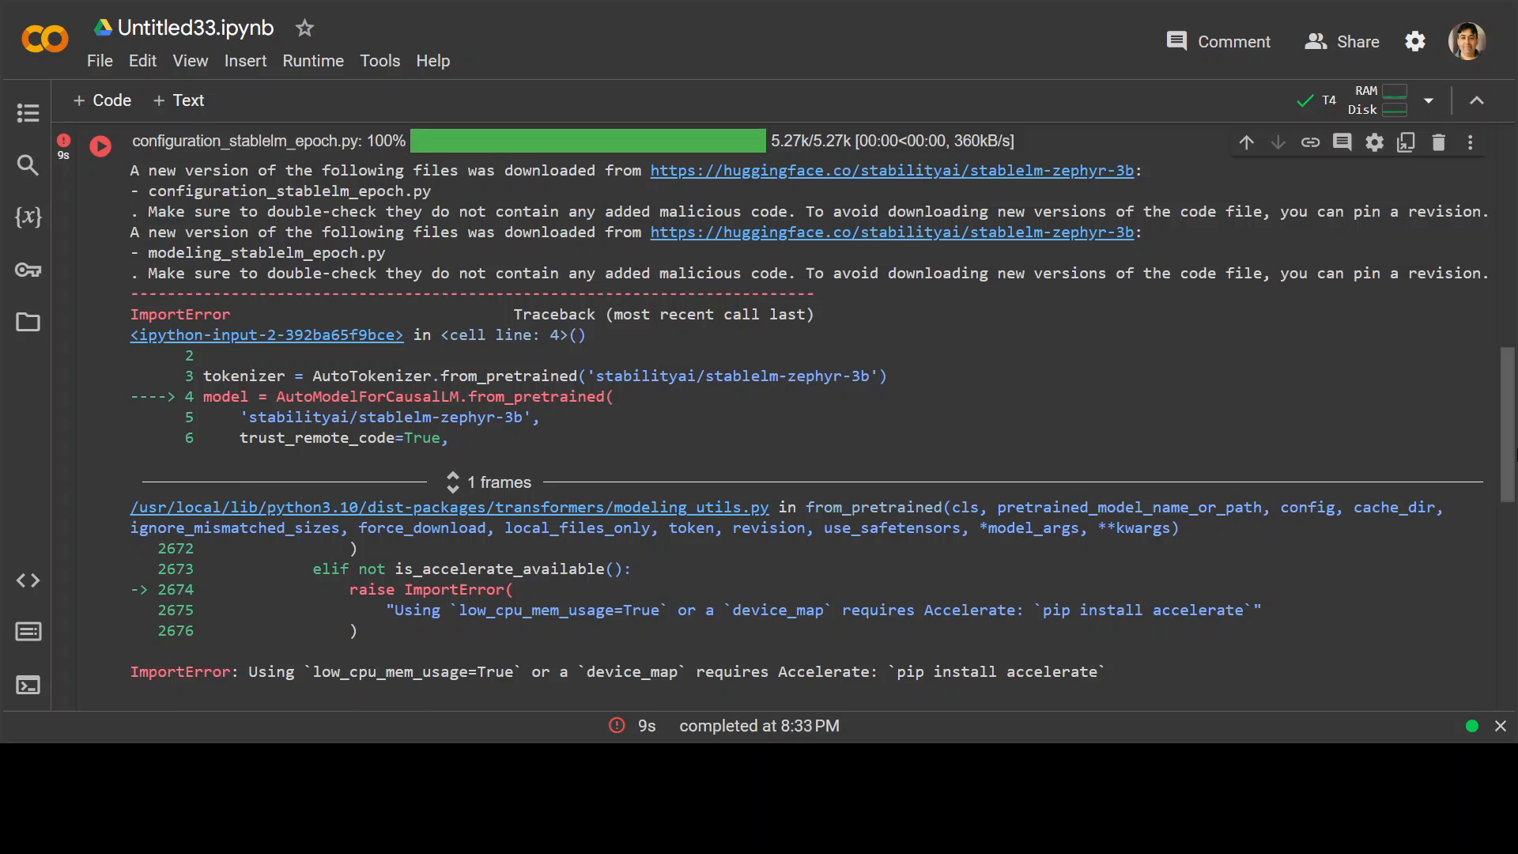
pyautogui.scroll(-3)
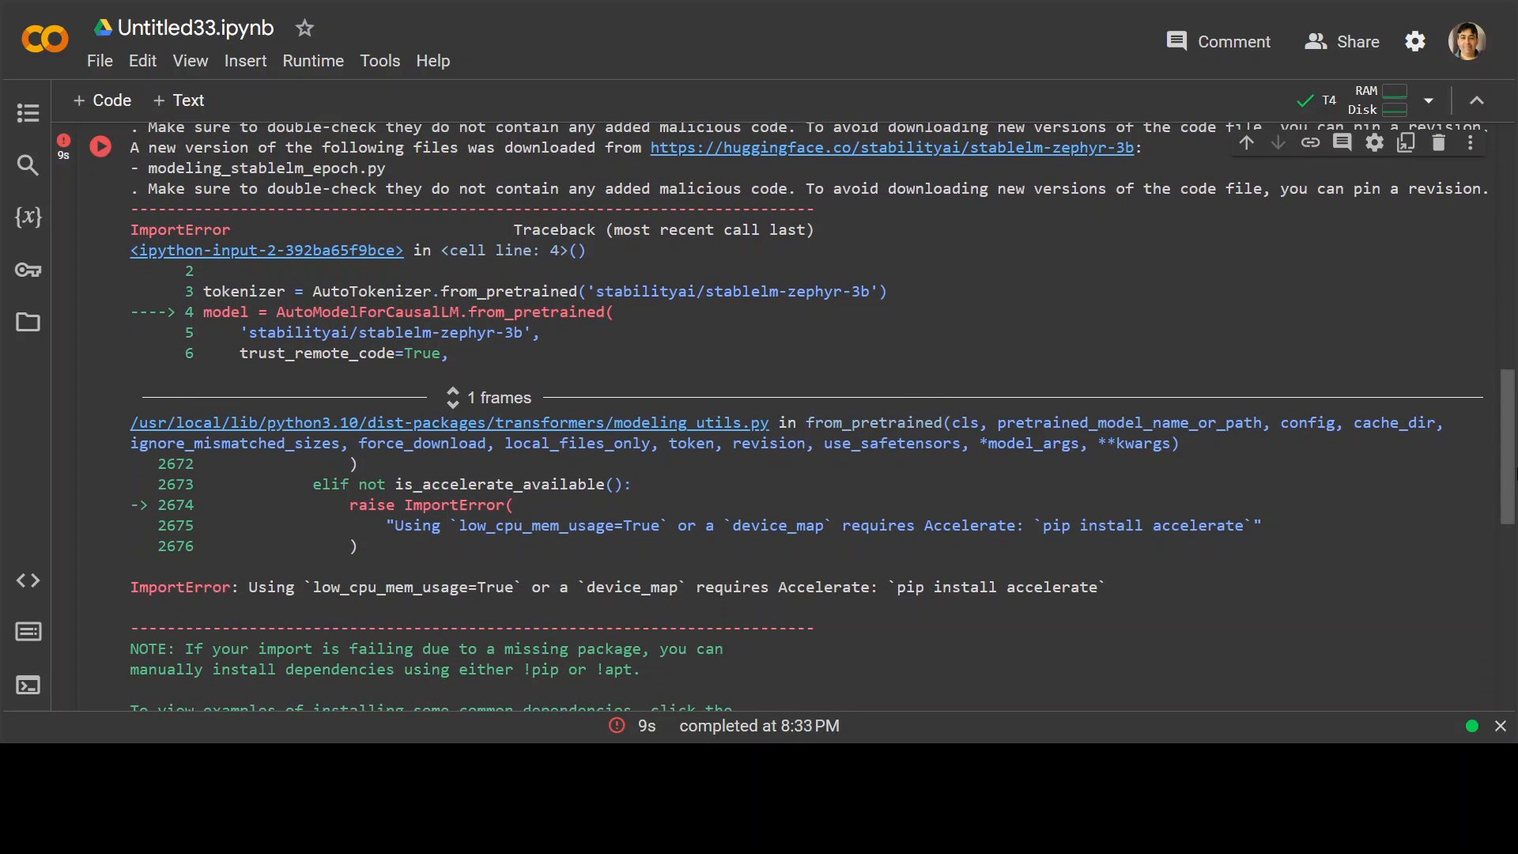
pyautogui.scroll(-3)
pyautogui.write('pip install accelerate')
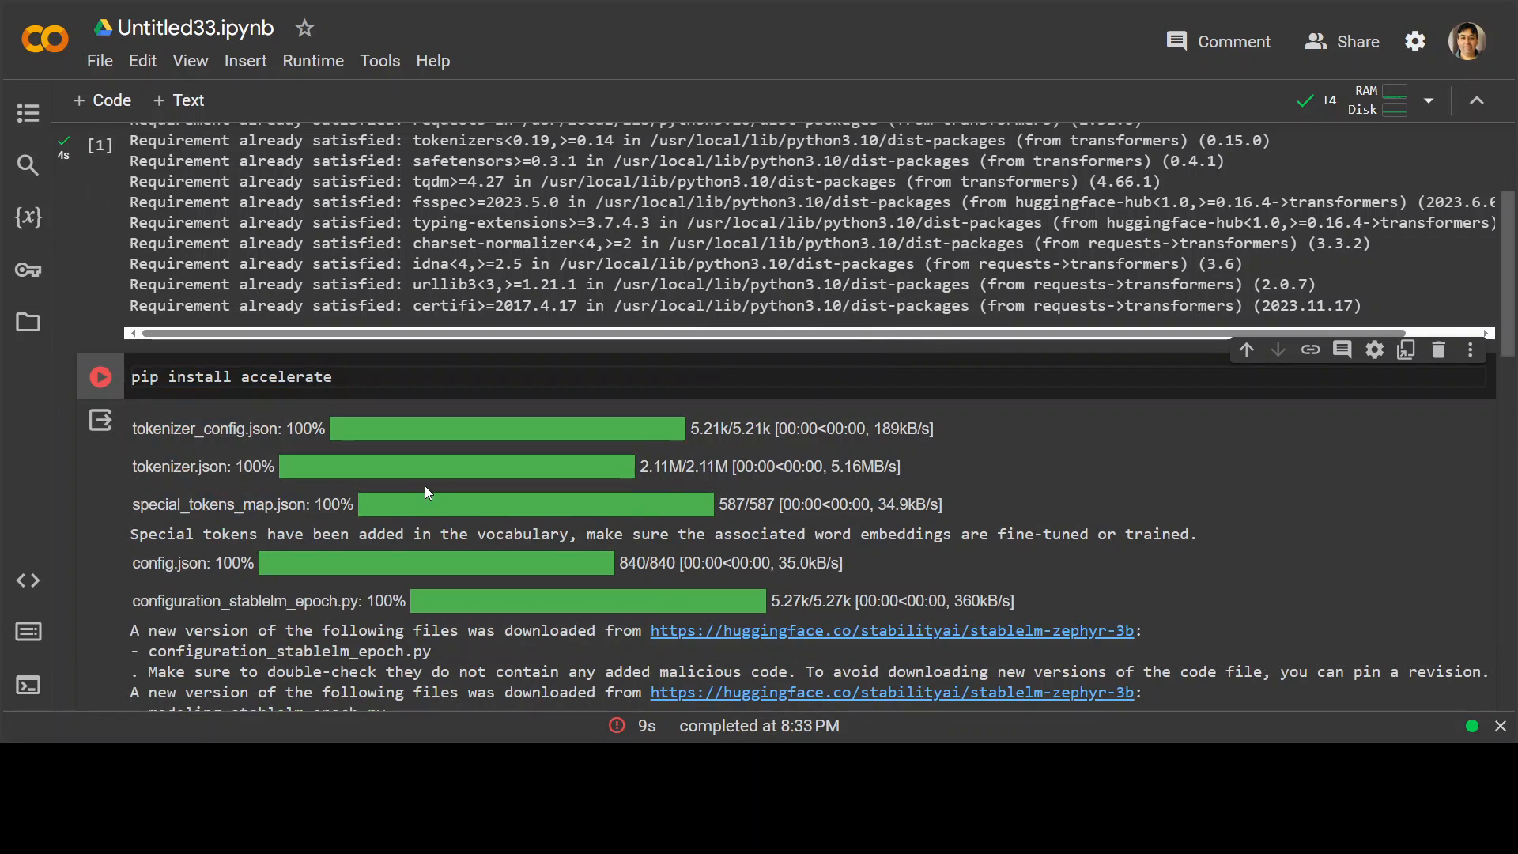
# Run the !pip install accelerate cell.
pyautogui.click(242, 376)
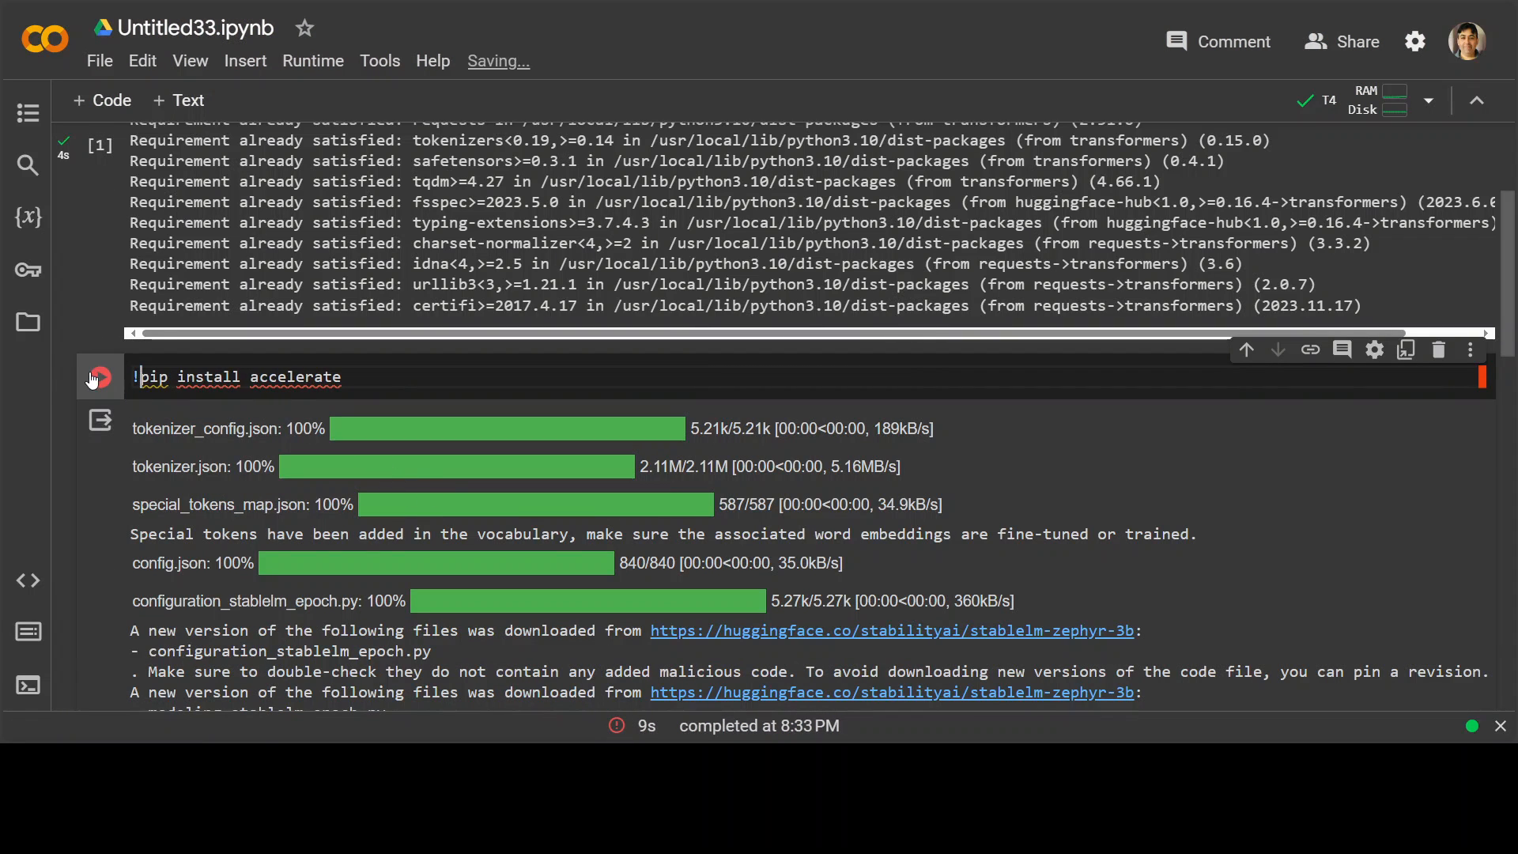
pyautogui.click(98, 377)
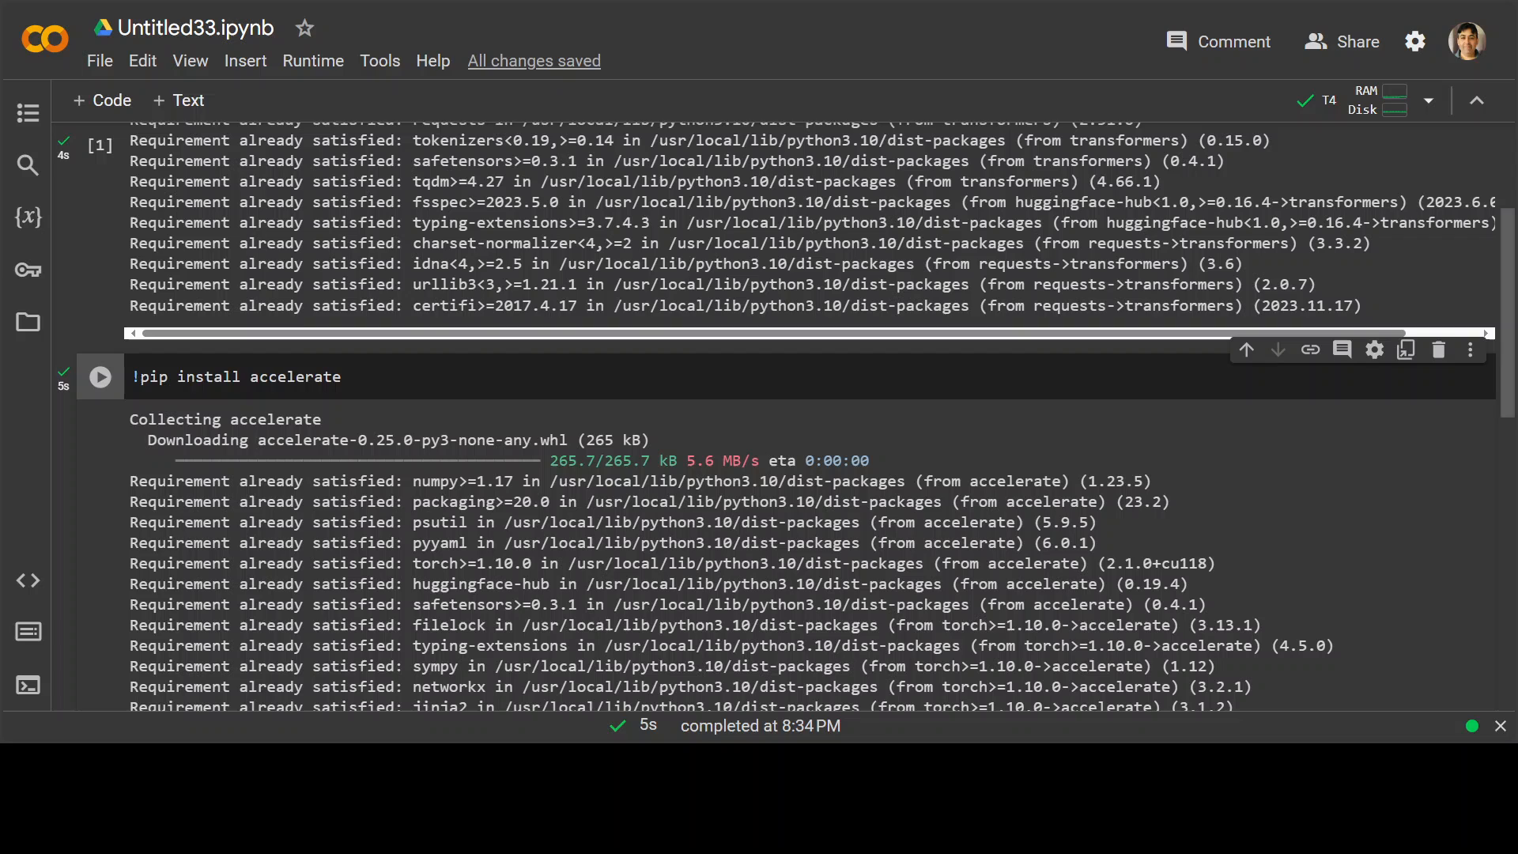
pyautogui.moveTo(143, 60)
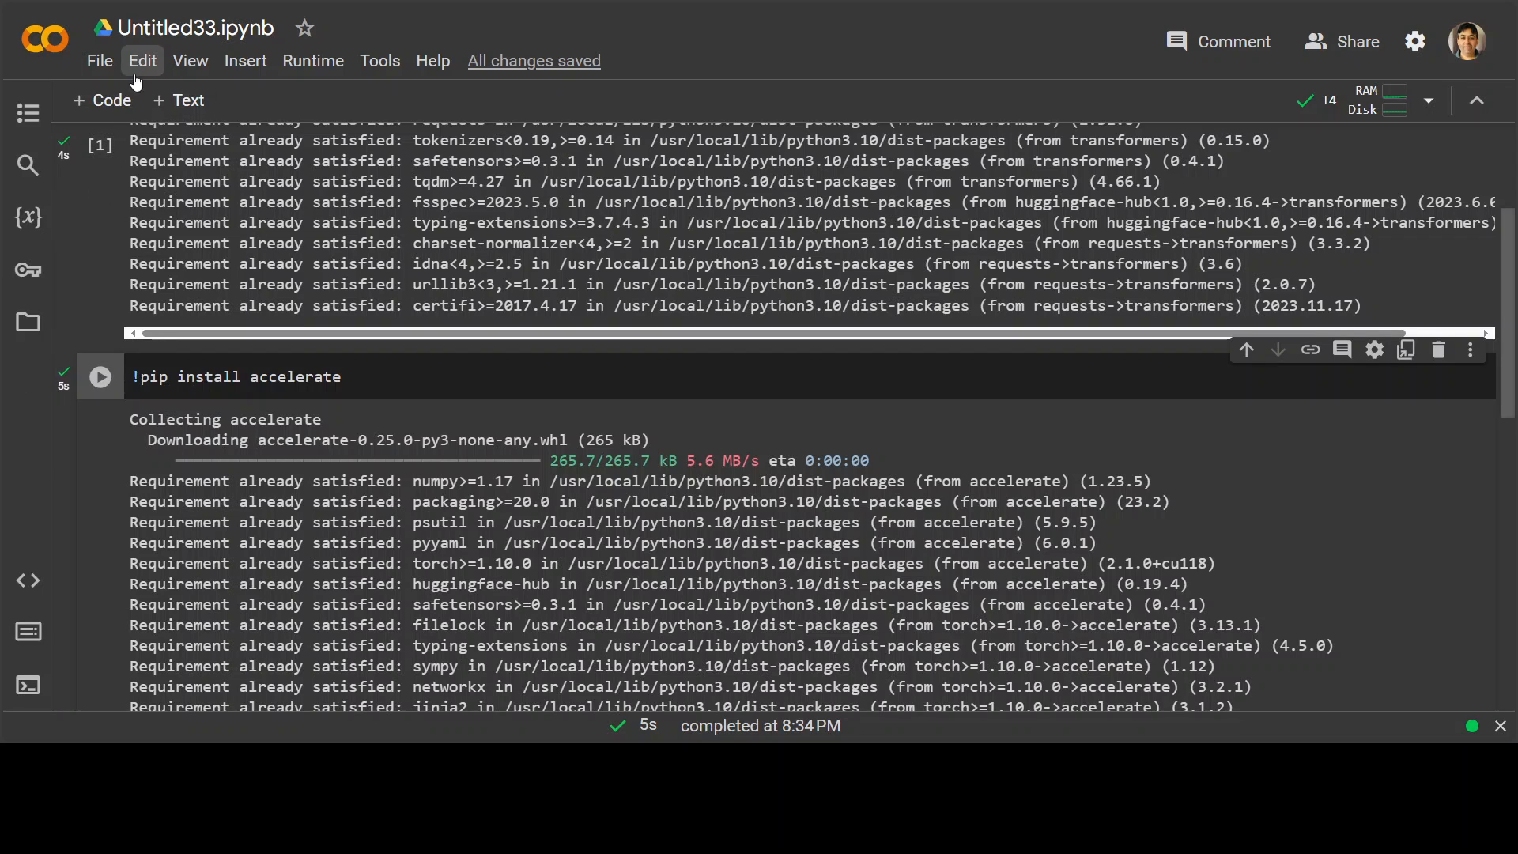
pyautogui.scroll(-3)
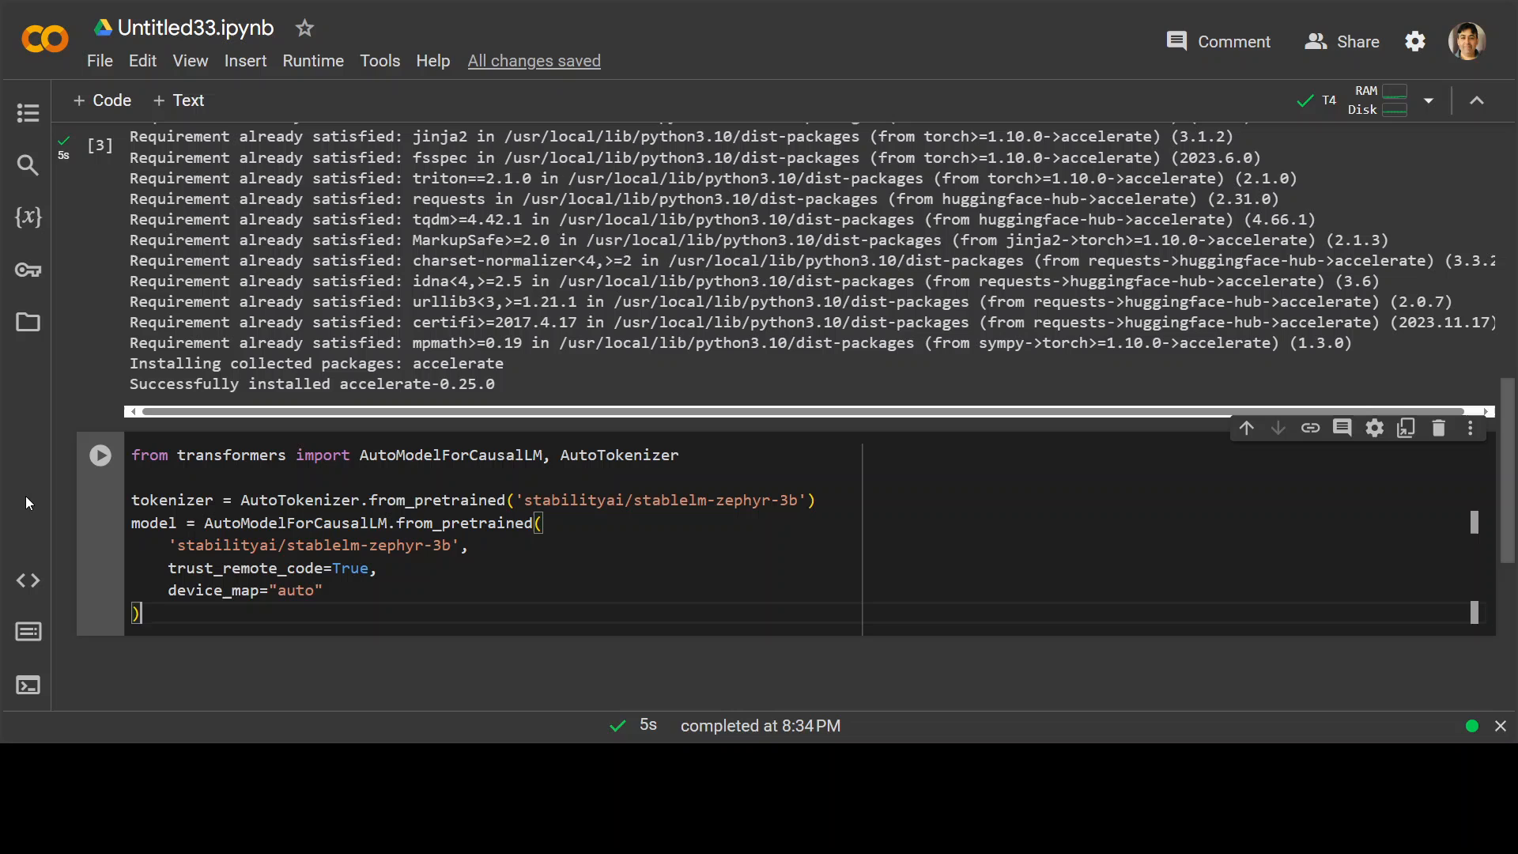
# Rerun the model-loading cell and review the ImportError it still raises.
pyautogui.click(98, 455)
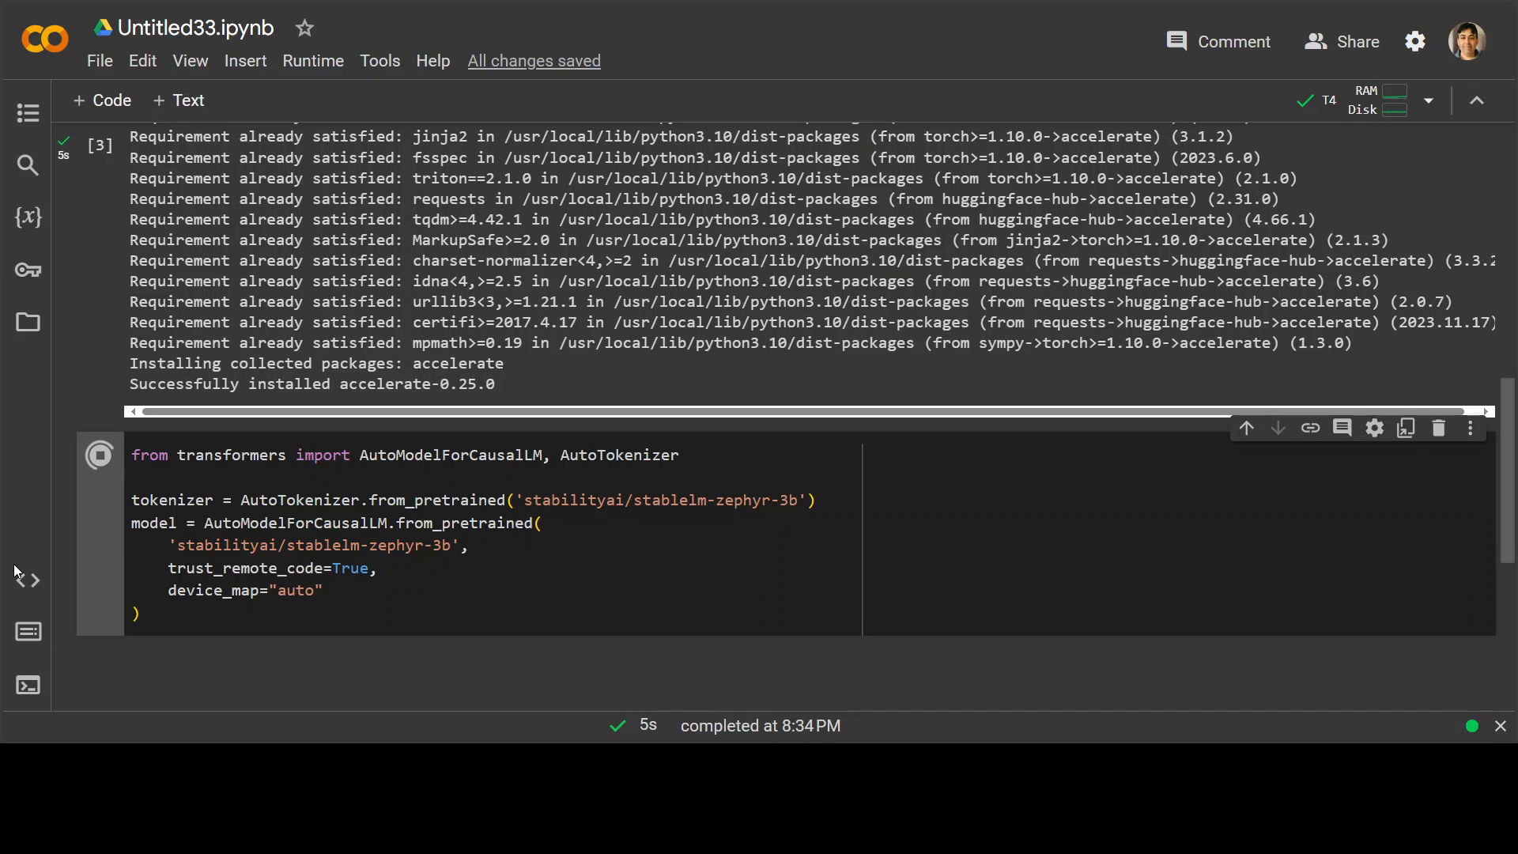
pyautogui.click(100, 455)
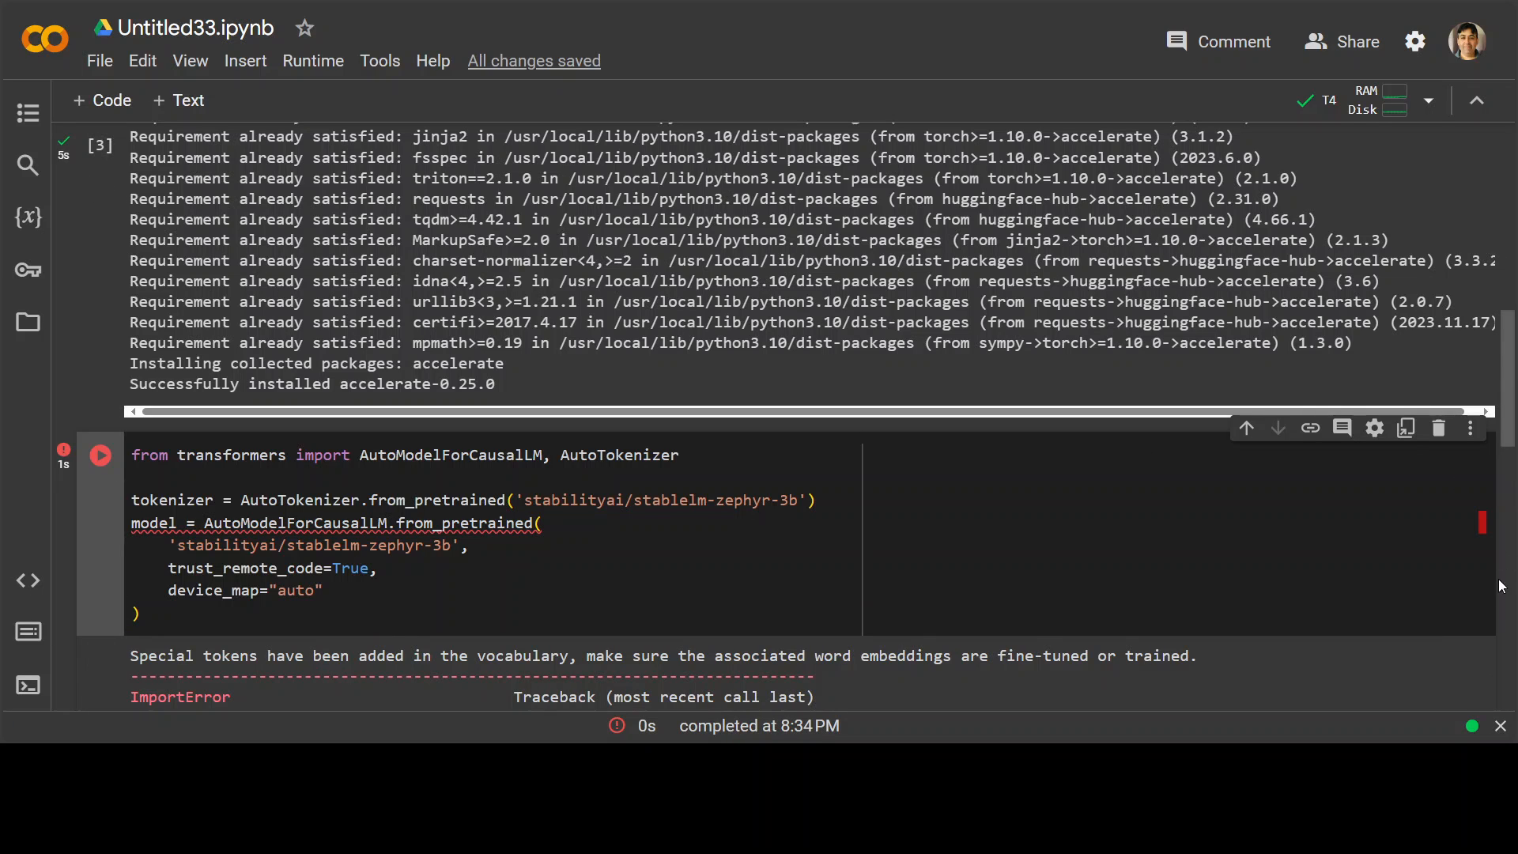
pyautogui.scroll(-3)
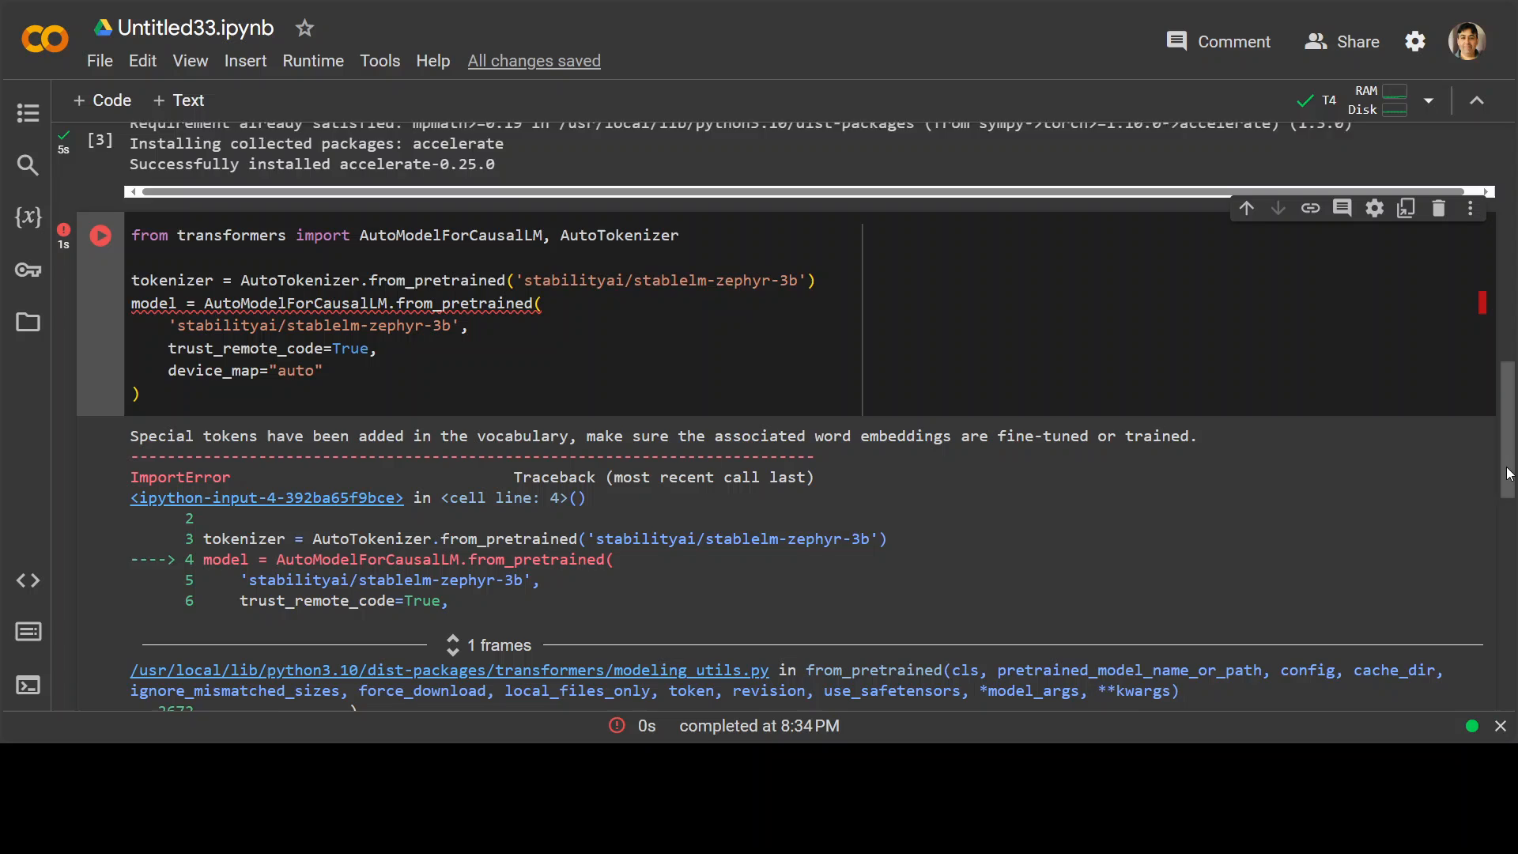
pyautogui.scroll(-3)
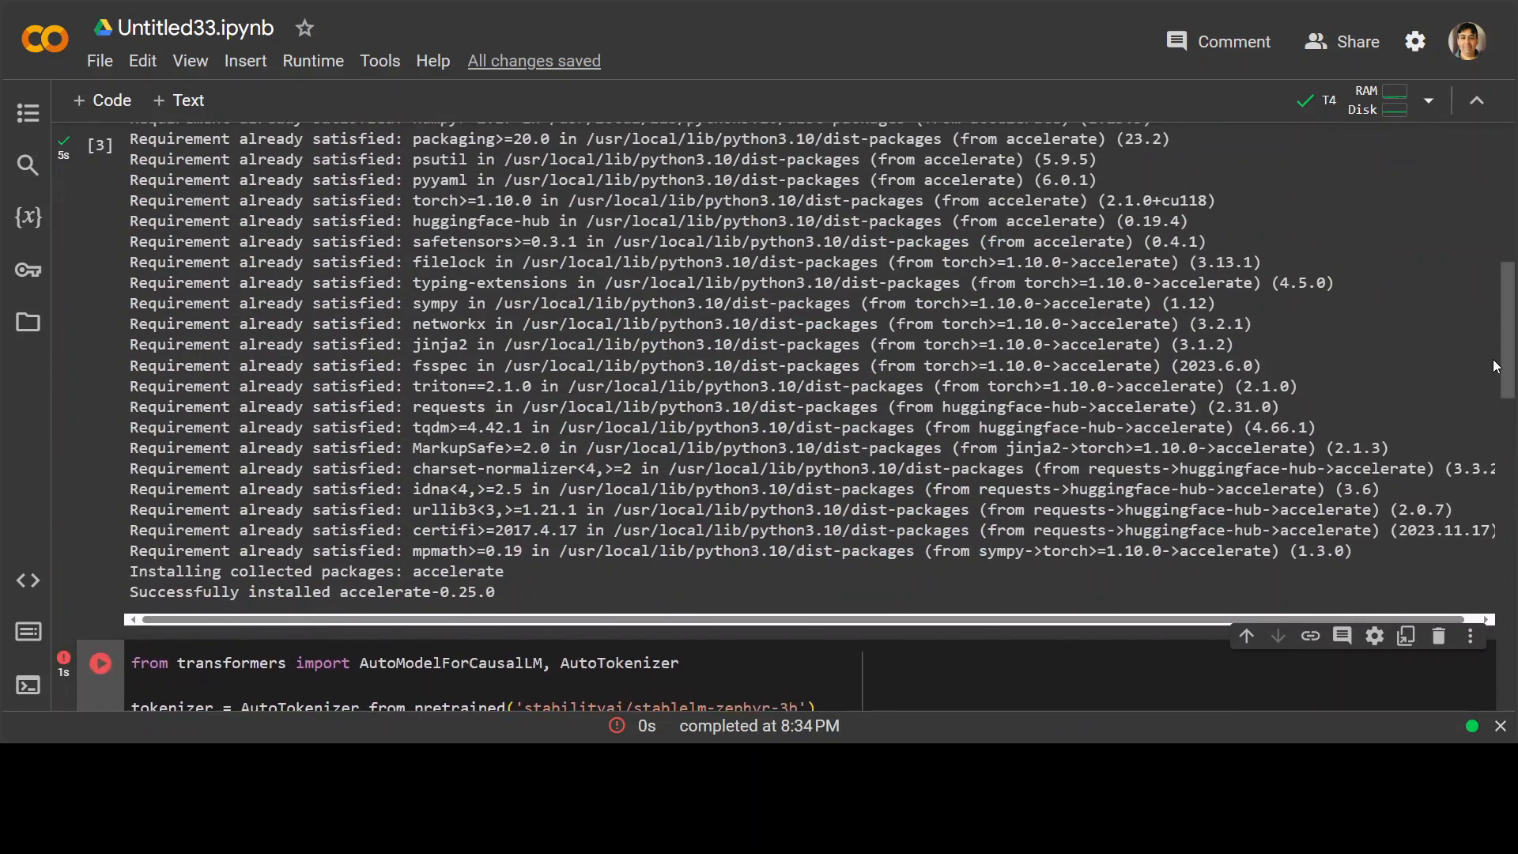
# Restart the runtime session from the Runtime menu and confirm.
pyautogui.click(313, 60)
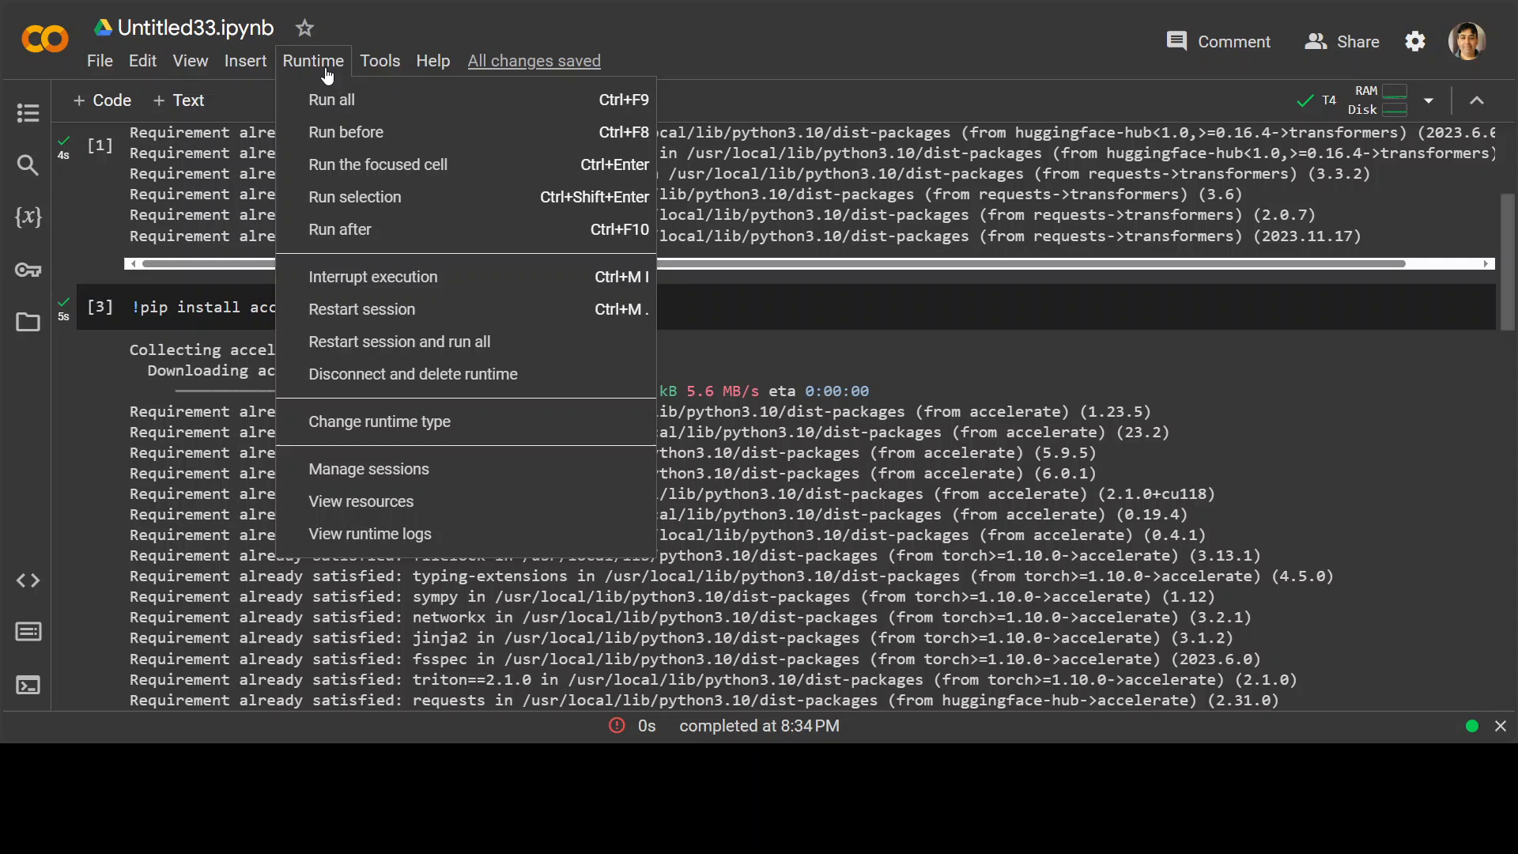
pyautogui.moveTo(362, 309)
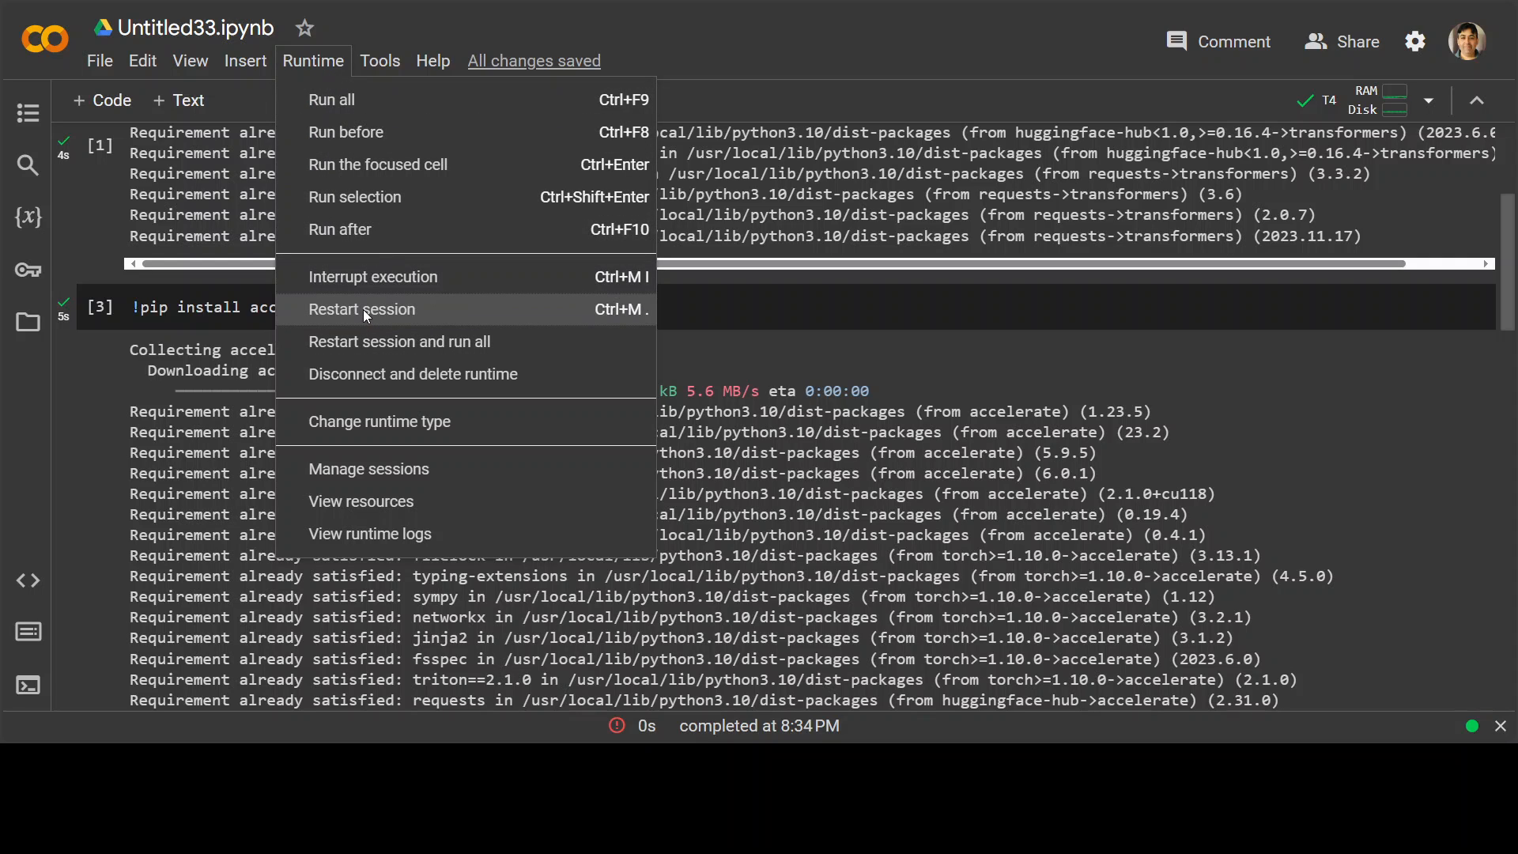
pyautogui.moveTo(342, 98)
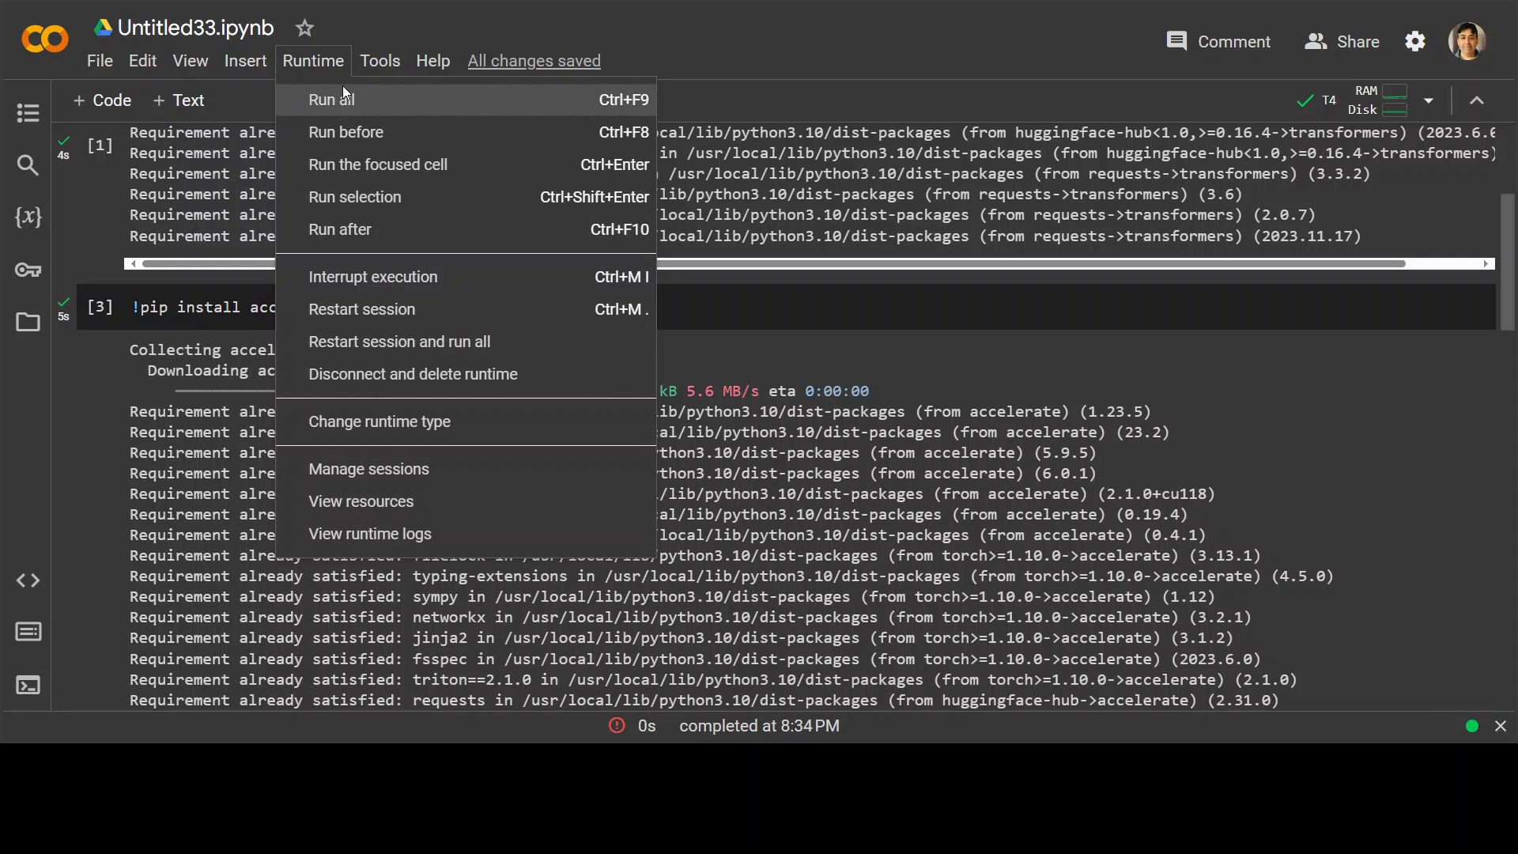
pyautogui.moveTo(346, 133)
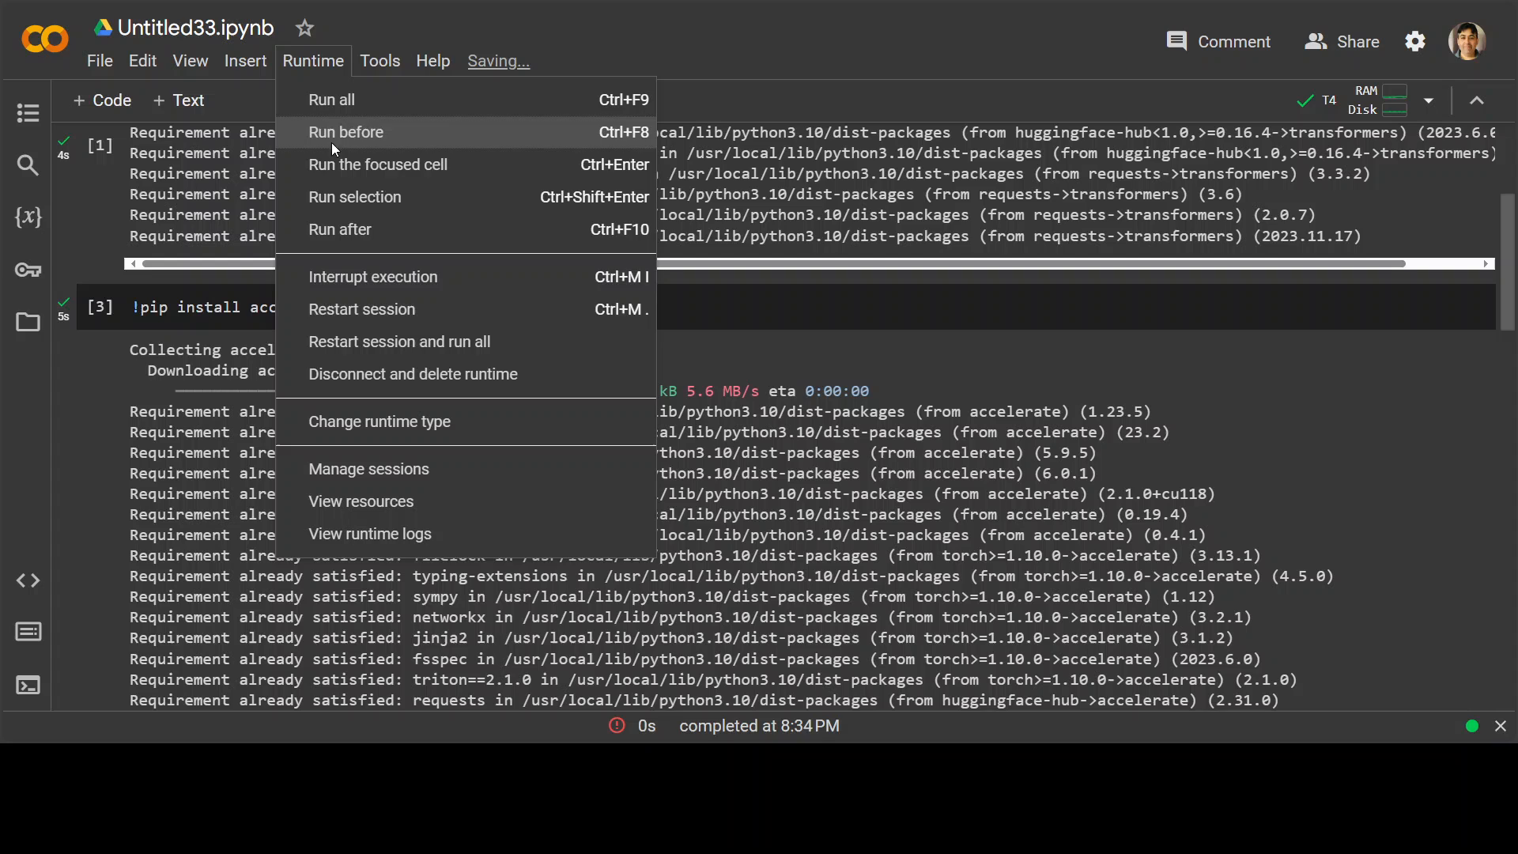
pyautogui.moveTo(362, 309)
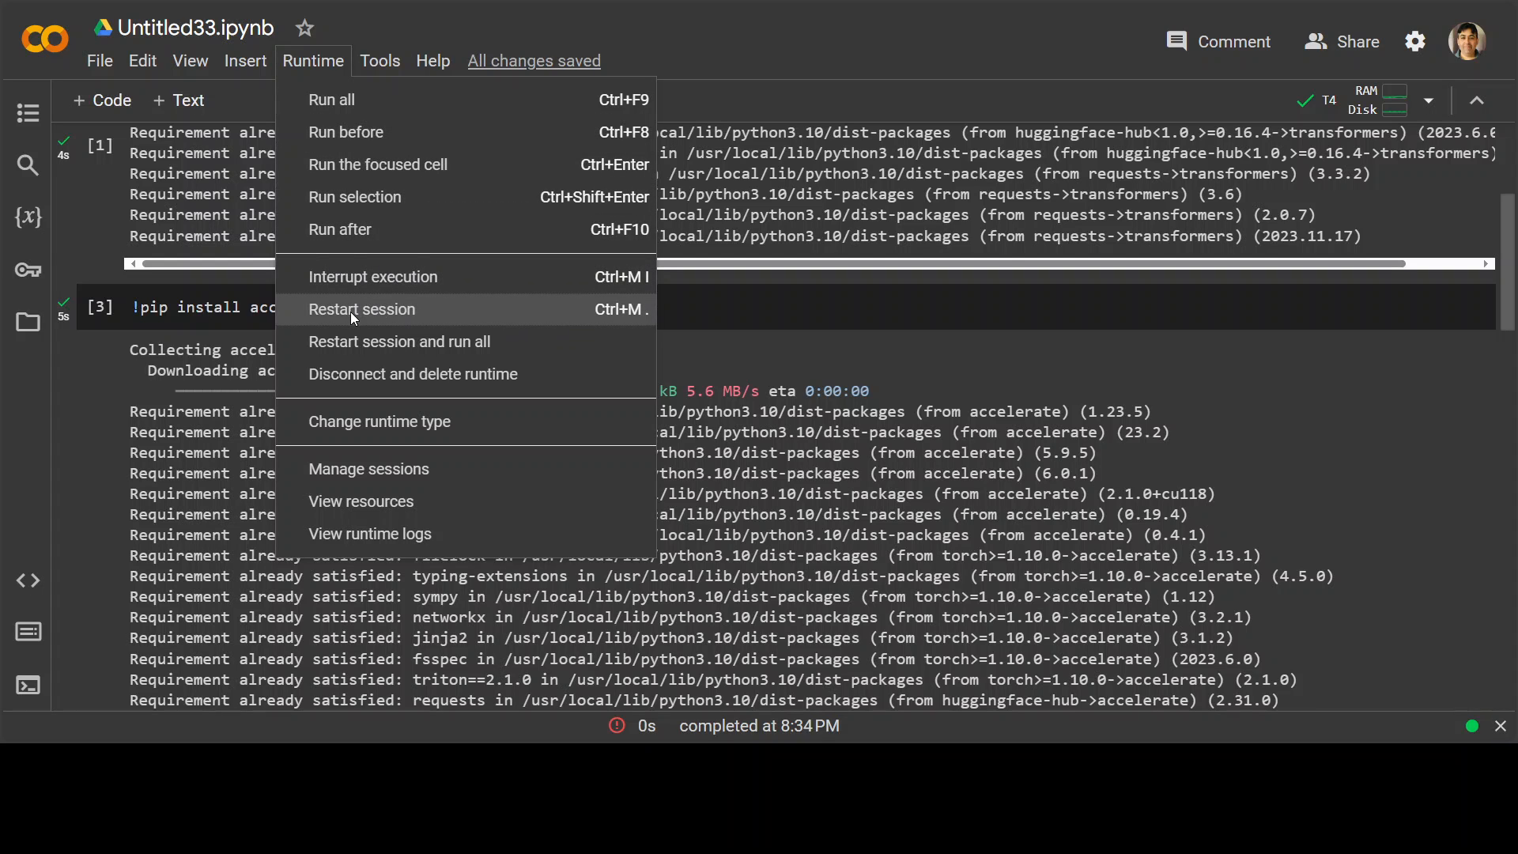
pyautogui.click(360, 309)
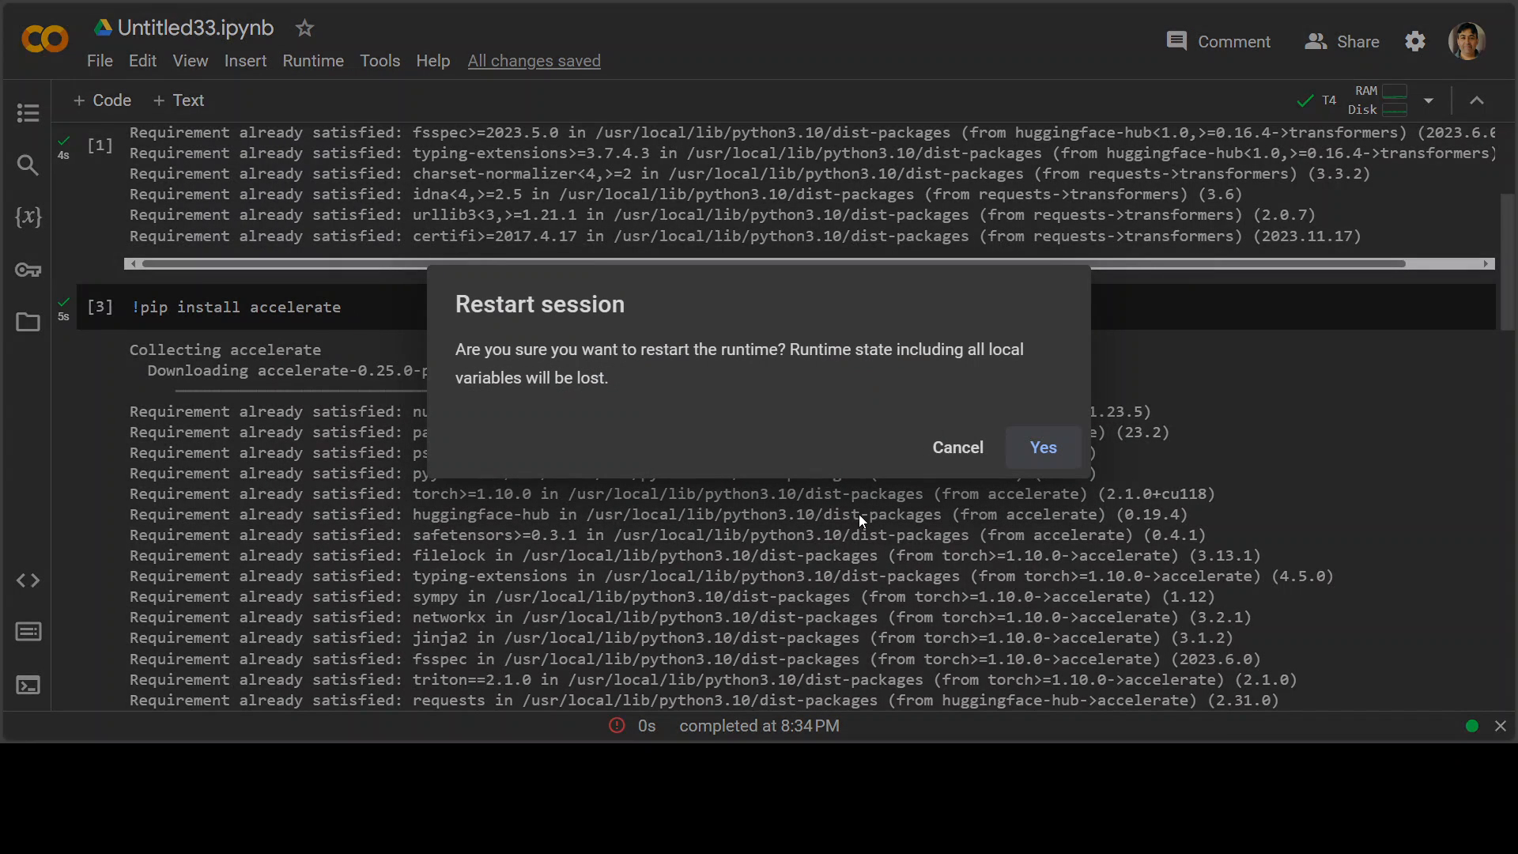
pyautogui.click(1043, 448)
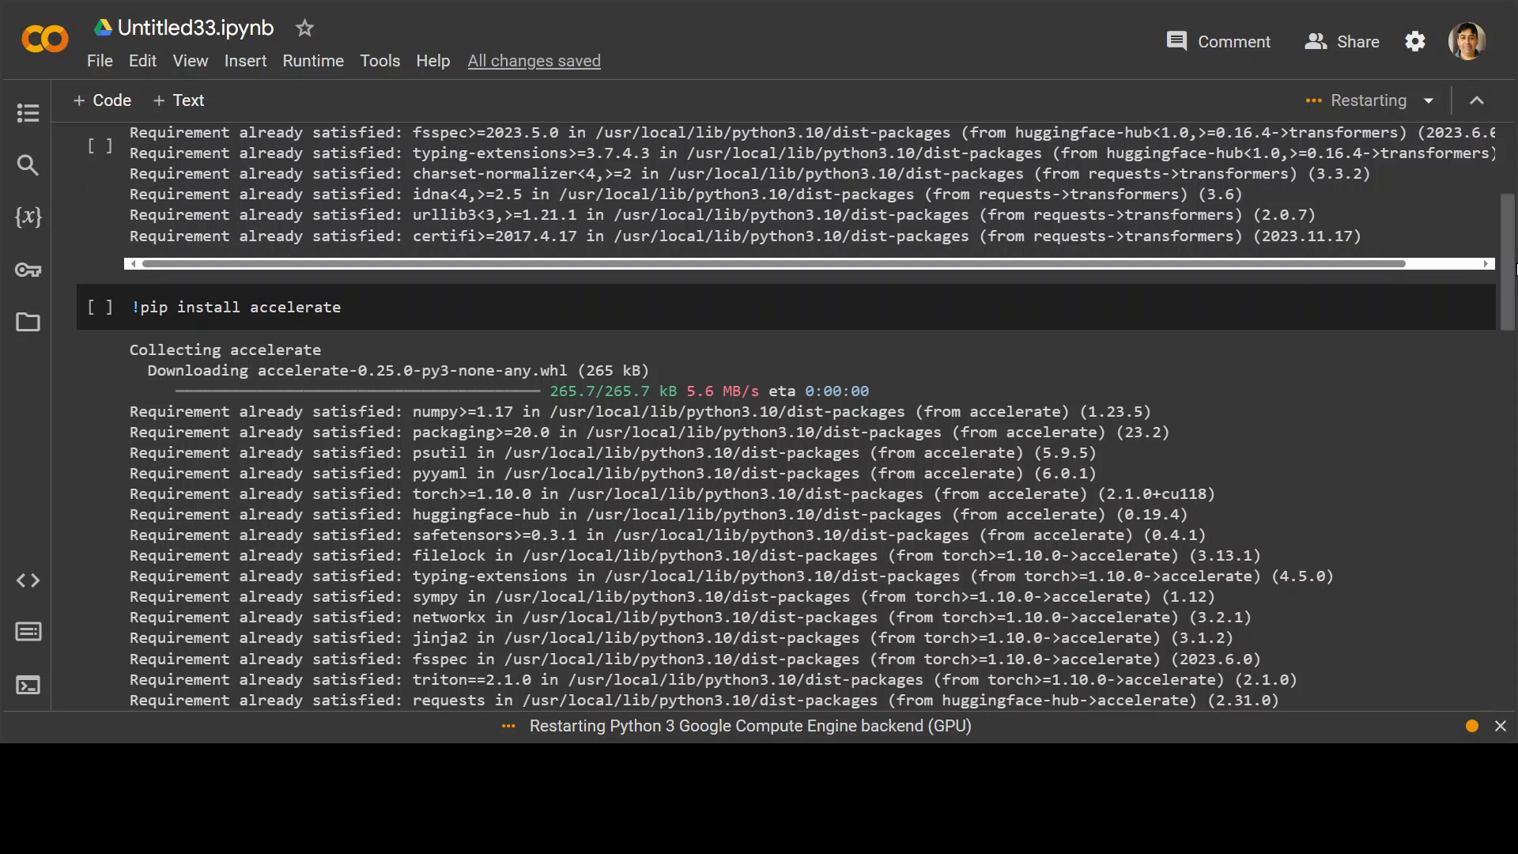
# Rerun the StableLM Zephyr 3B loading cell so the 5.59 GB weights download completes.
pyautogui.scroll(-3)
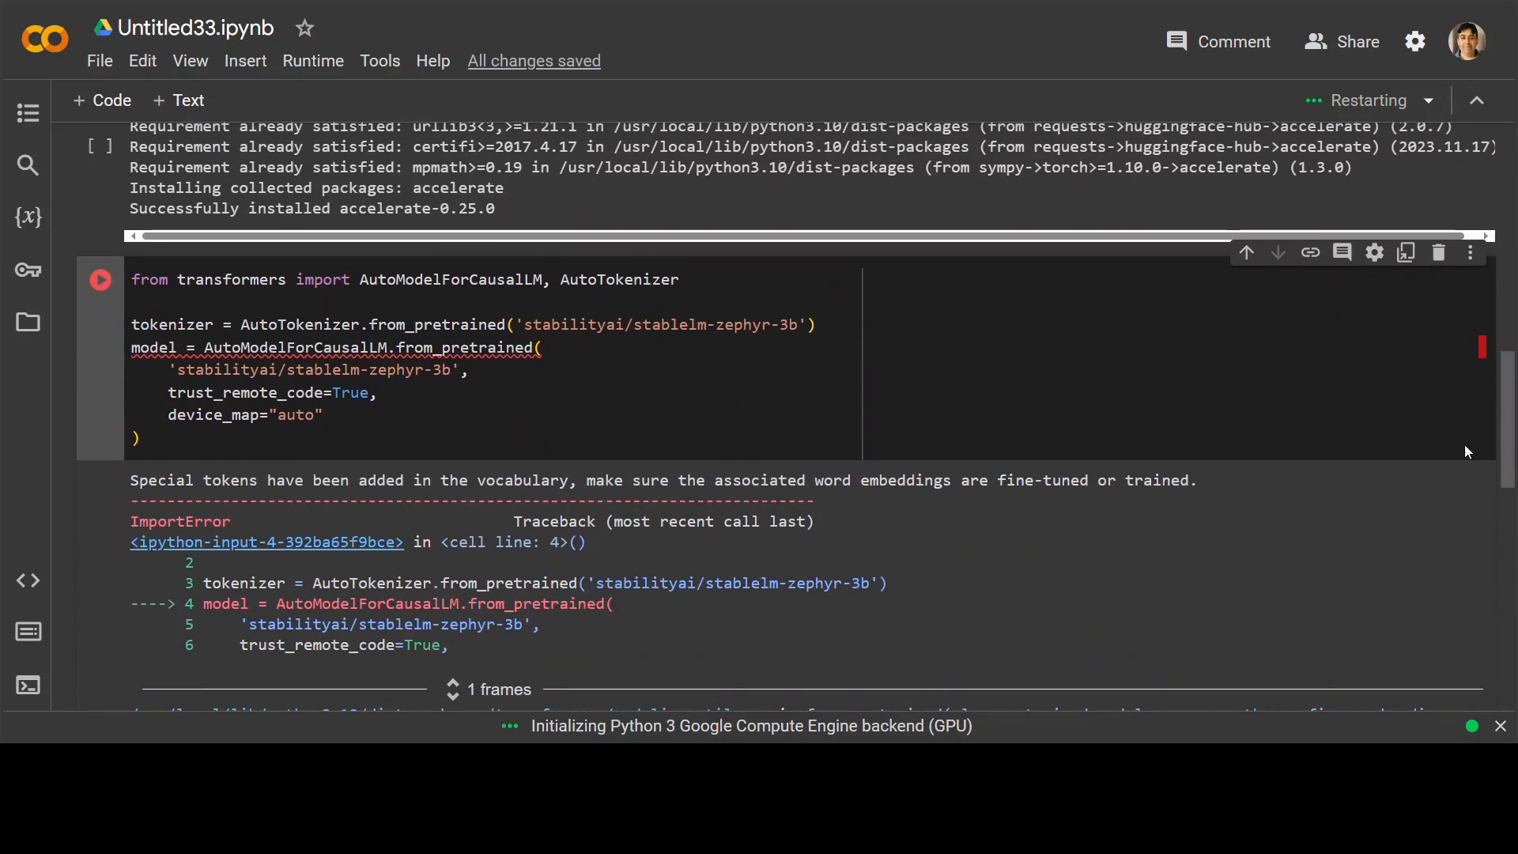
pyautogui.click(100, 280)
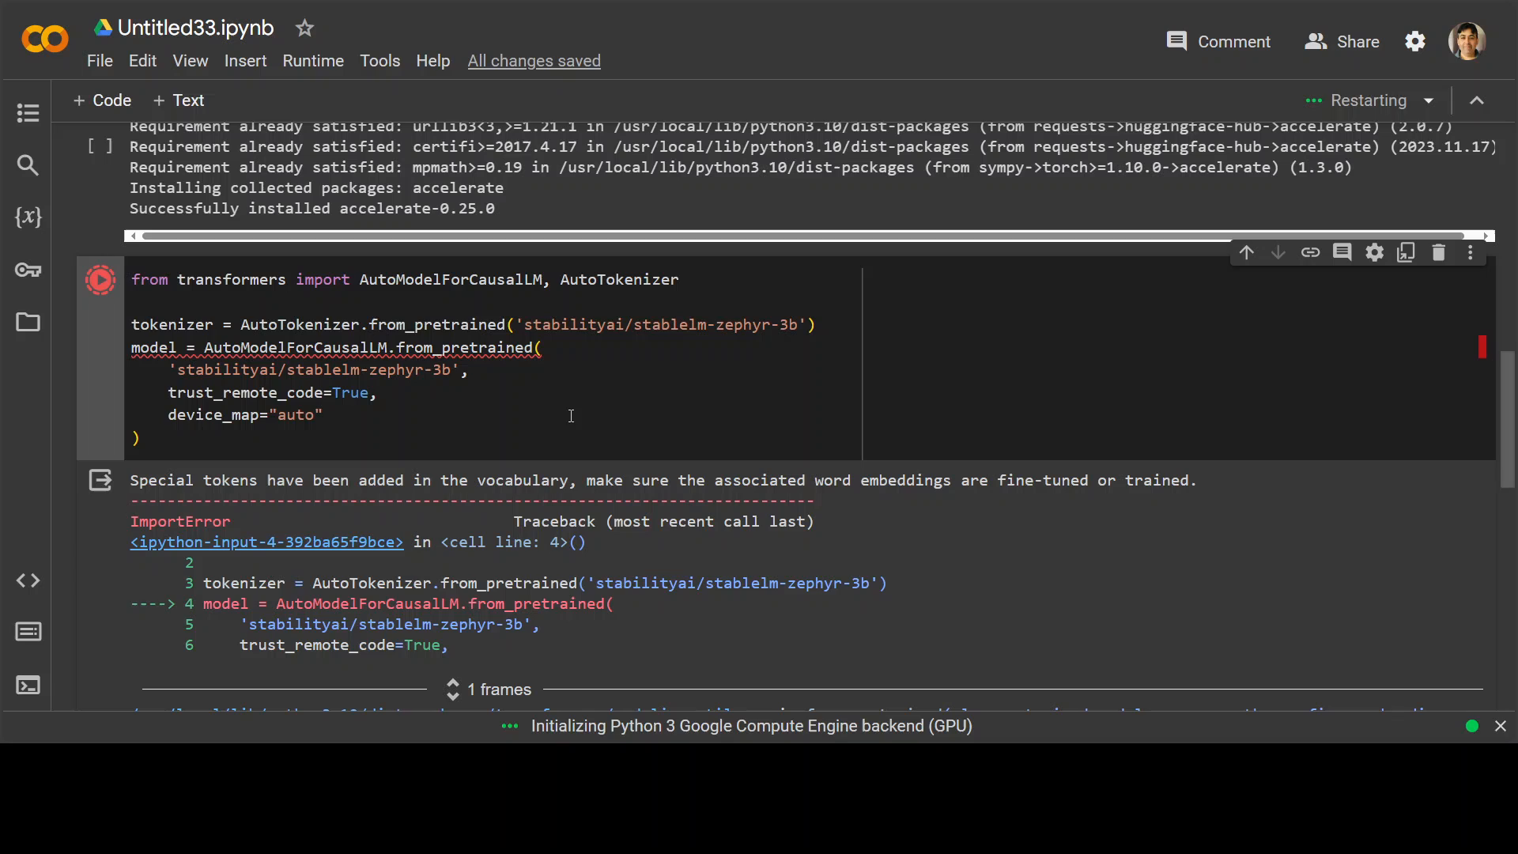
pyautogui.click(99, 279)
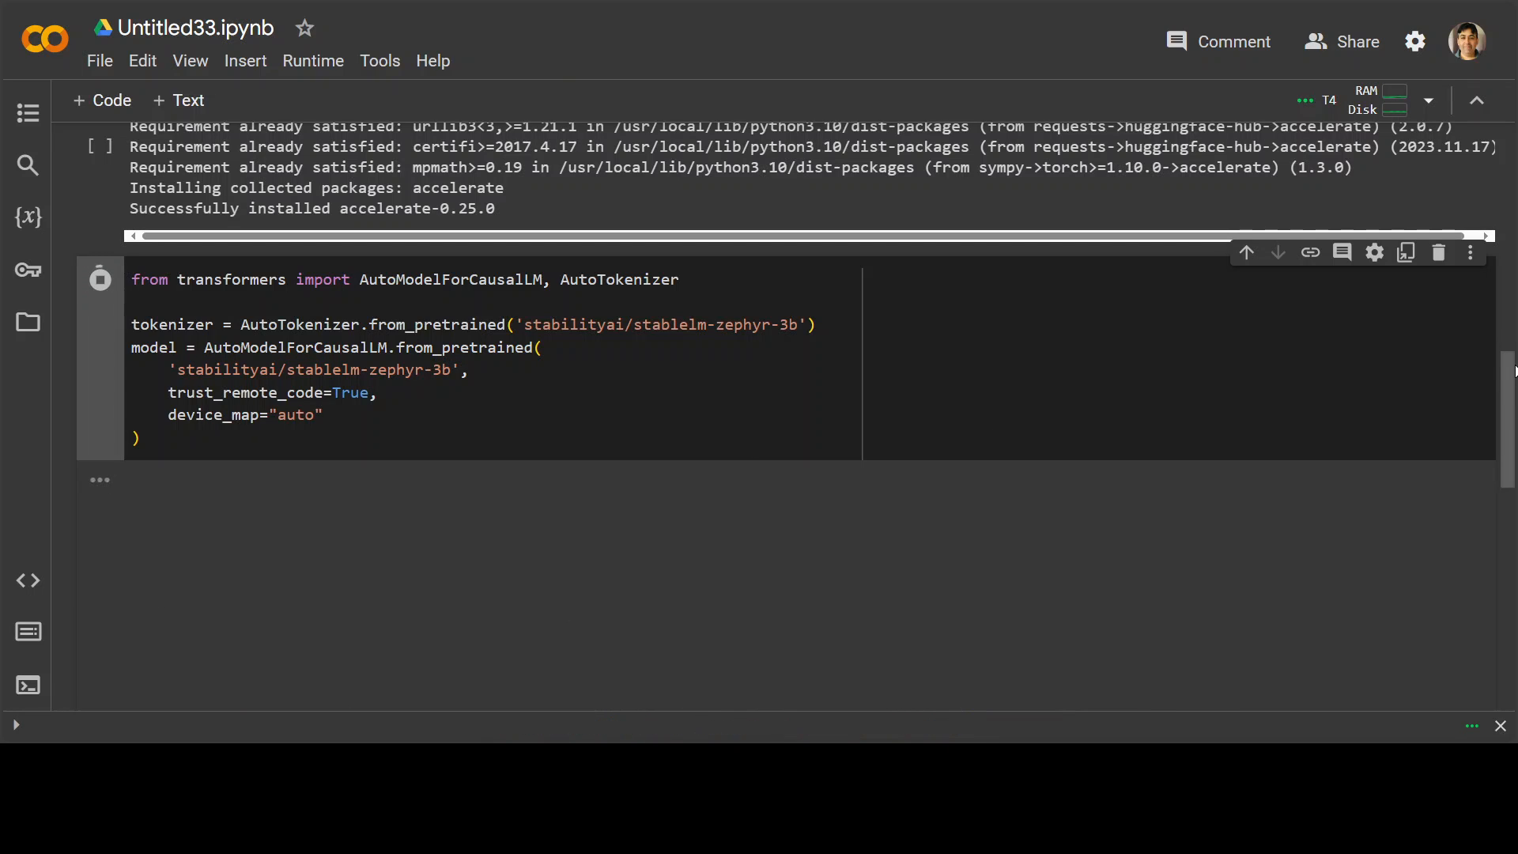
pyautogui.scroll(3)
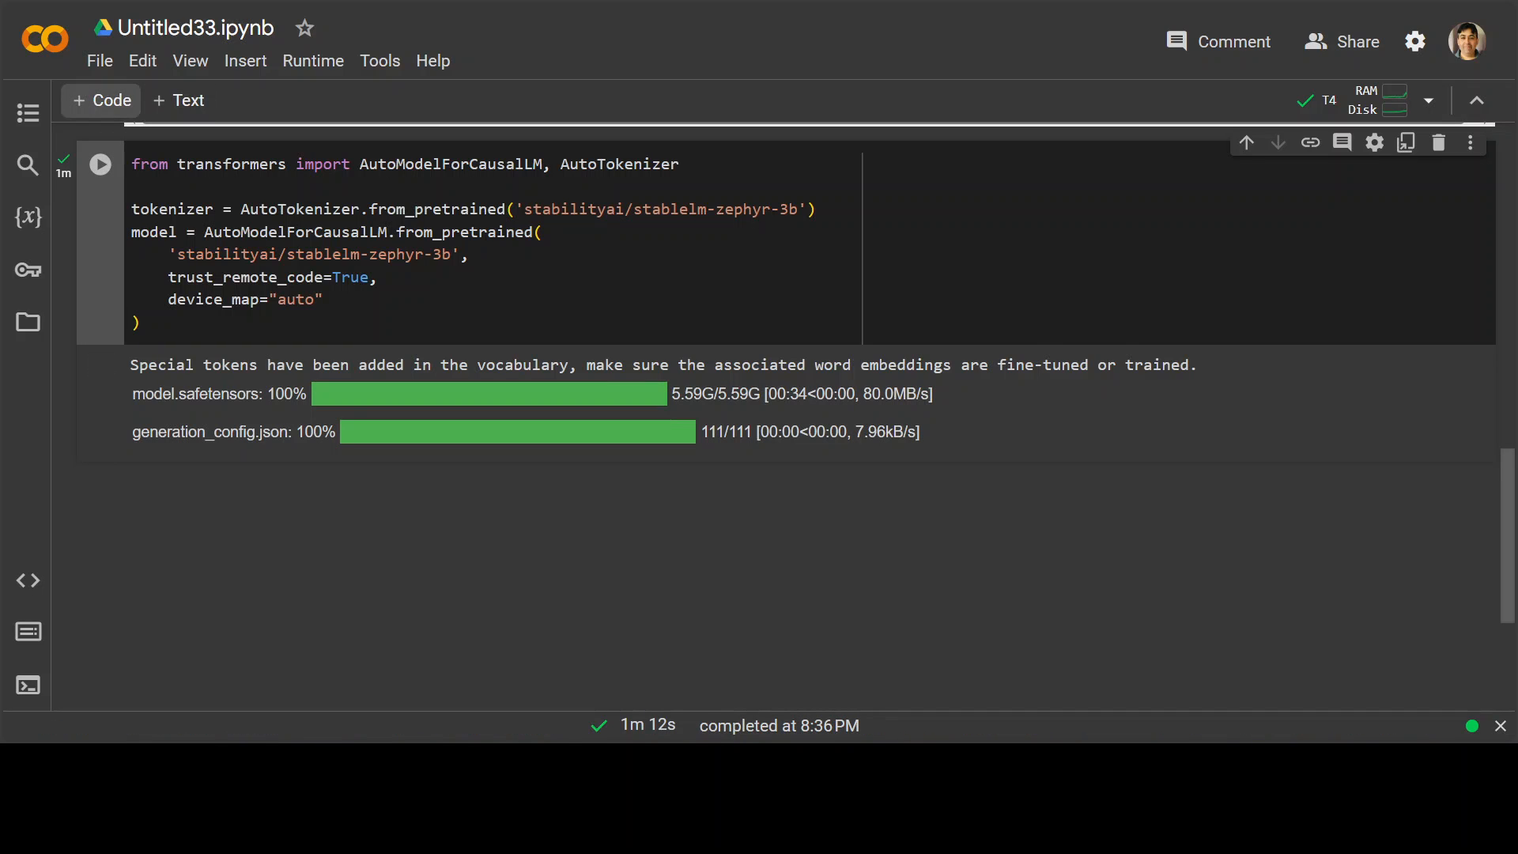
# Run the lion prompt cell and read the generated three reasons the lion is king of the jungle.
pyautogui.scroll(-3)
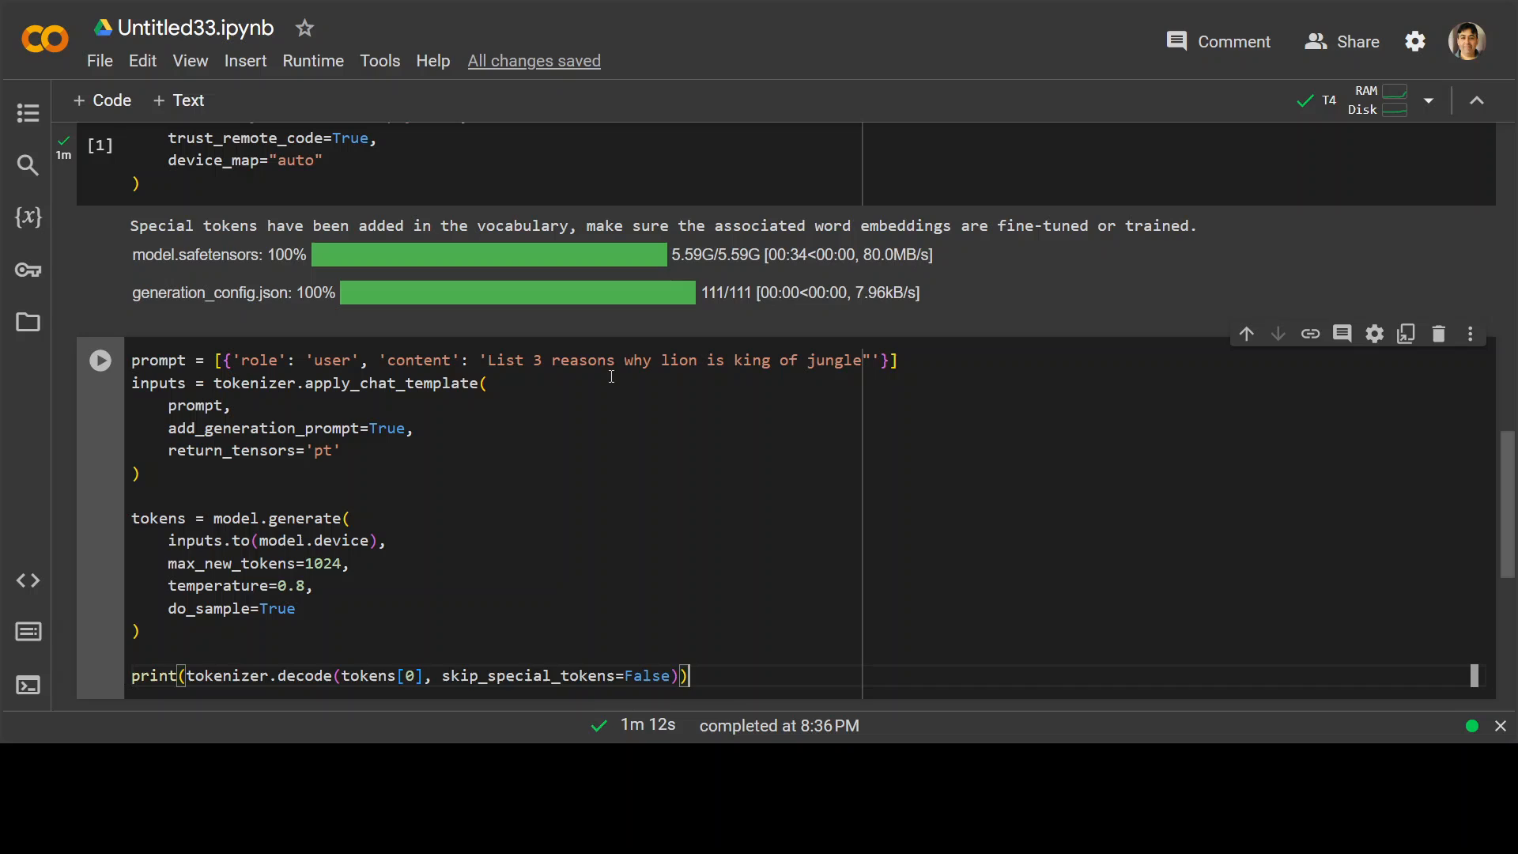
pyautogui.moveTo(736, 368)
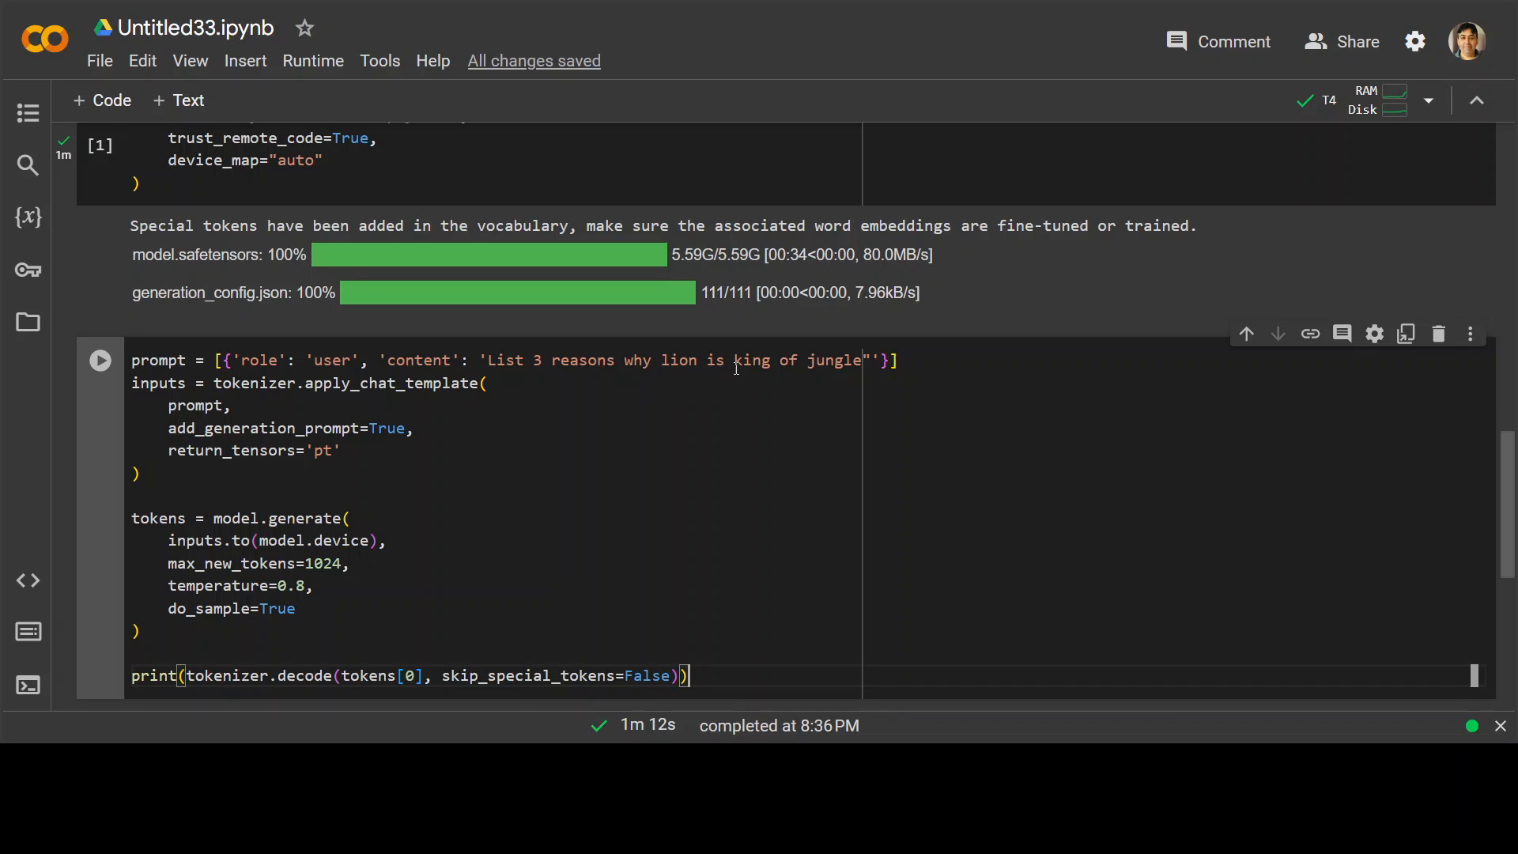
pyautogui.moveTo(472, 481)
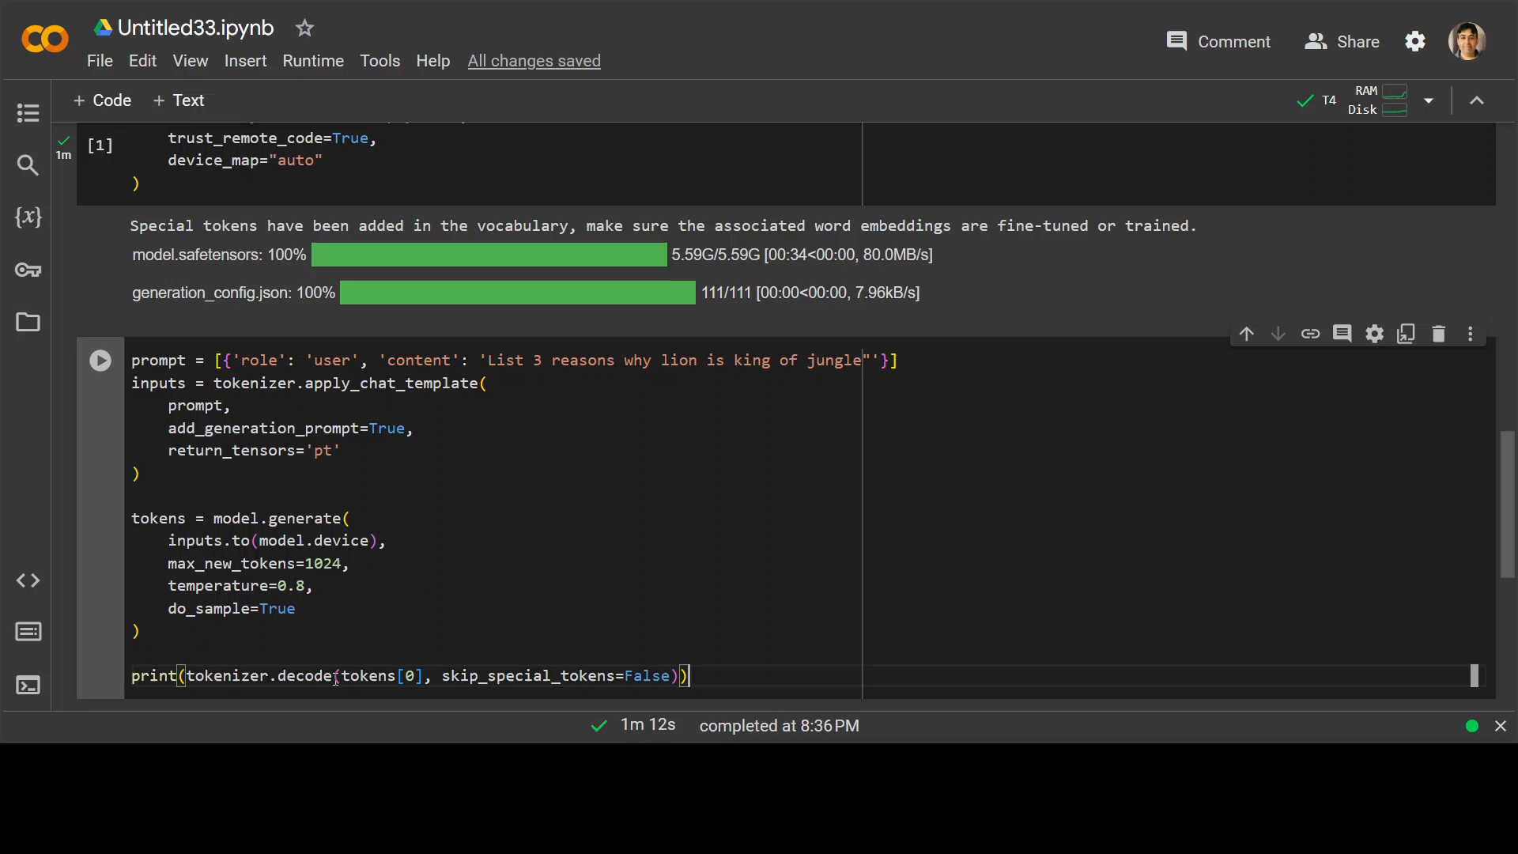
pyautogui.click(100, 361)
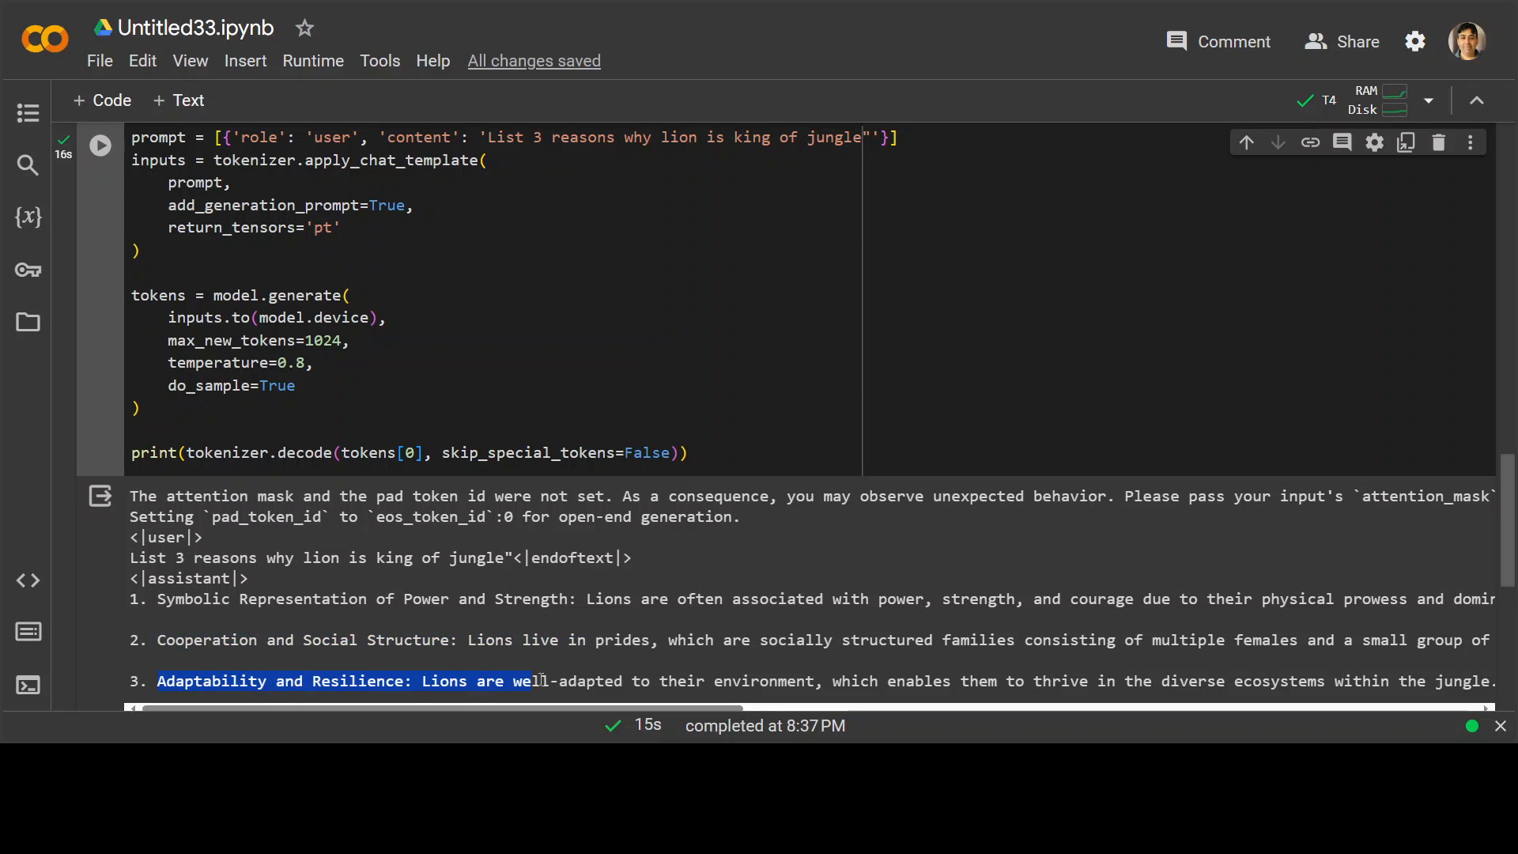
pyautogui.moveTo(707, 610)
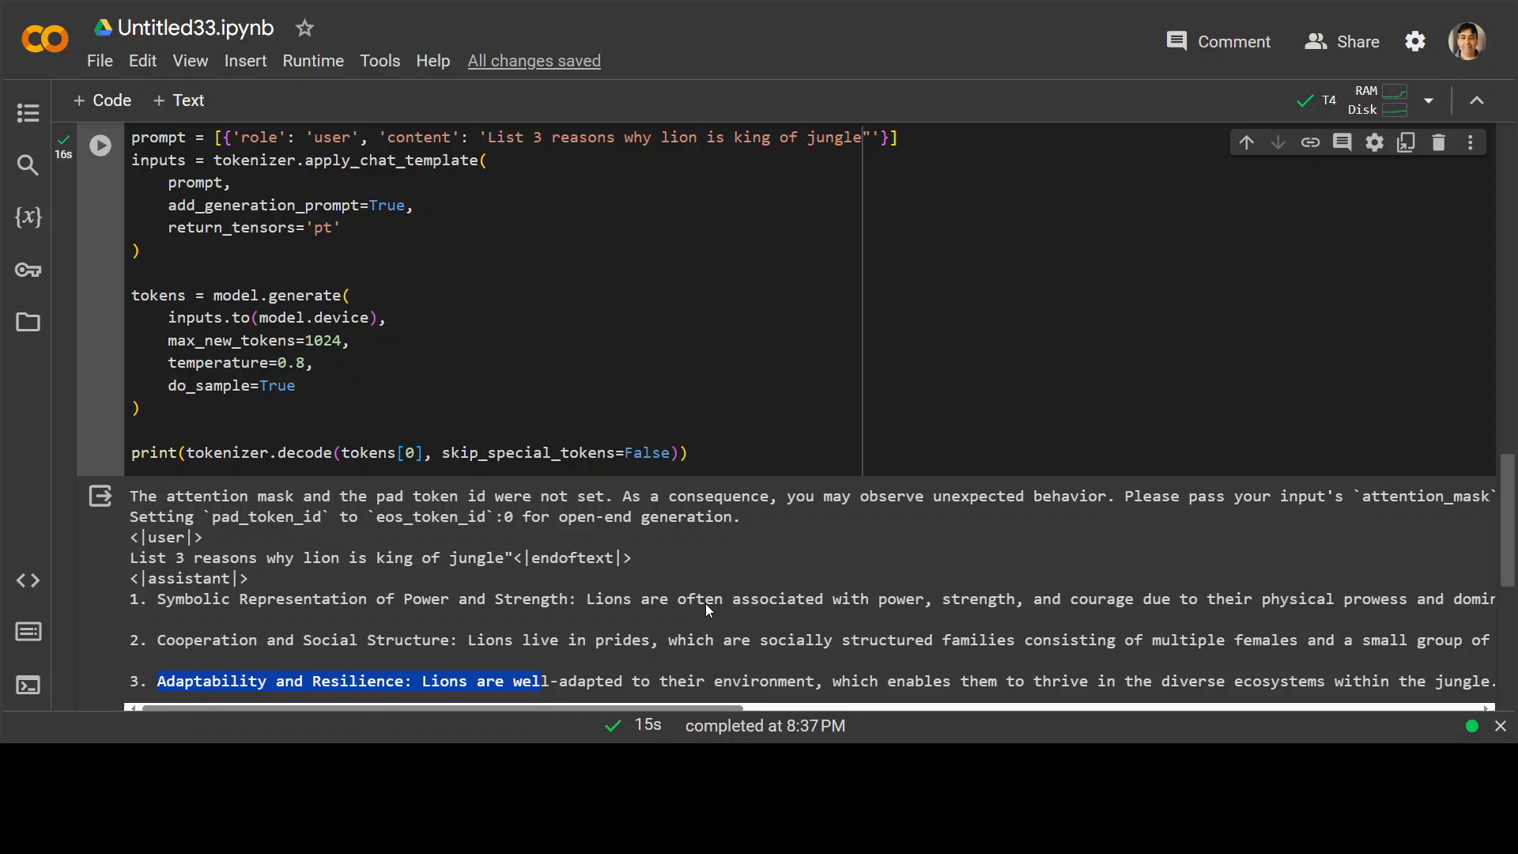
pyautogui.scroll(3)
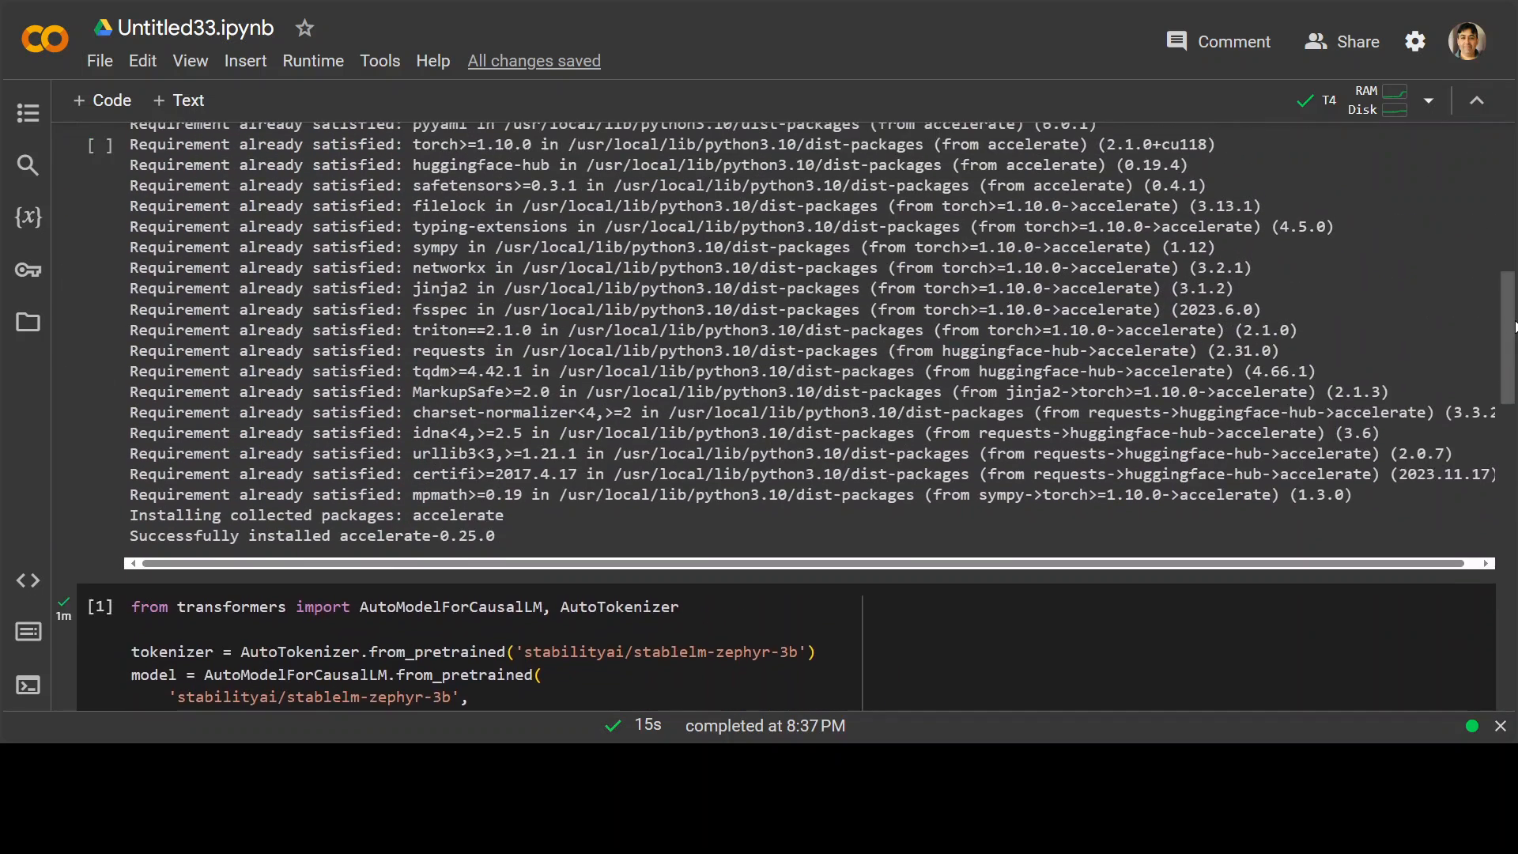
pyautogui.scroll(3)
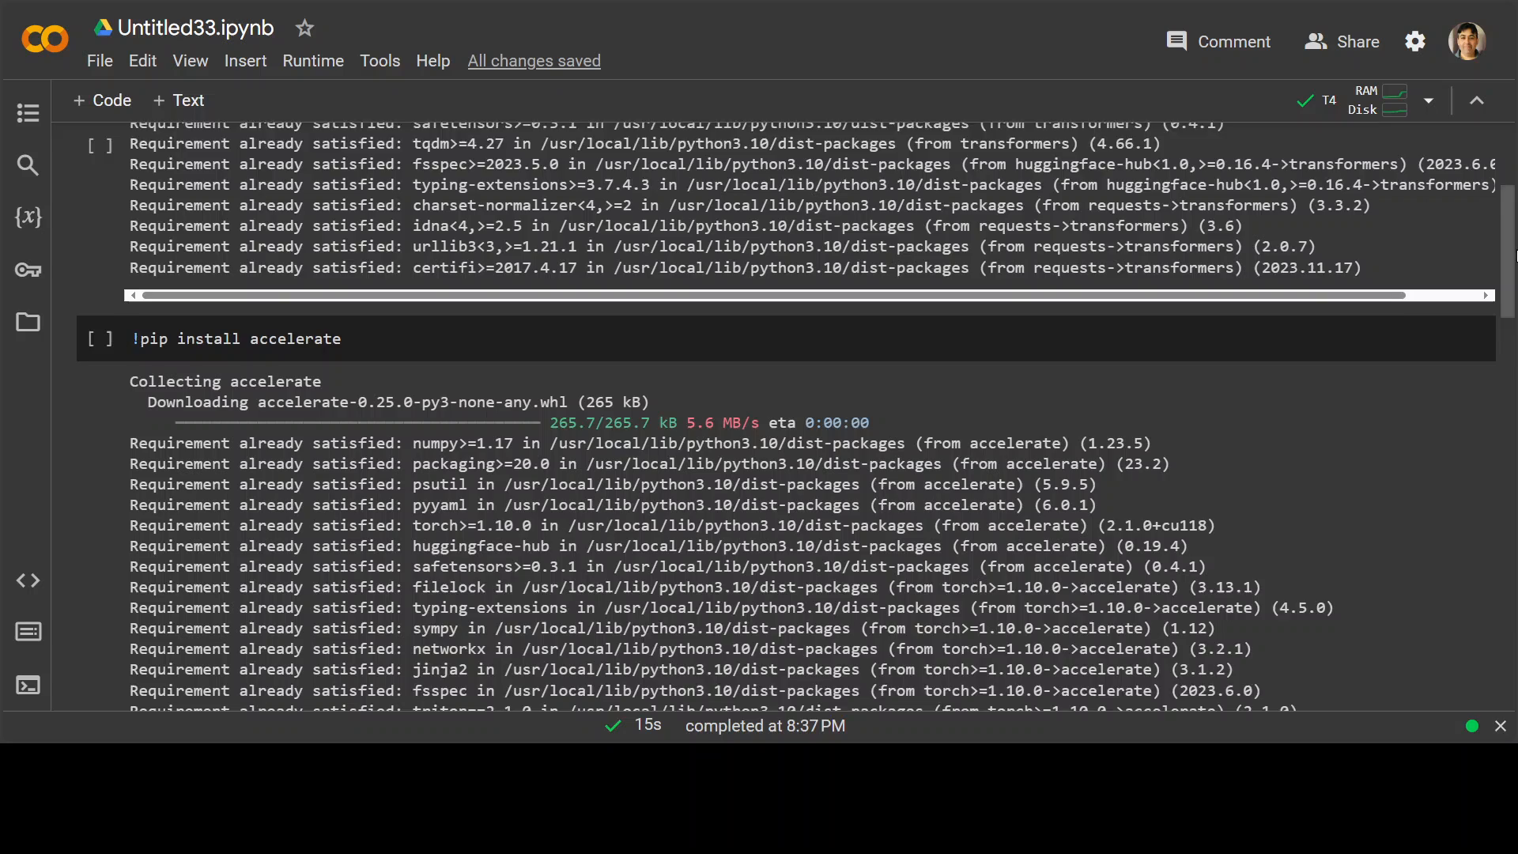
pyautogui.scroll(-3)
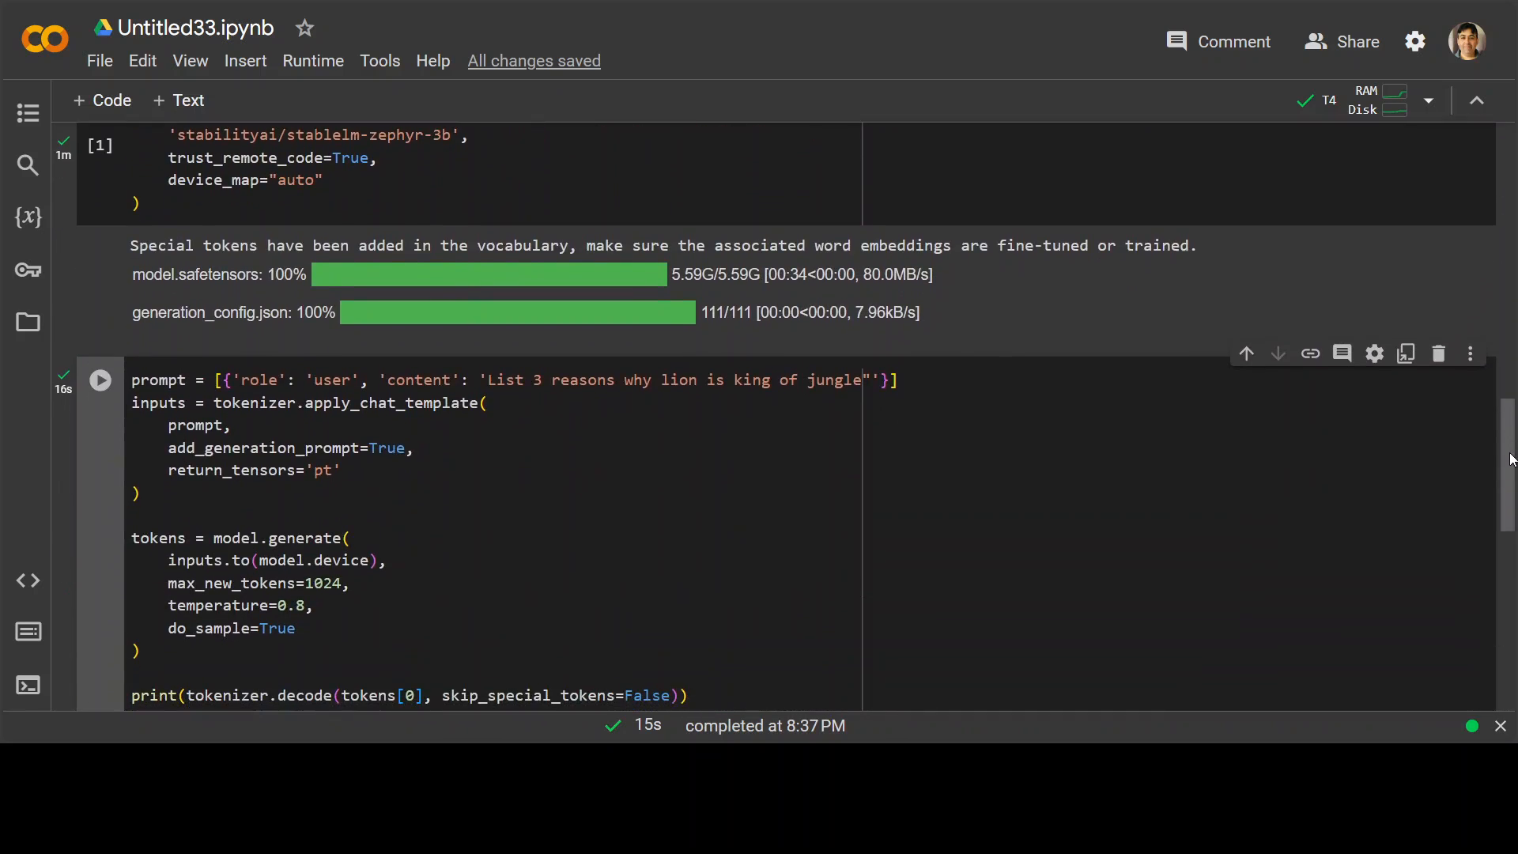
pyautogui.scroll(-3)
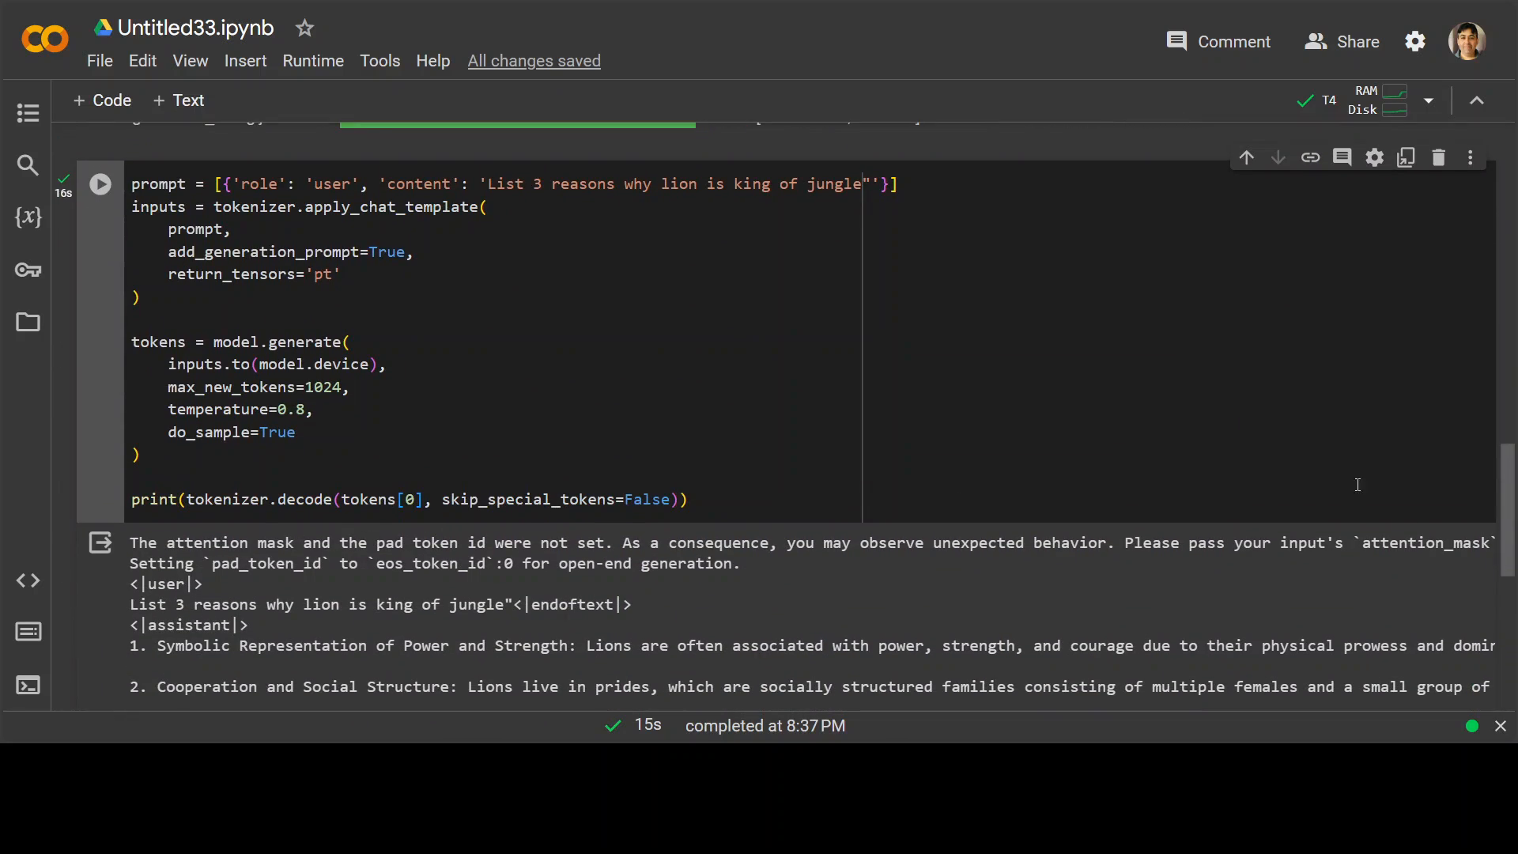
pyautogui.scroll(-3)
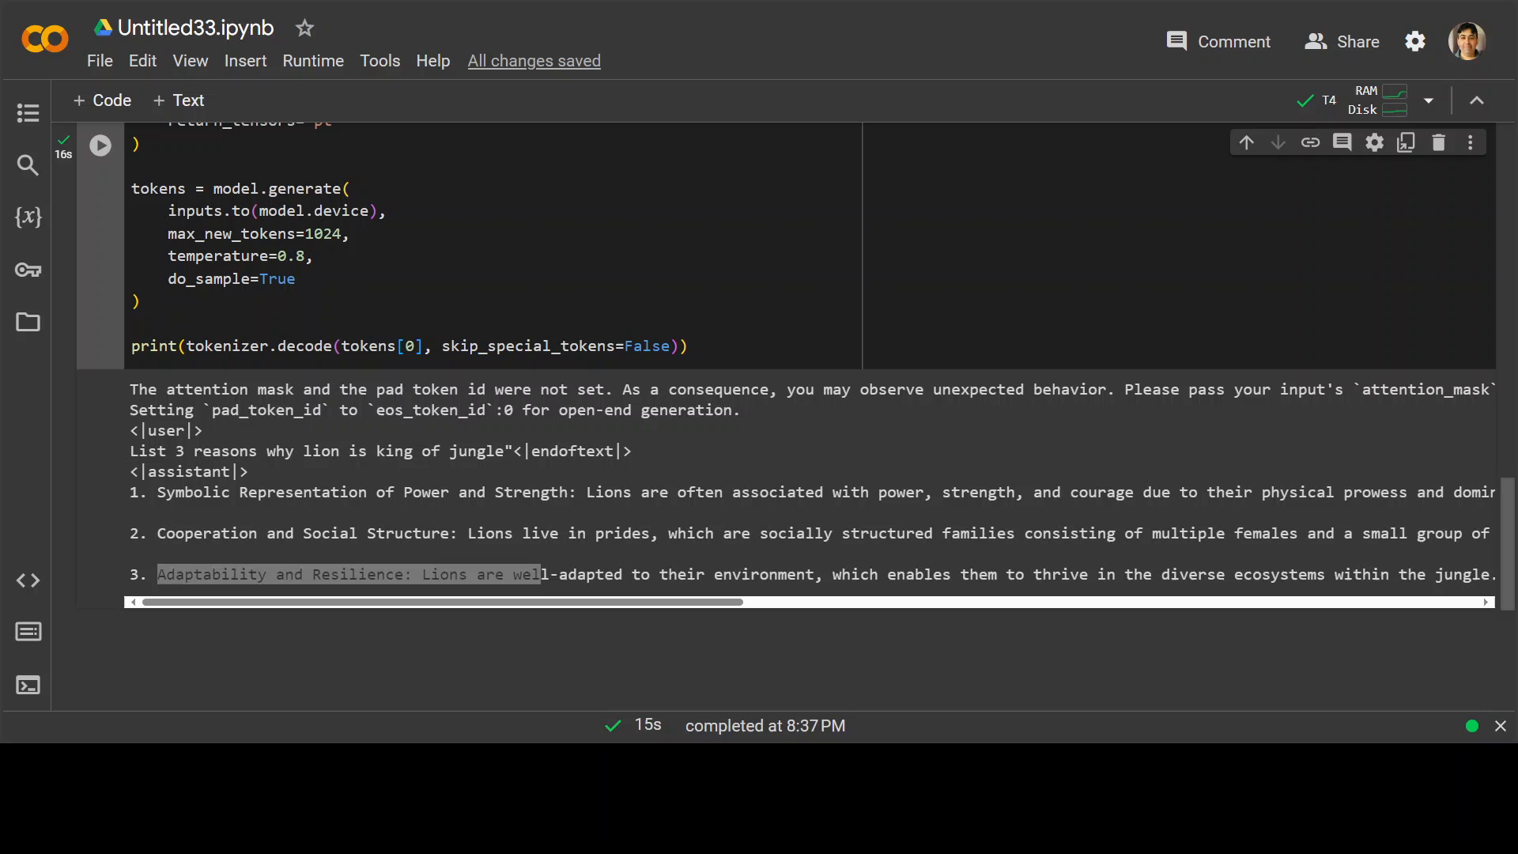
pyautogui.scroll(3)
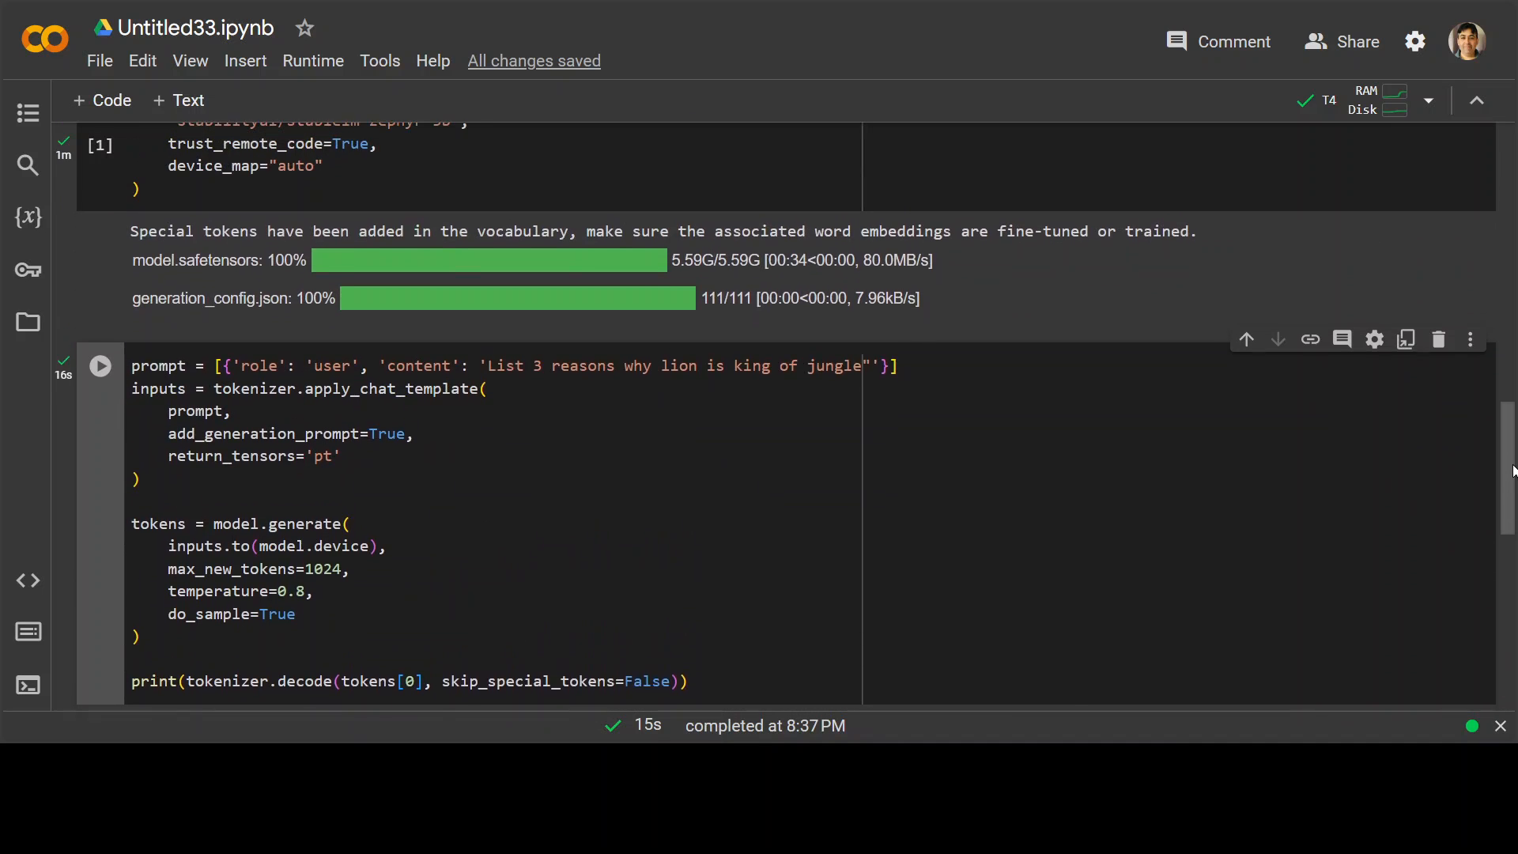
pyautogui.scroll(3)
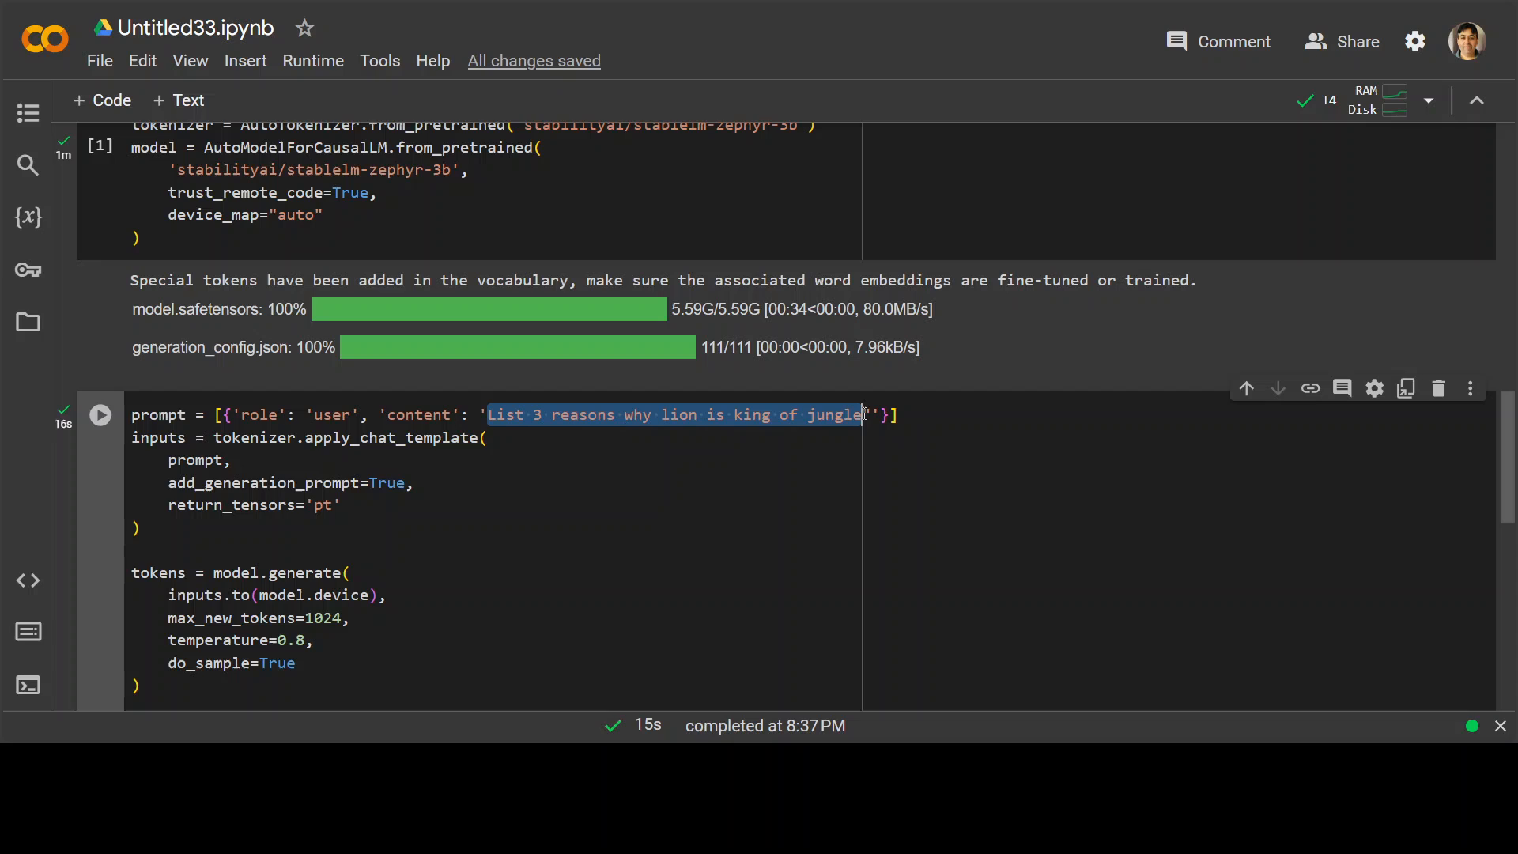
pyautogui.moveTo(993, 529)
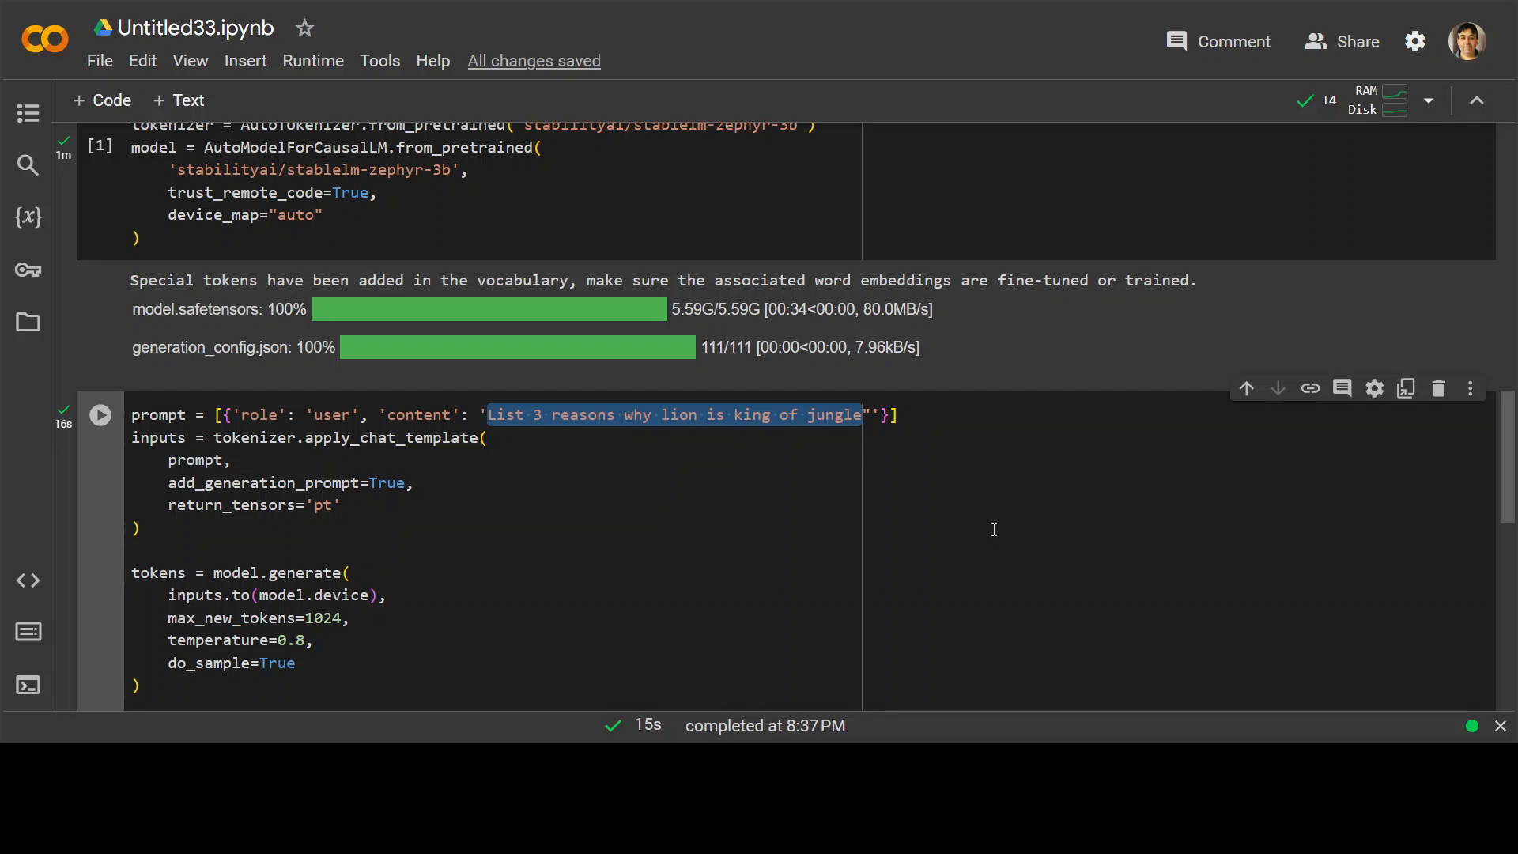
# Replace the prompt text with "How to climb the K2 mountain in Pakistan?".
pyautogui.write('How to')
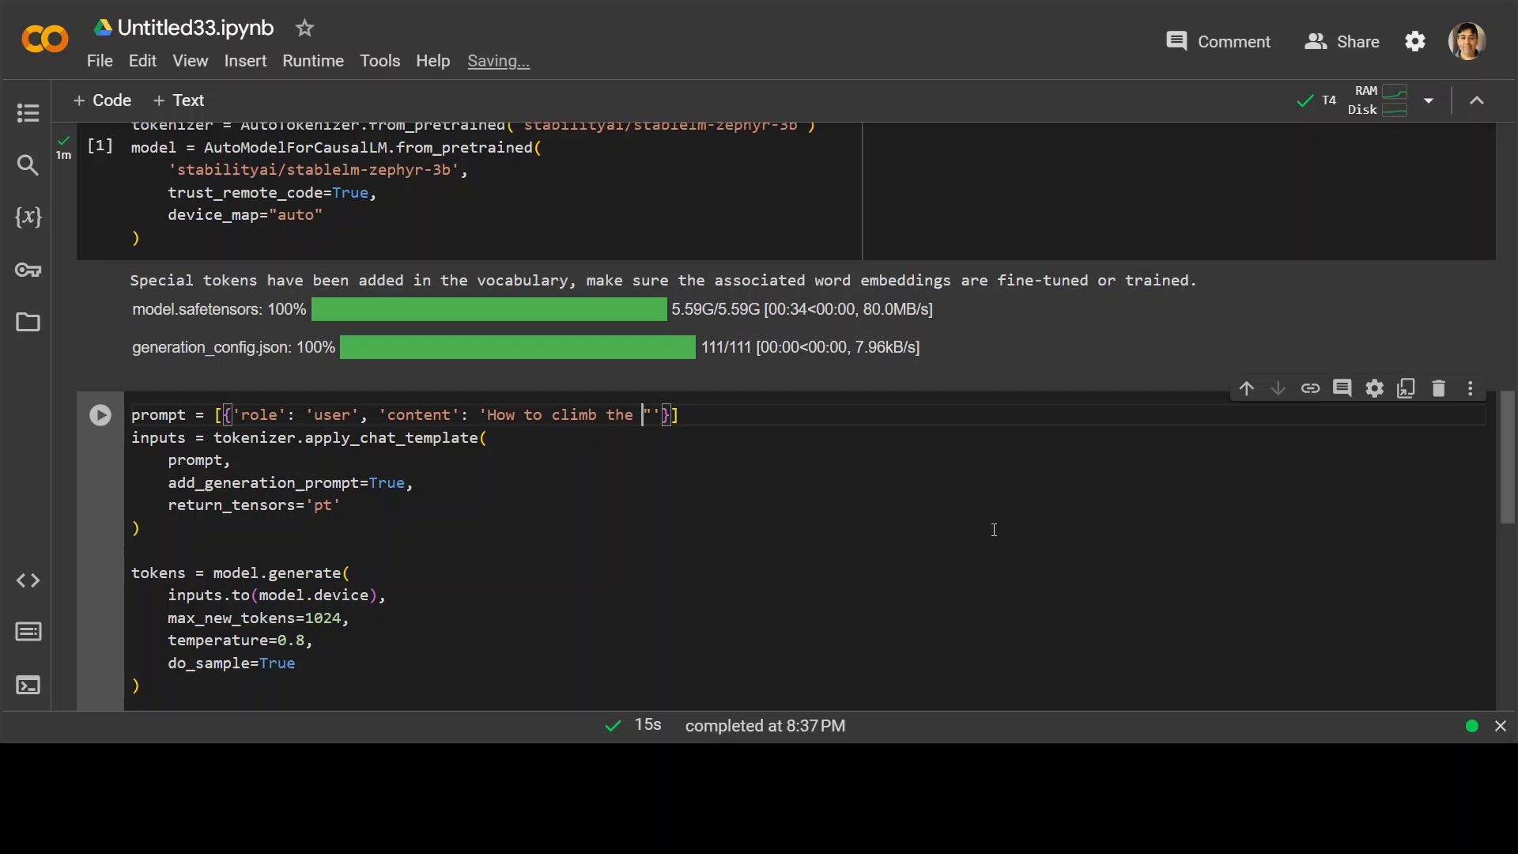
pyautogui.write('K2 mountain')
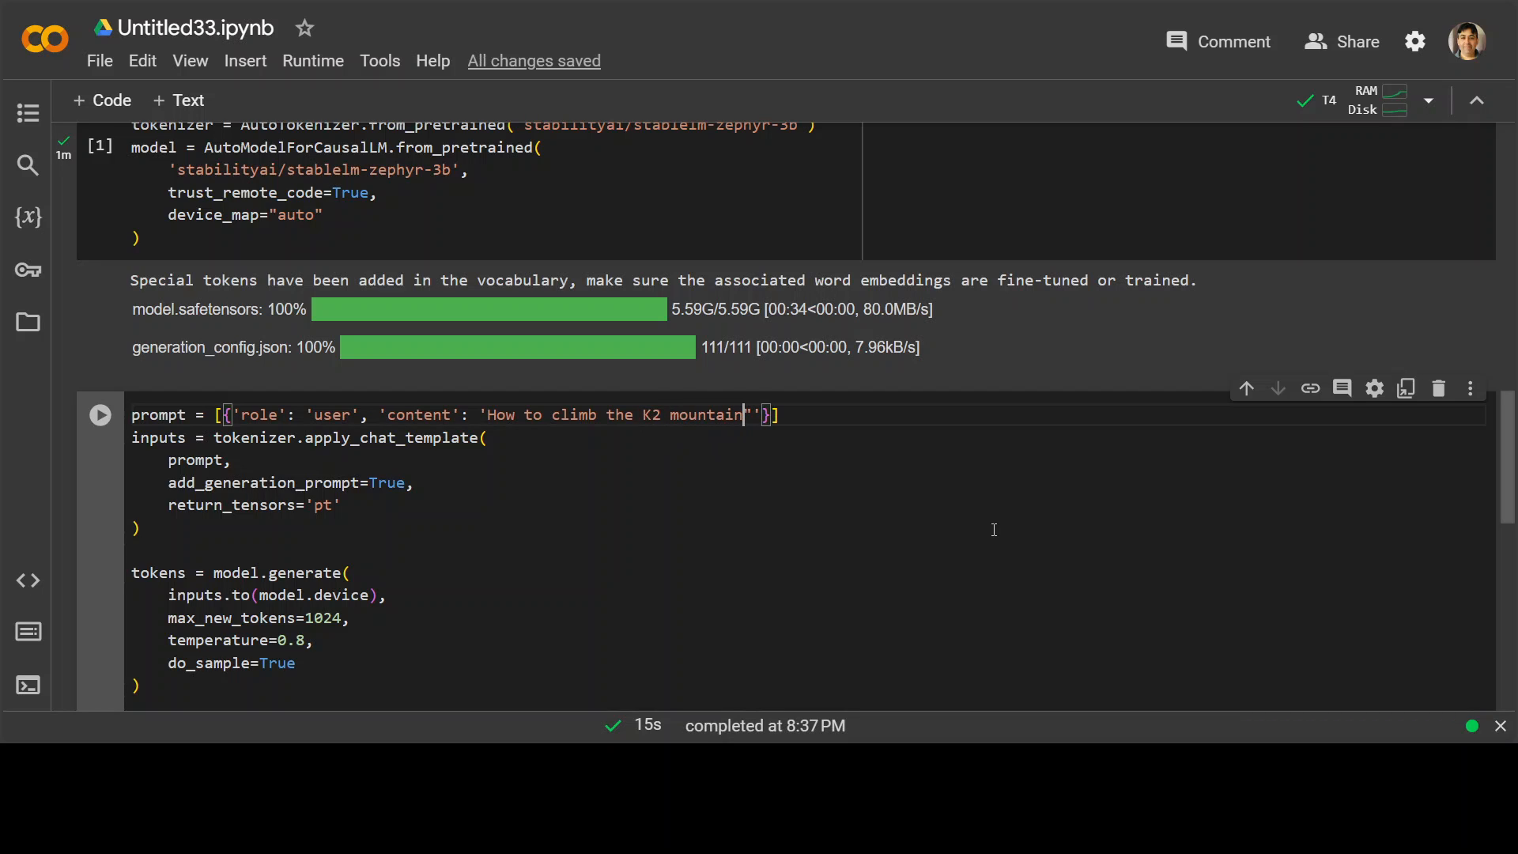
pyautogui.write('in P')
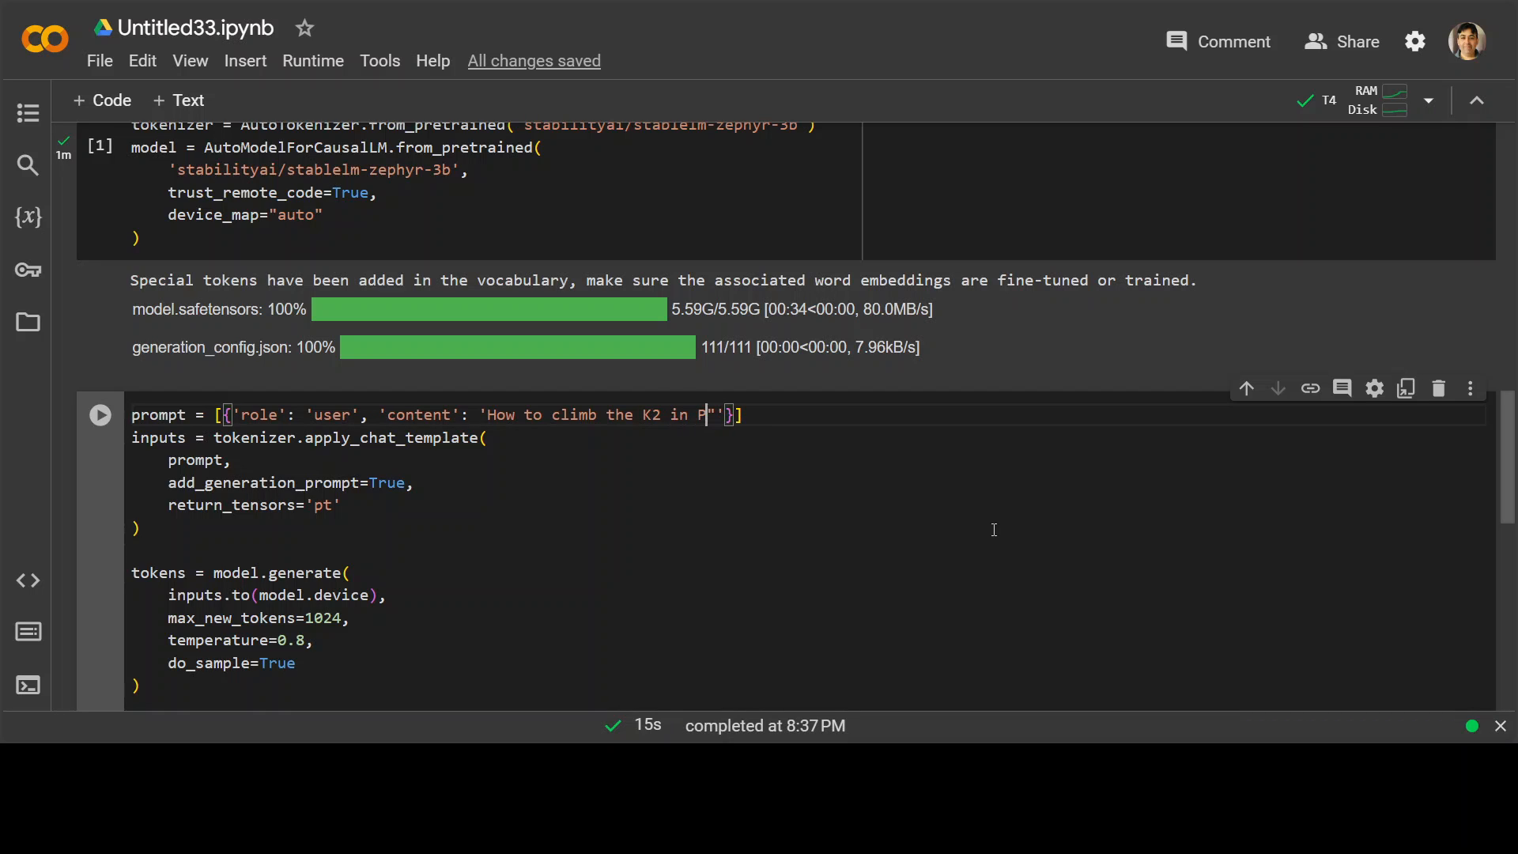
pyautogui.write('akistan?')
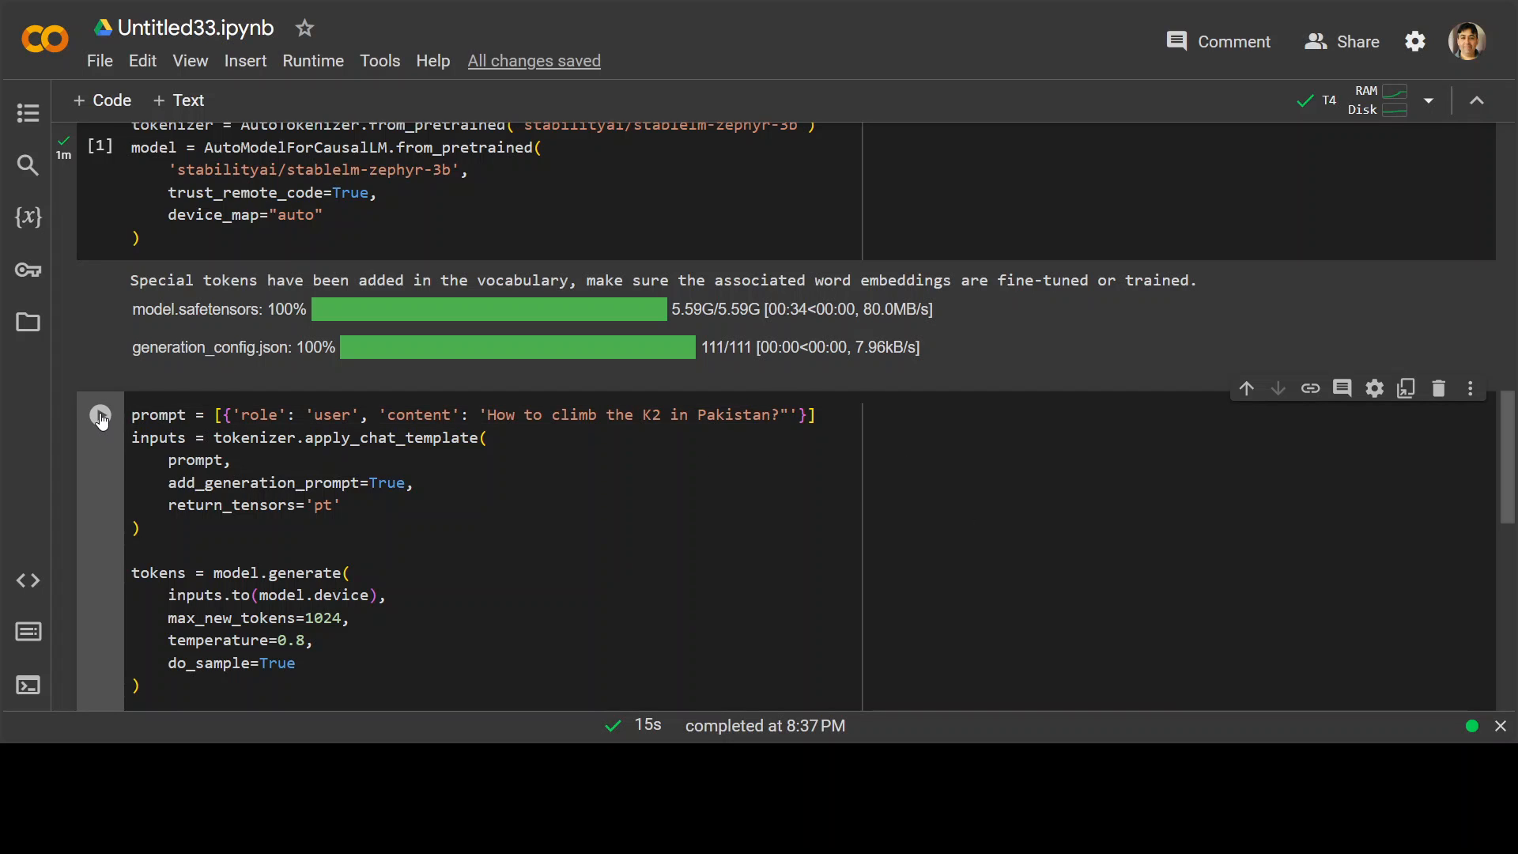
# Run the K2 prompt cell and read the model's climbing guidance starting with Preparation.
pyautogui.click(101, 418)
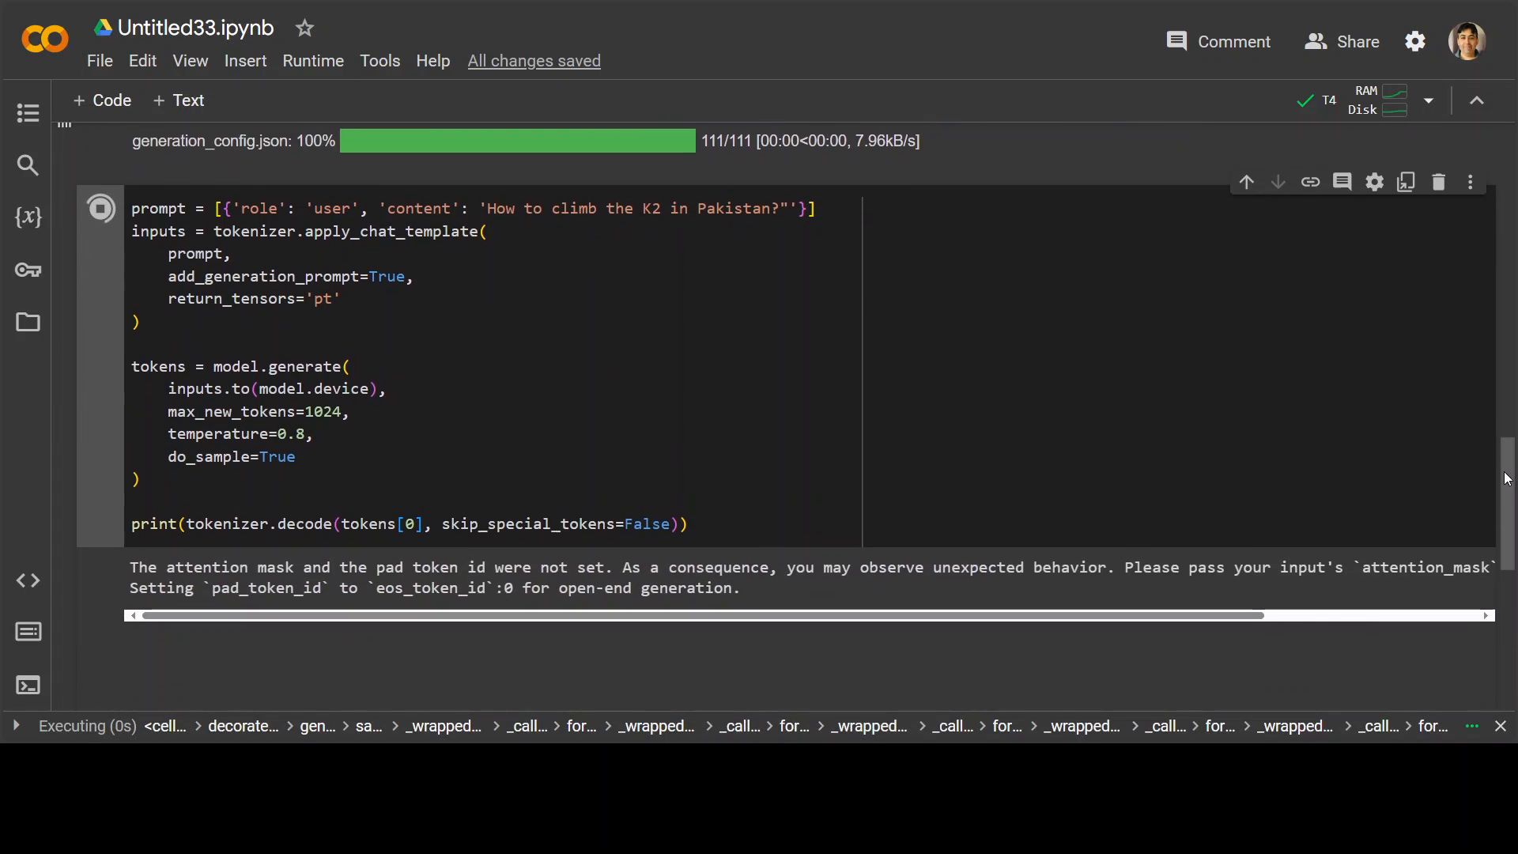
pyautogui.scroll(3)
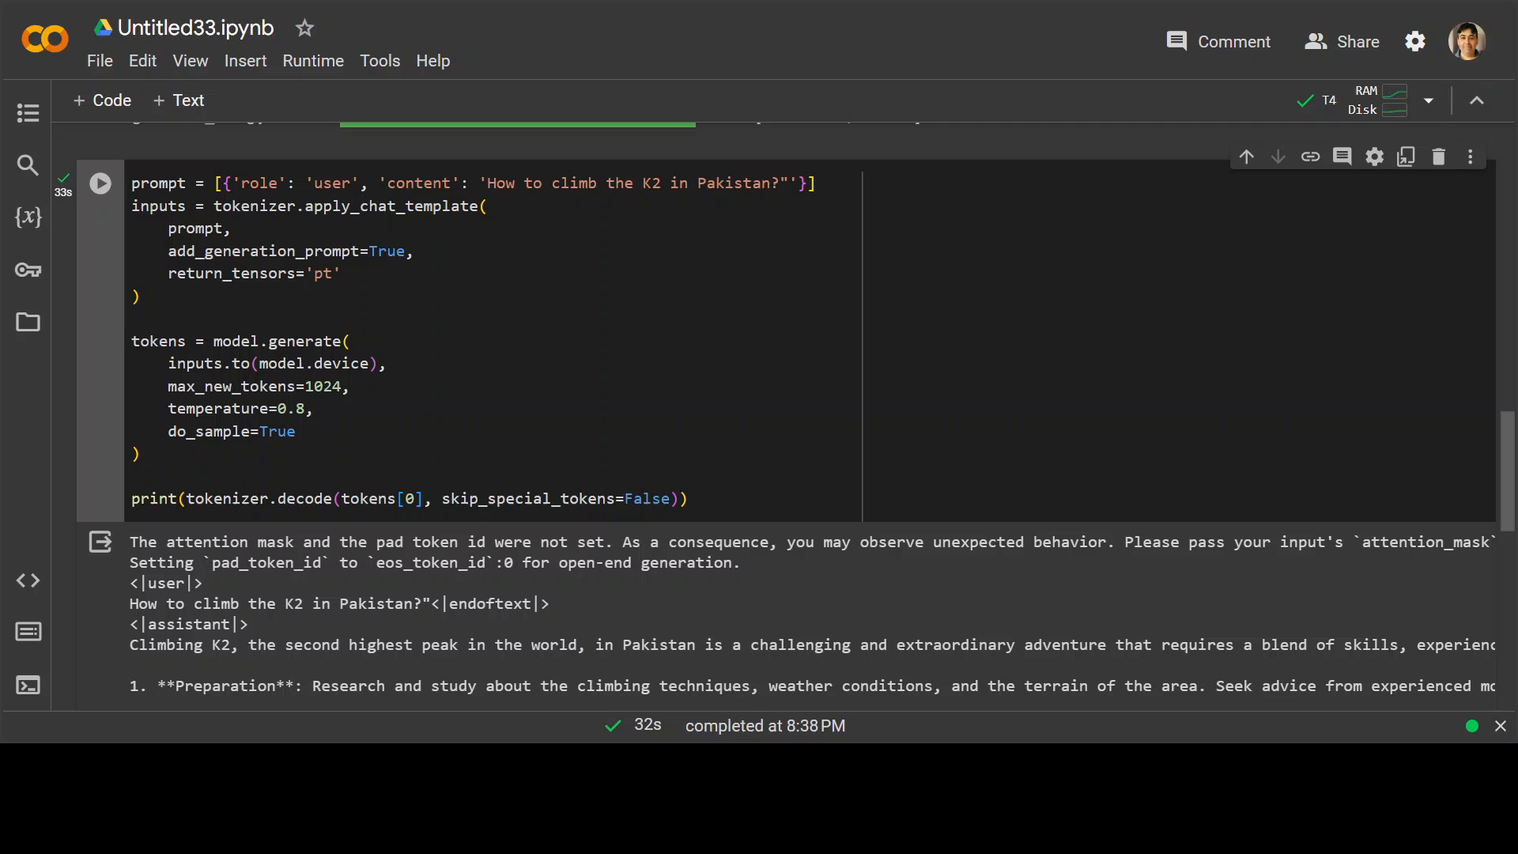
pyautogui.scroll(-3)
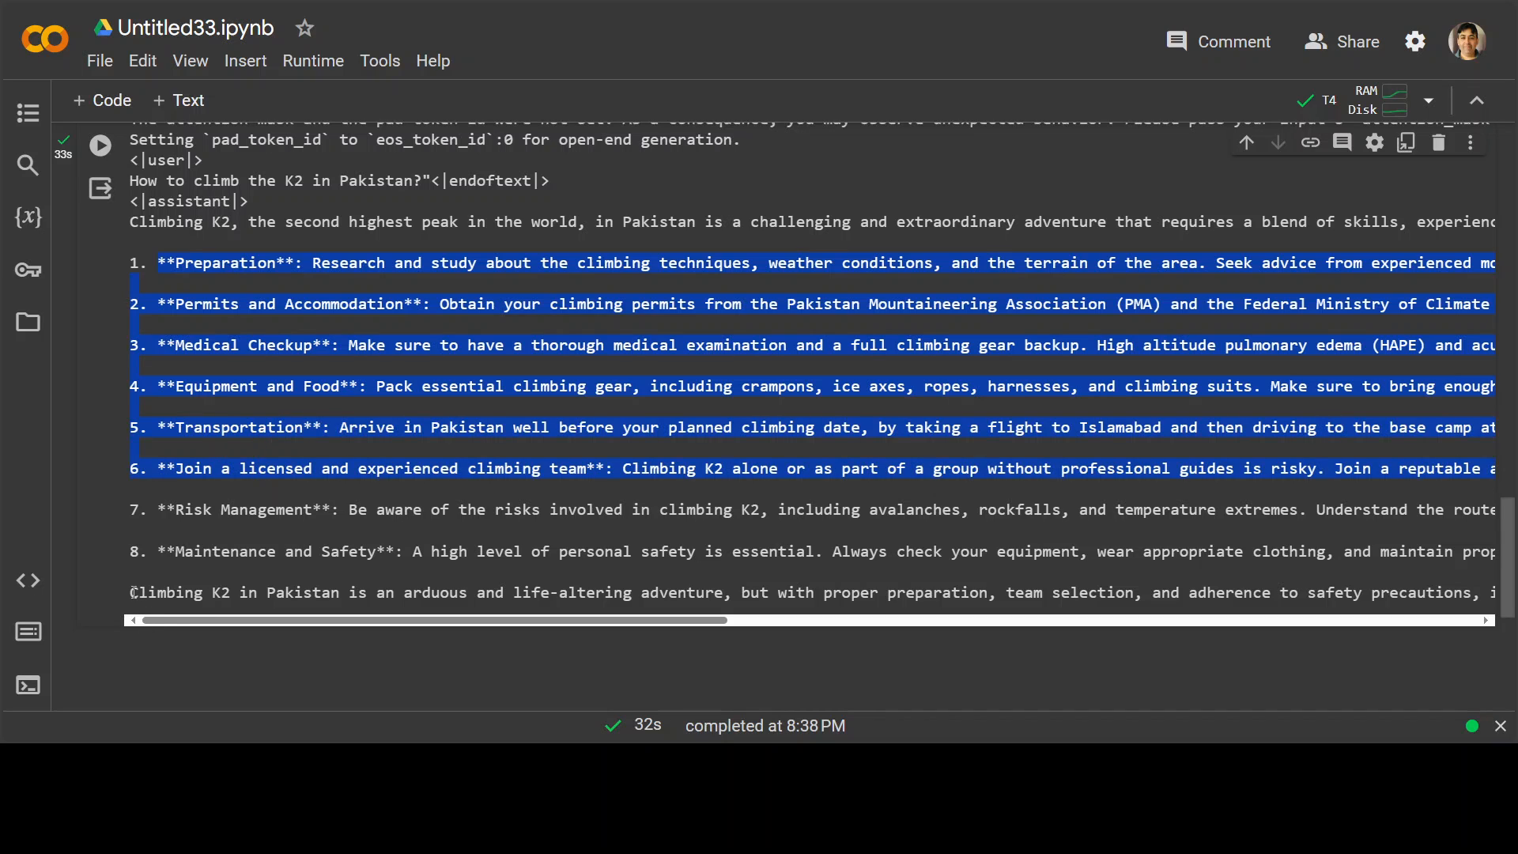
pyautogui.doubleClick(164, 591)
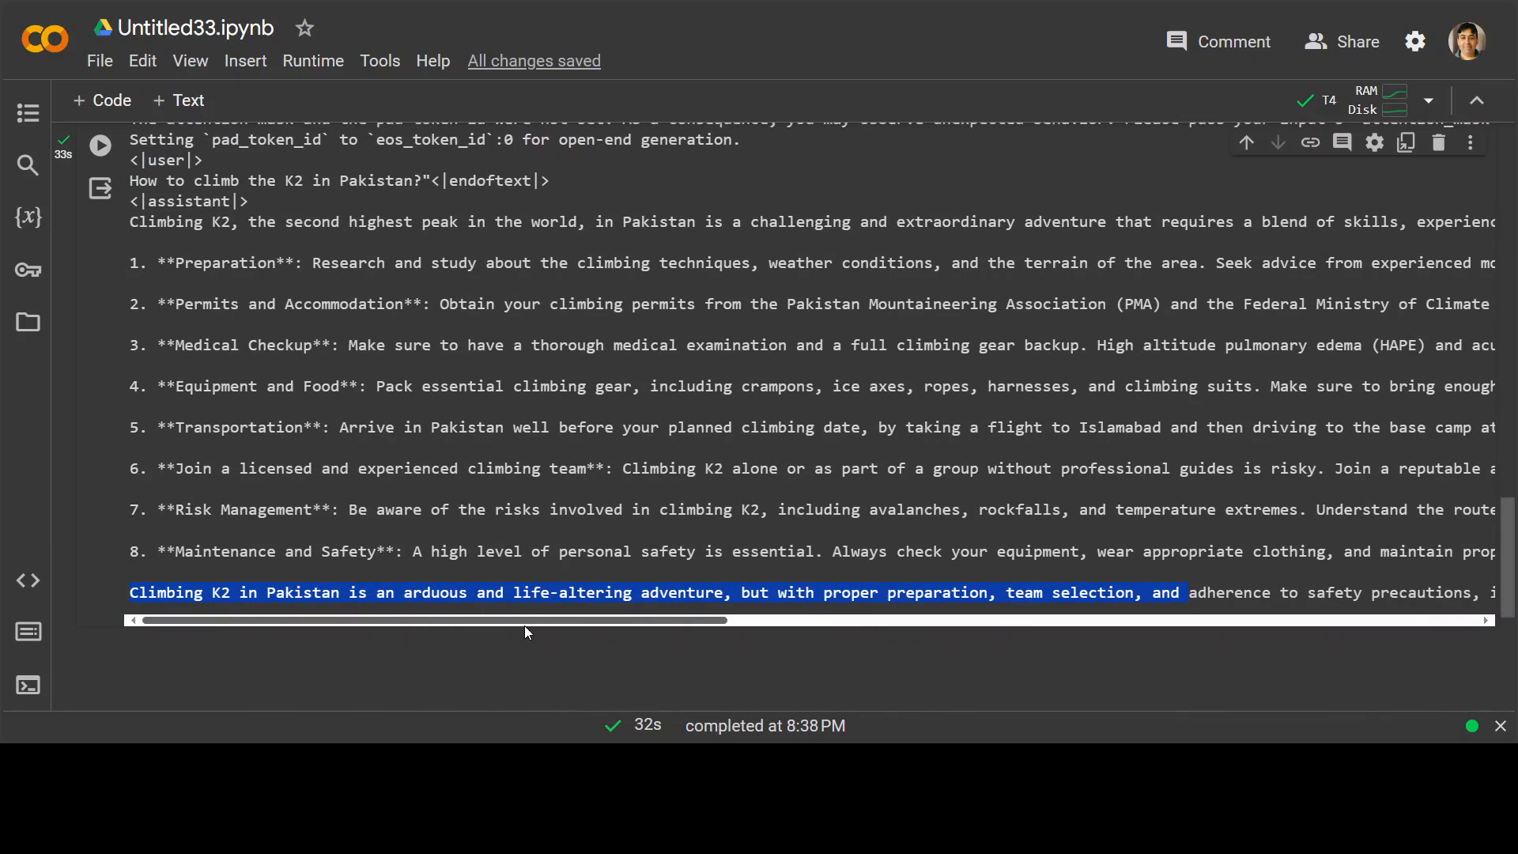
pyautogui.scroll(3)
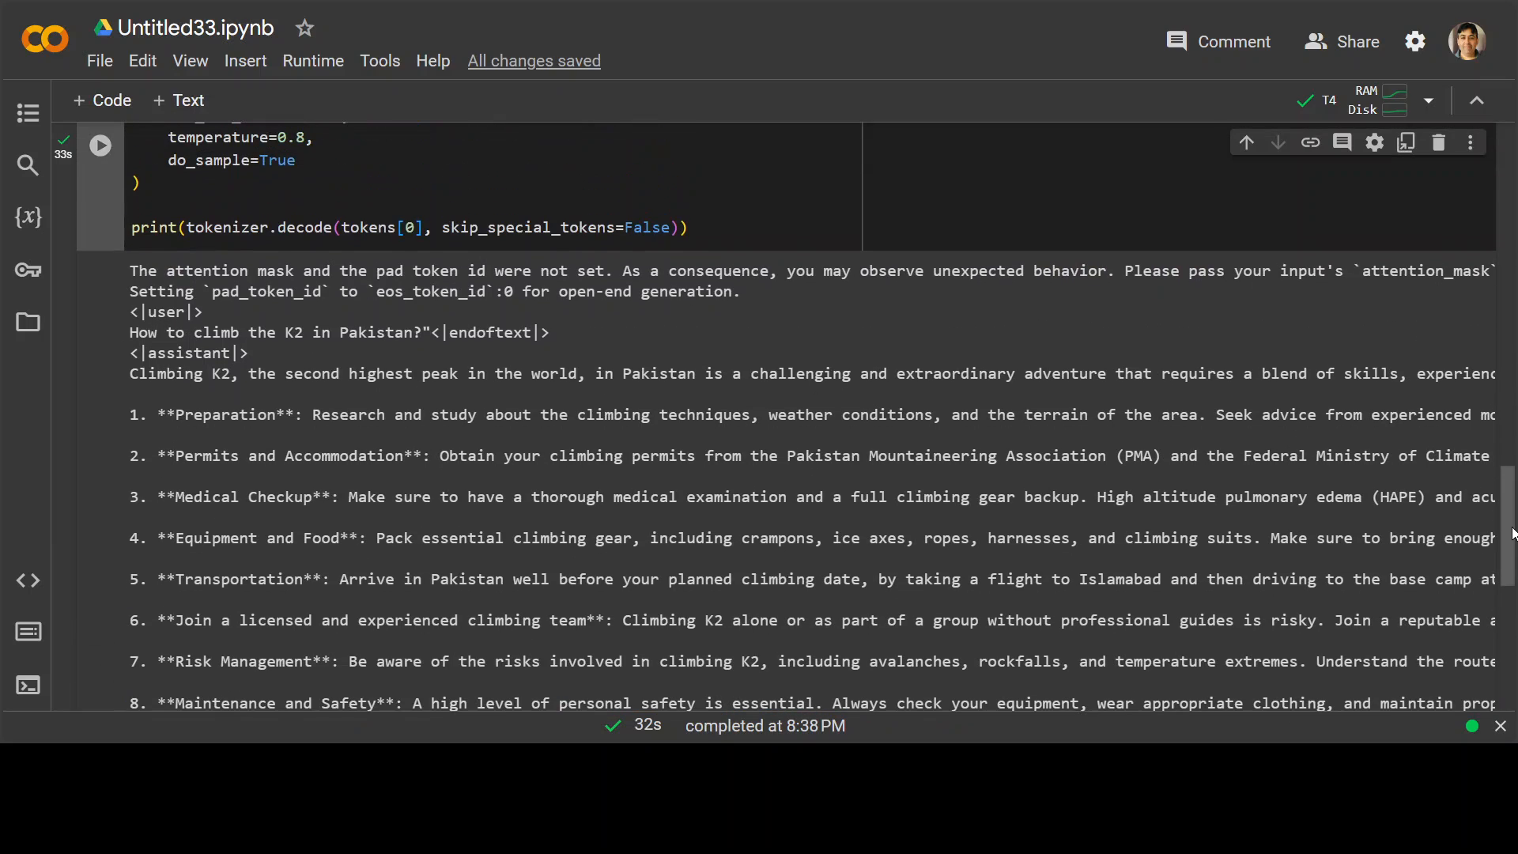
pyautogui.scroll(3)
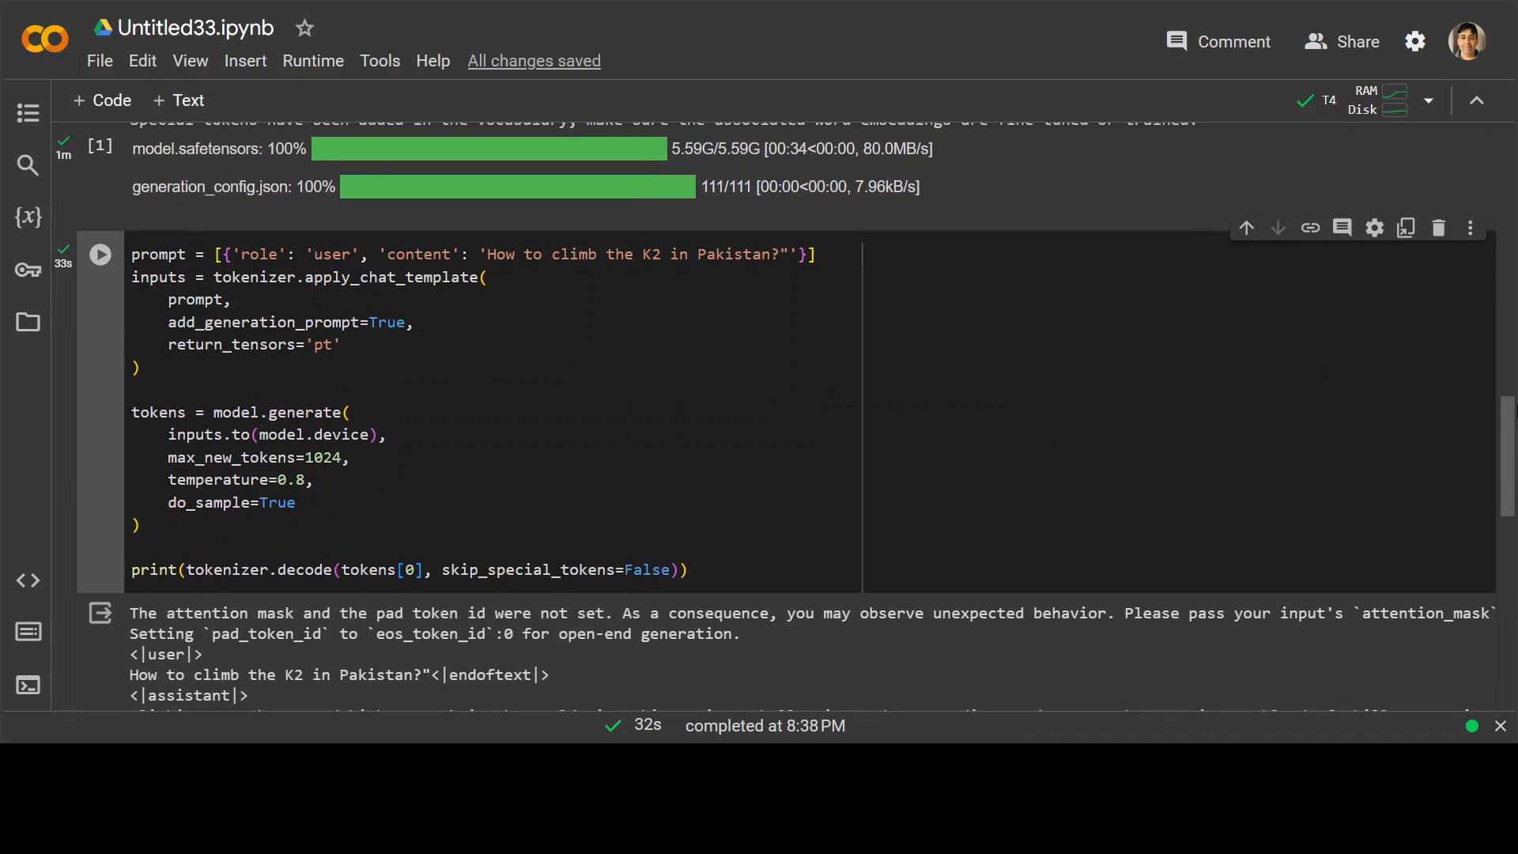
pyautogui.scroll(3)
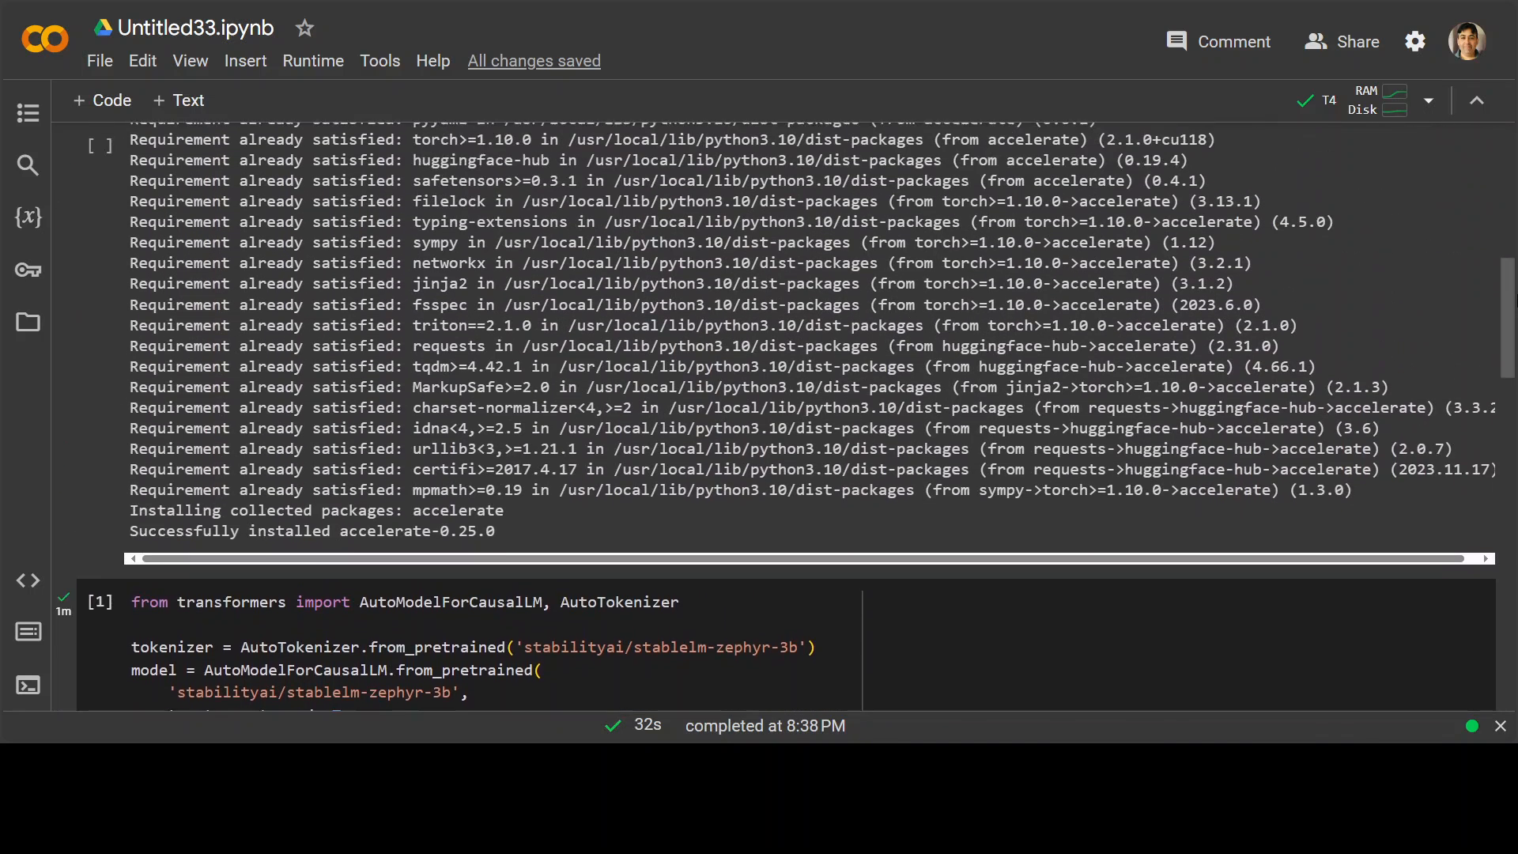
pyautogui.scroll(3)
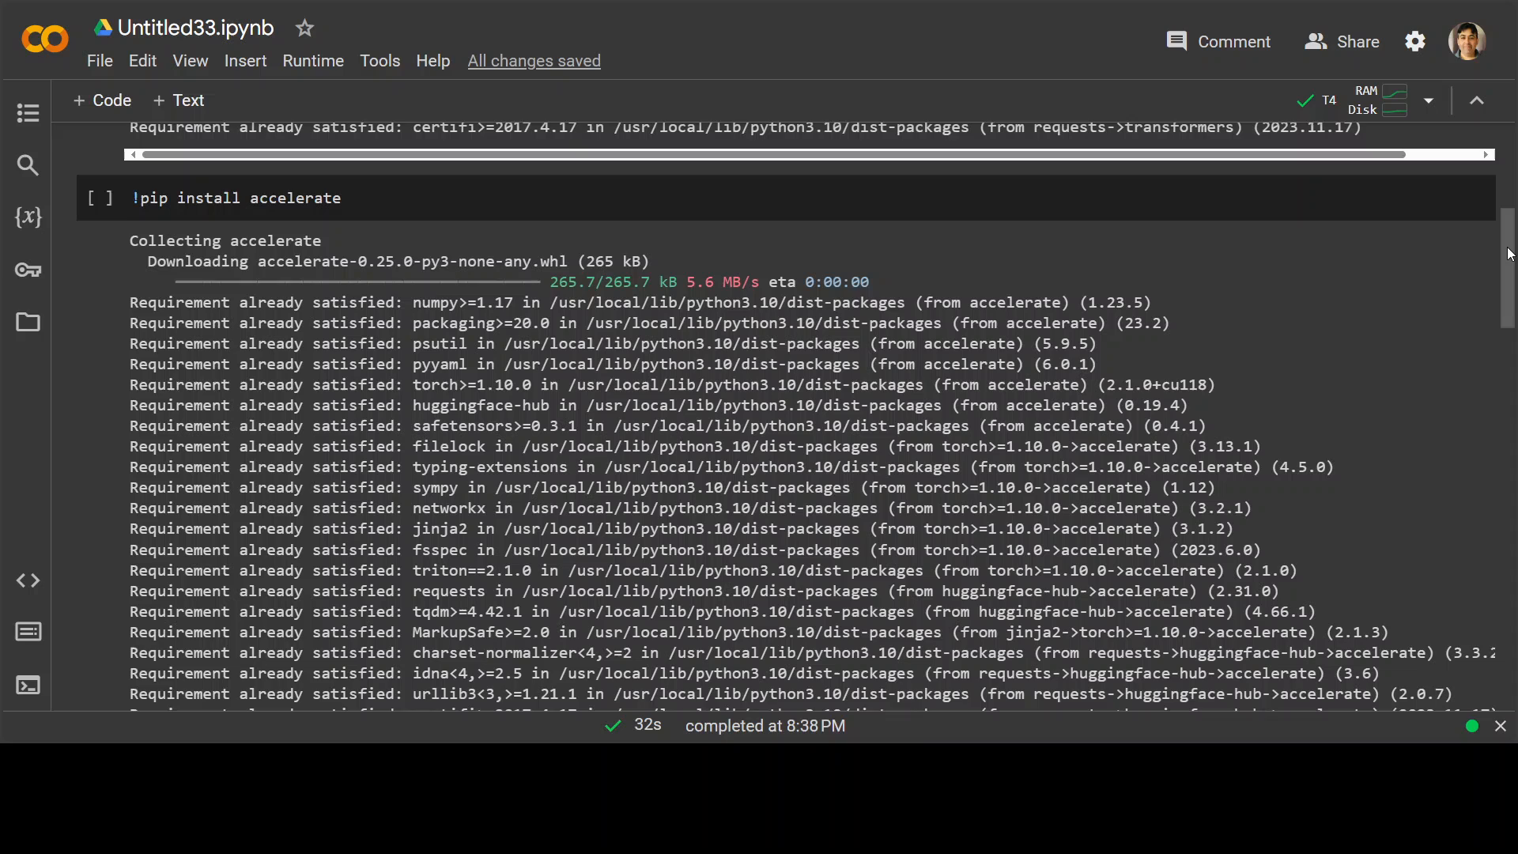
pyautogui.scroll(3)
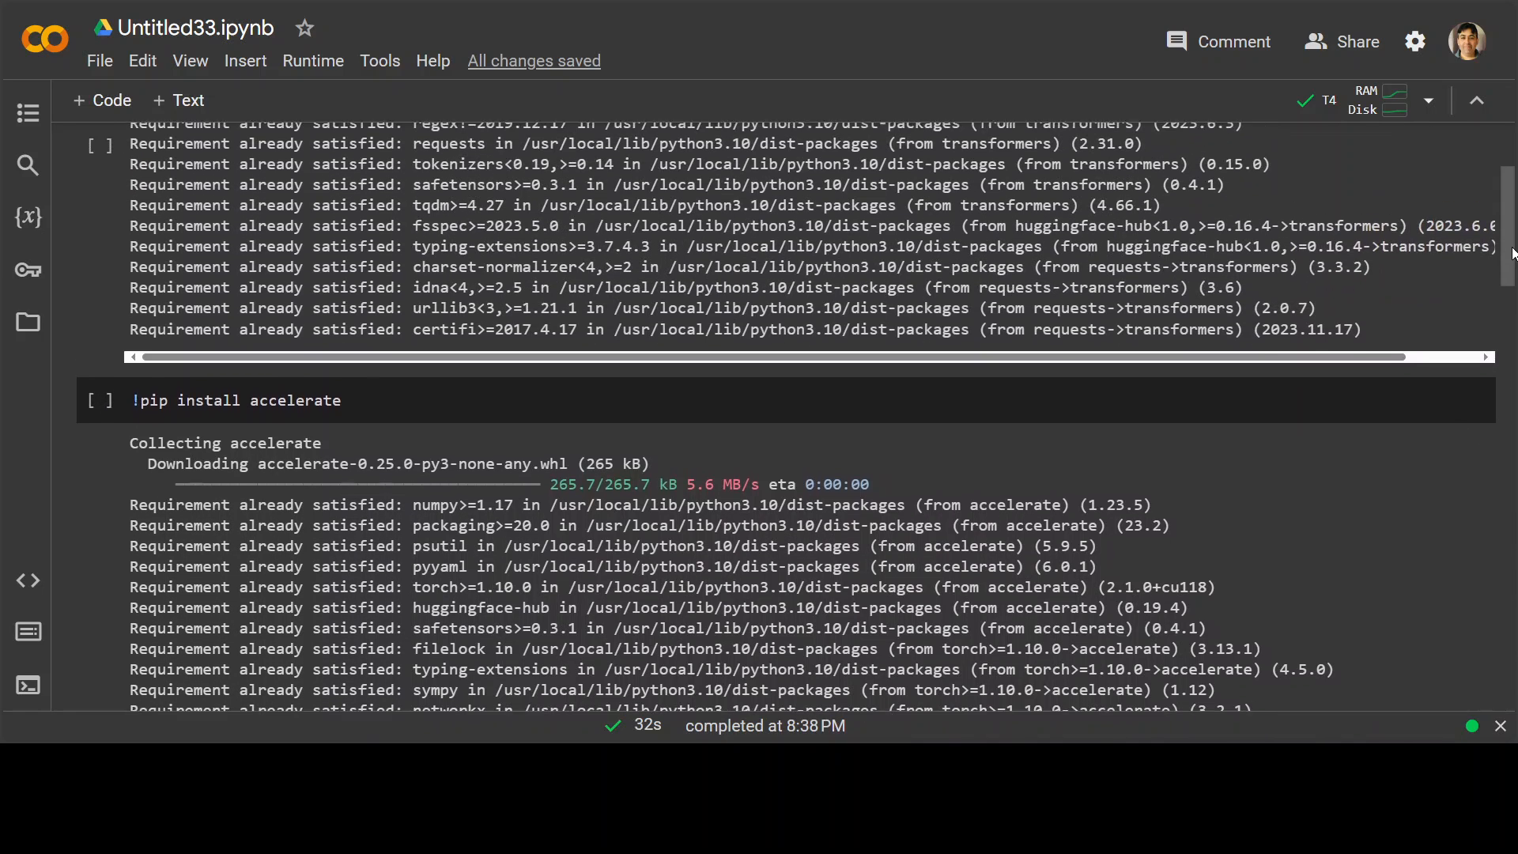
pyautogui.scroll(3)
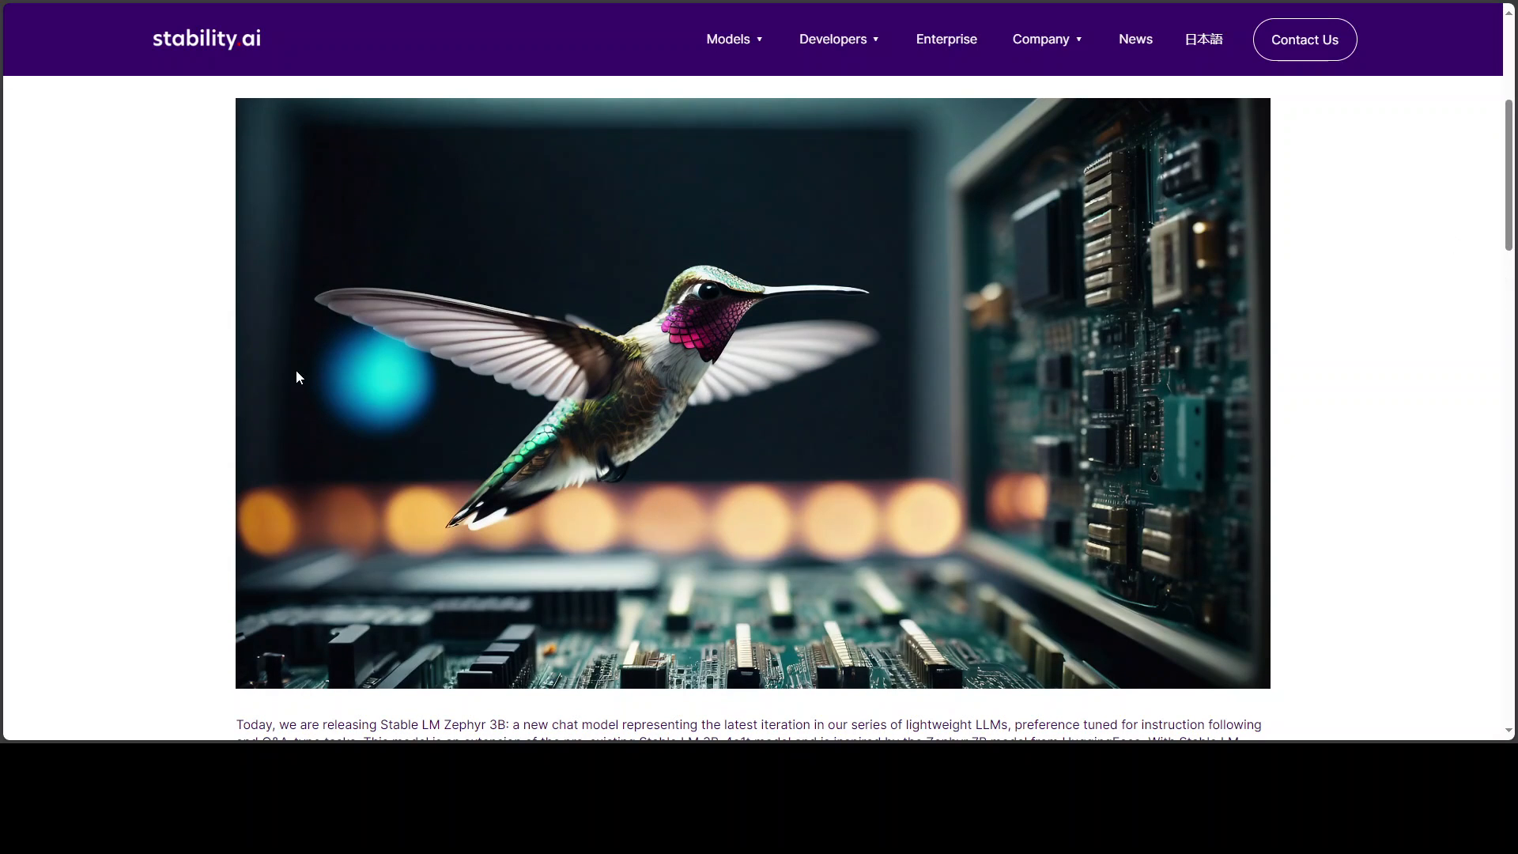
pyautogui.moveTo(299, 351)
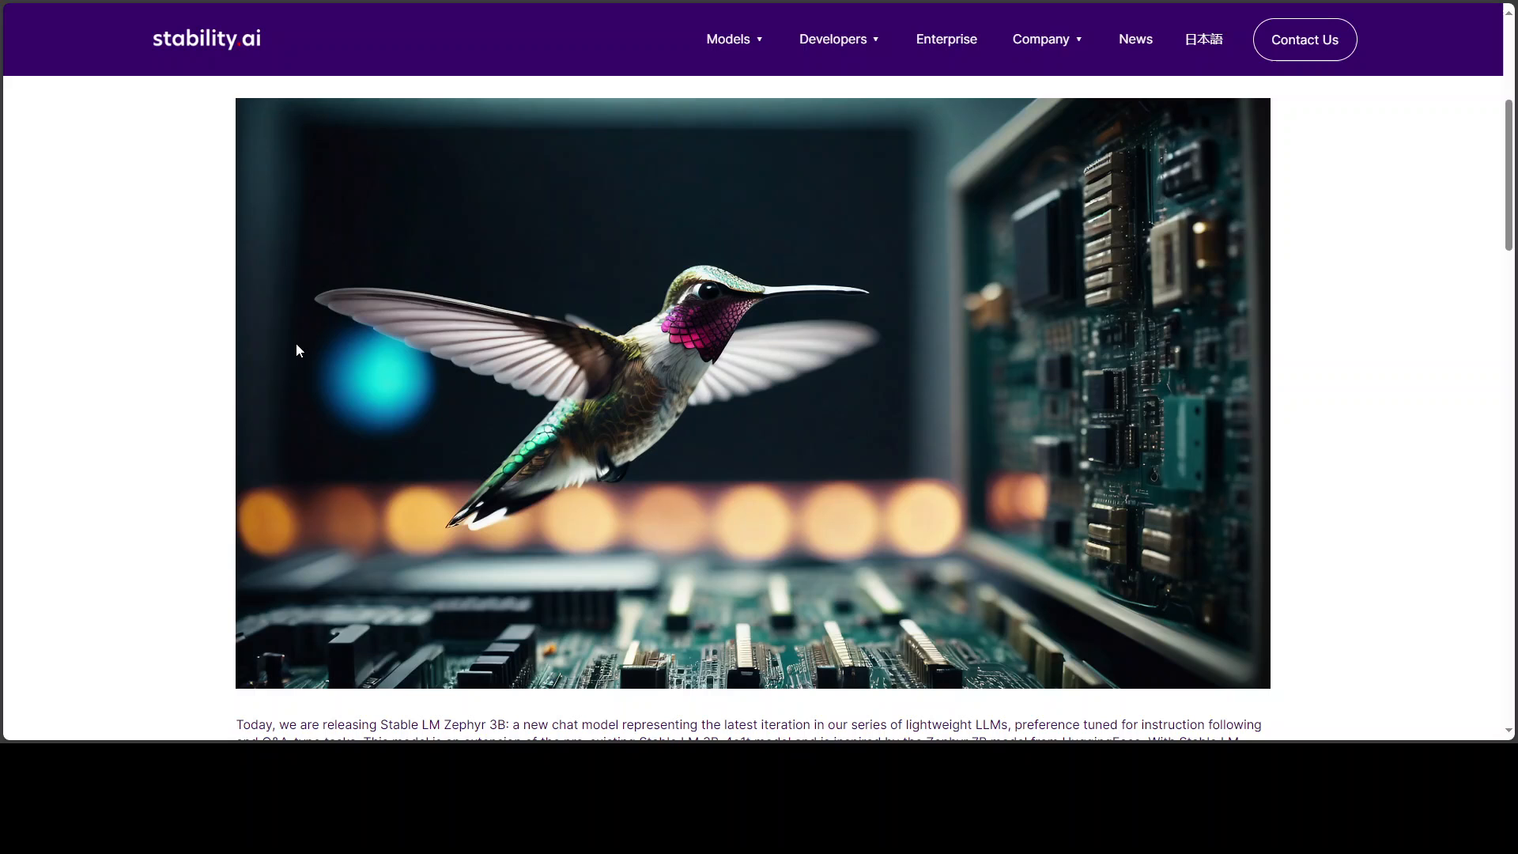
# Scroll the Stable LM Zephyr 3B announcement down past Training Insights to the MT-Bench chart.
pyautogui.scroll(-3)
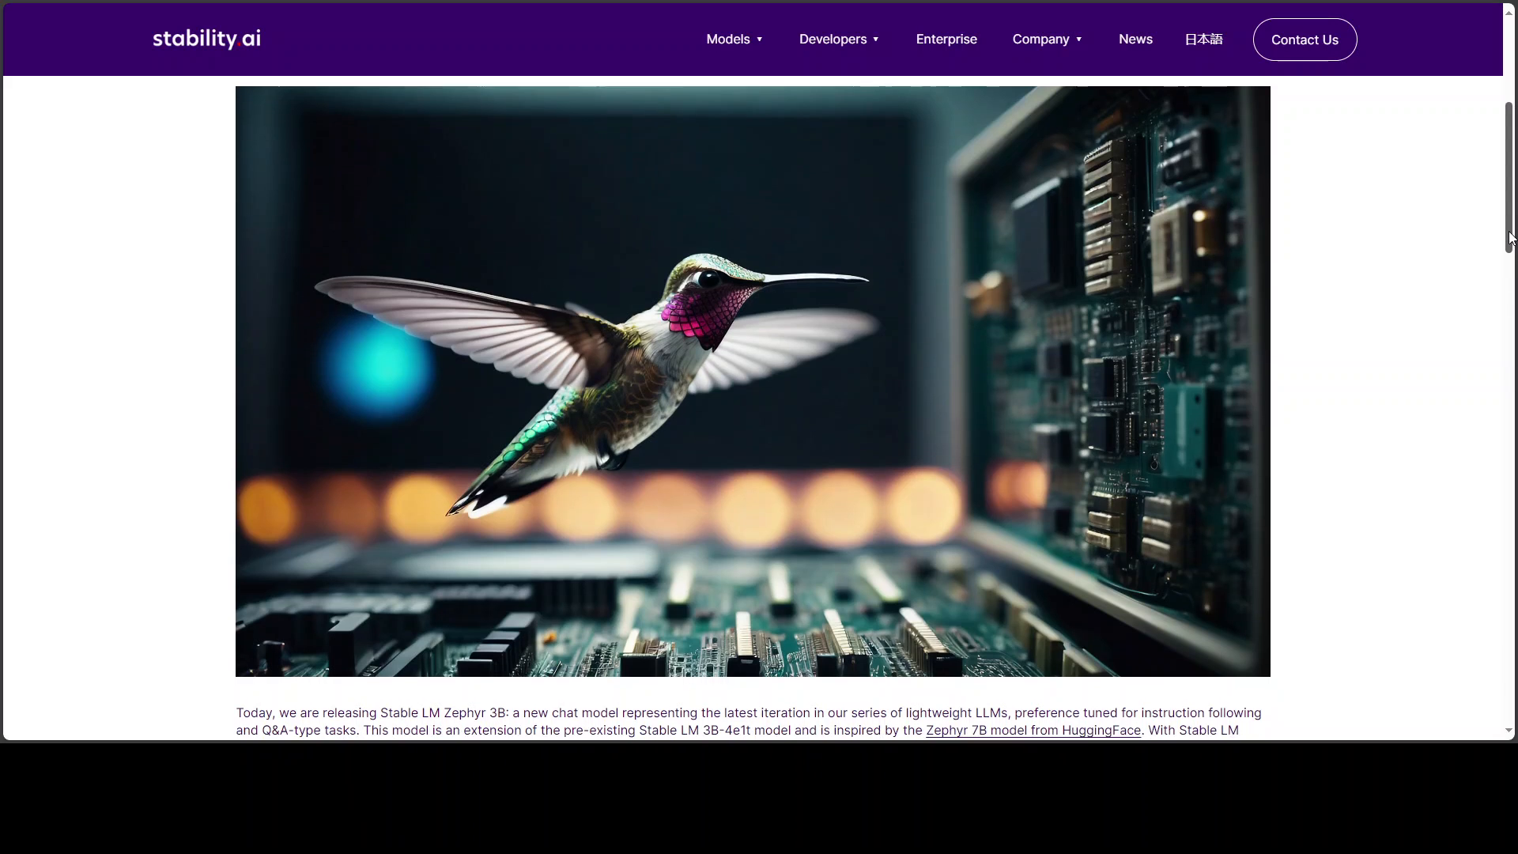
pyautogui.scroll(-3)
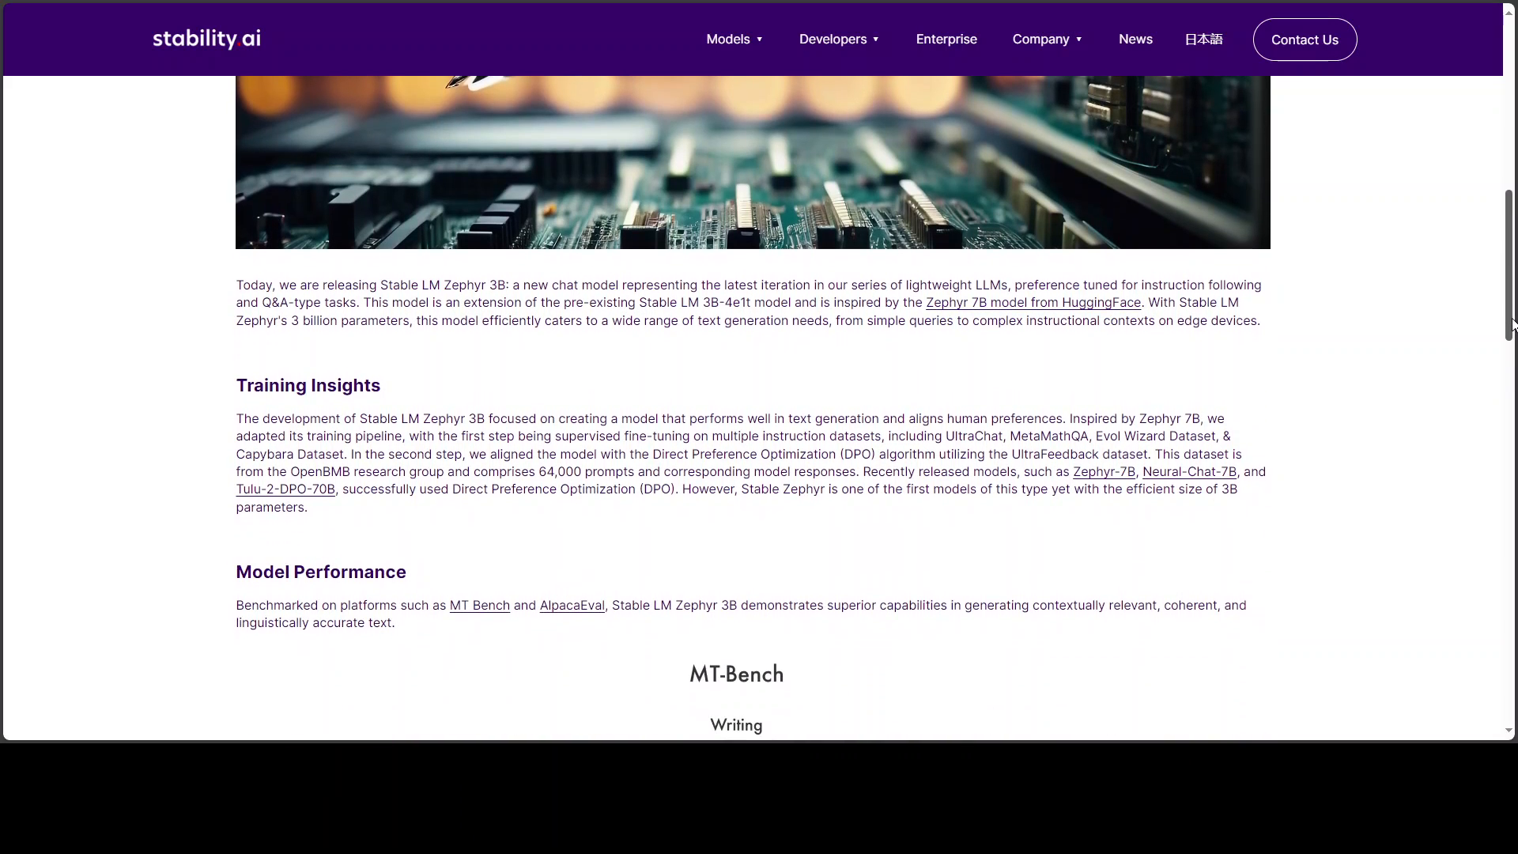
pyautogui.scroll(-3)
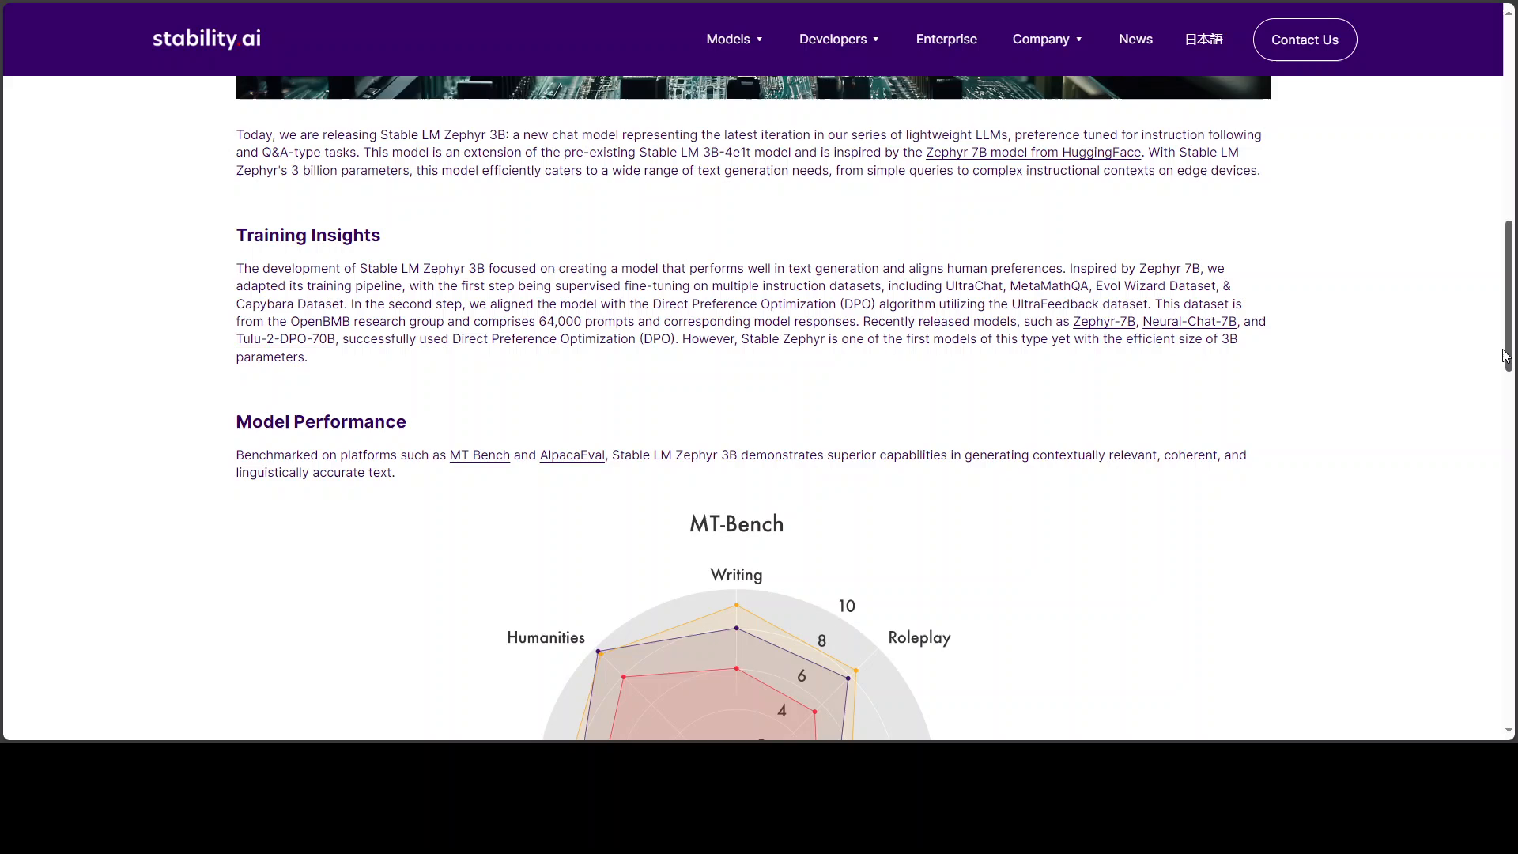
pyautogui.scroll(-3)
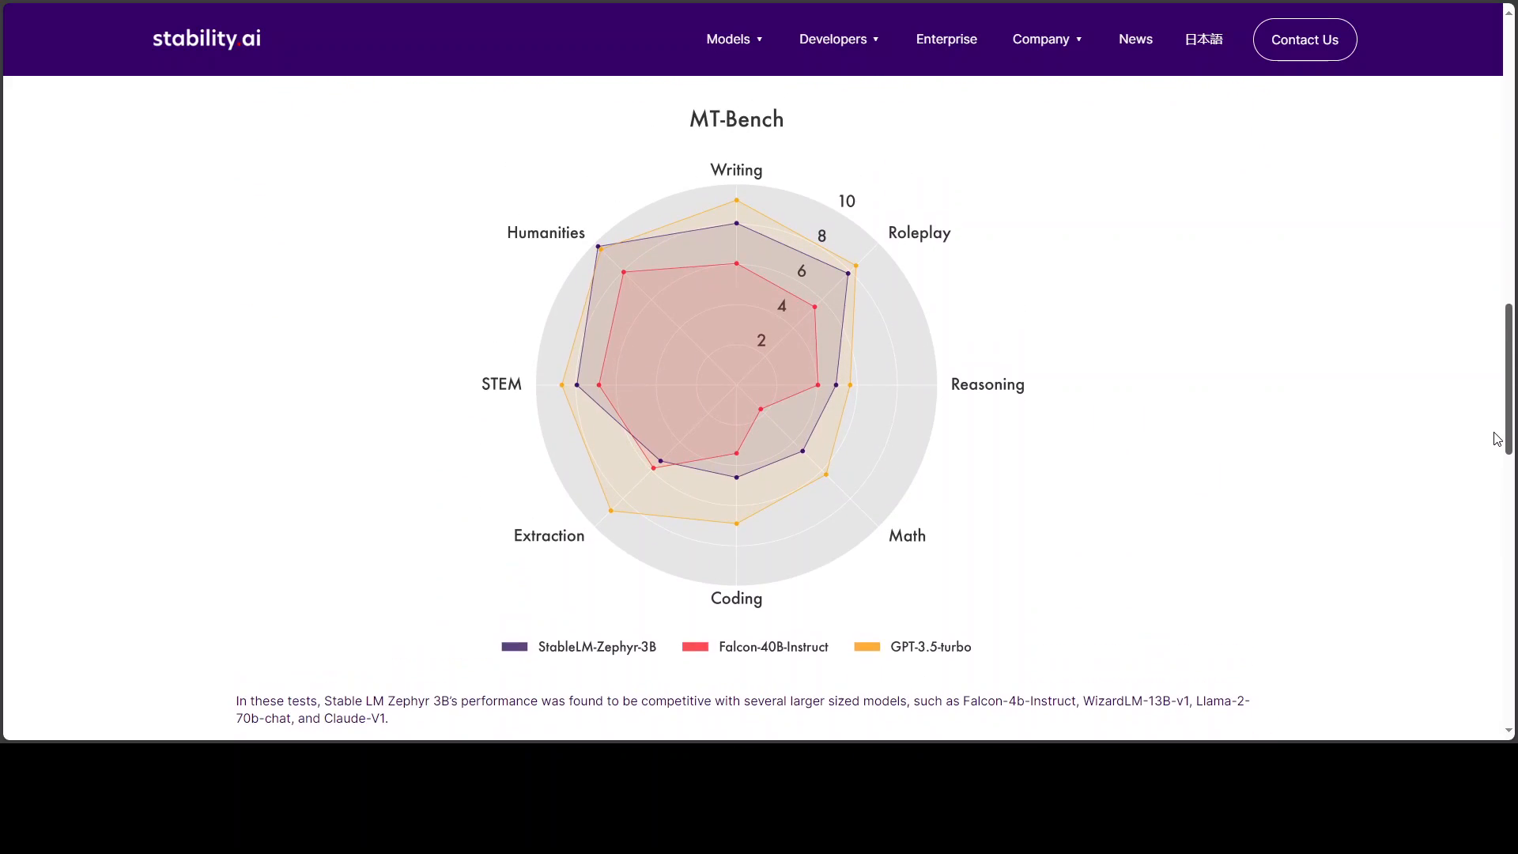
pyautogui.scroll(-3)
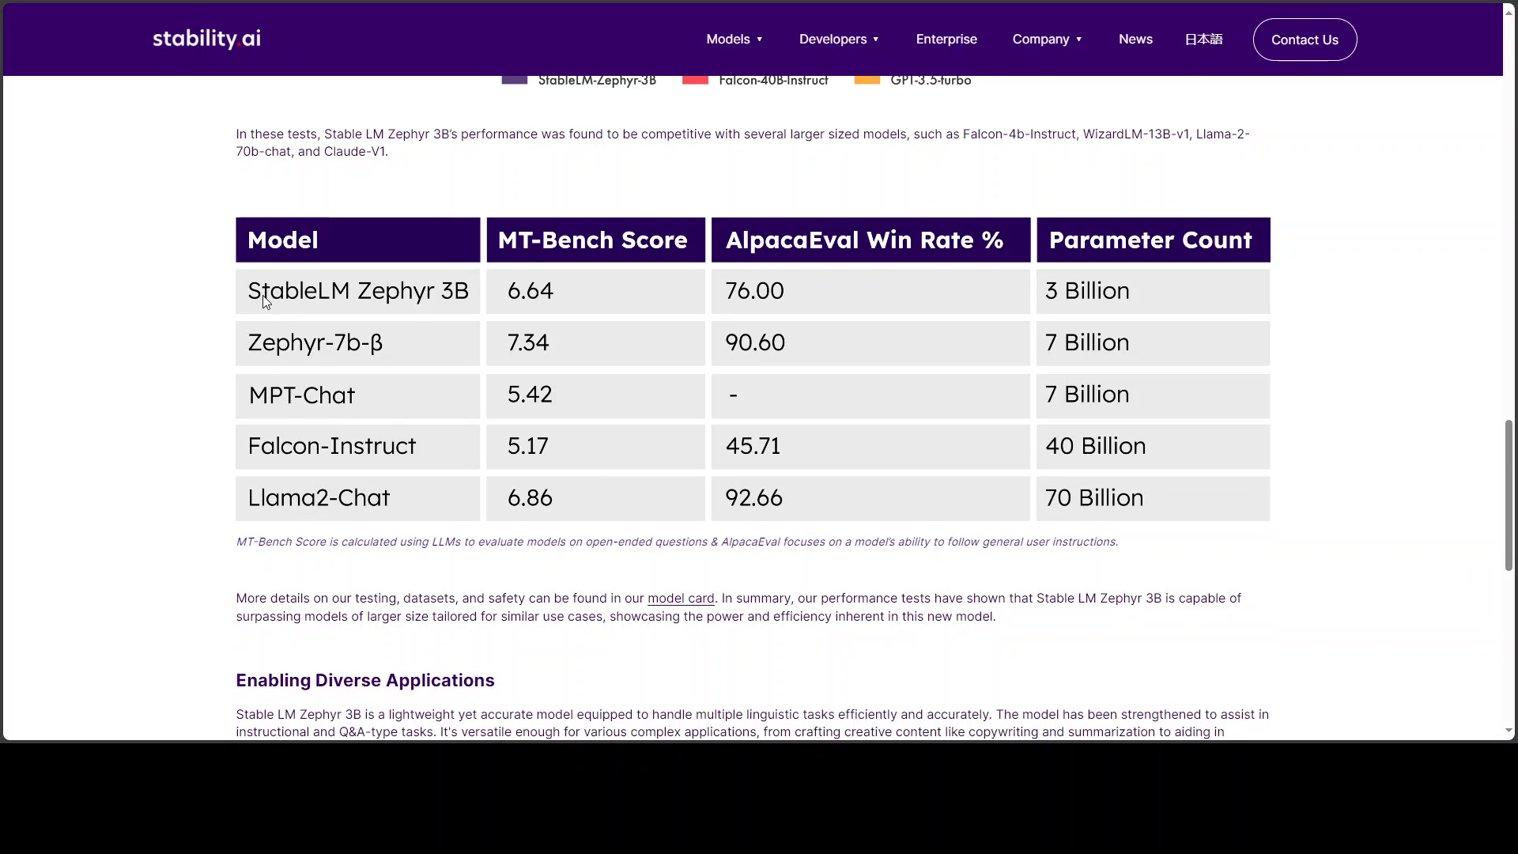
pyautogui.moveTo(475, 306)
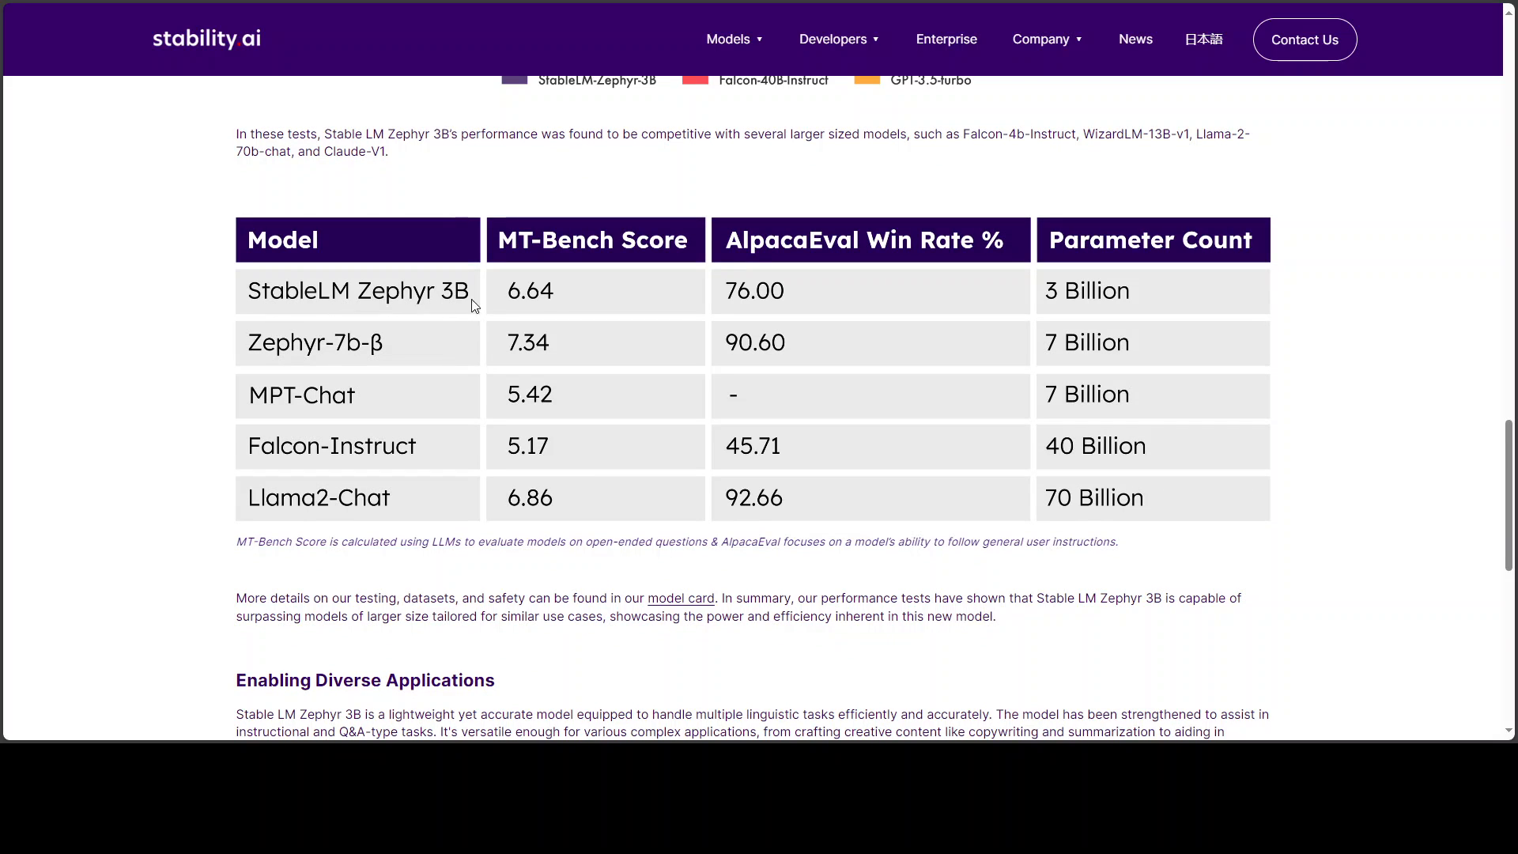
pyautogui.moveTo(381, 361)
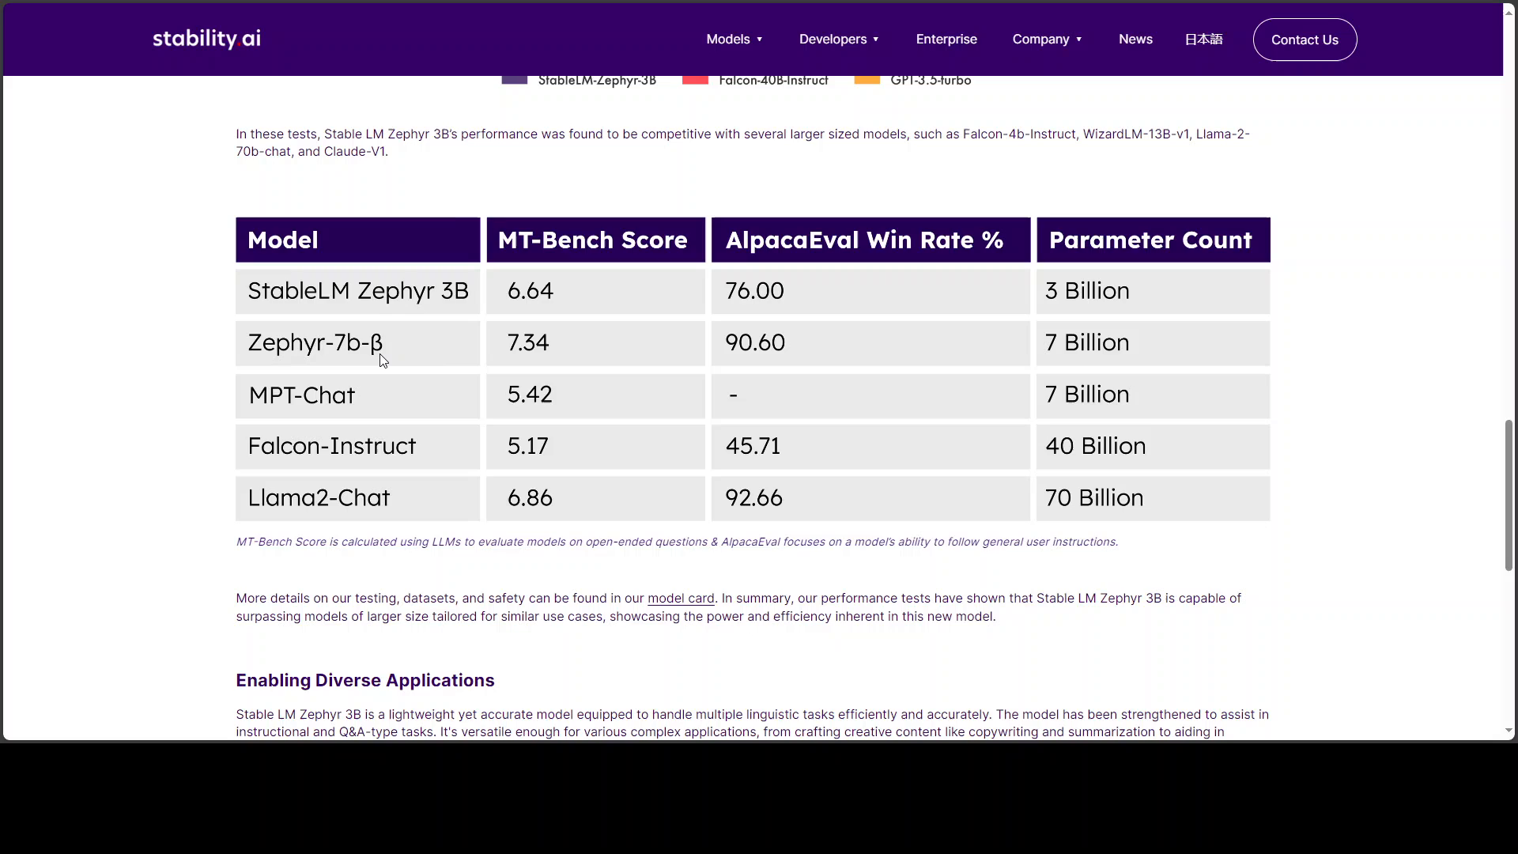
pyautogui.moveTo(269, 348)
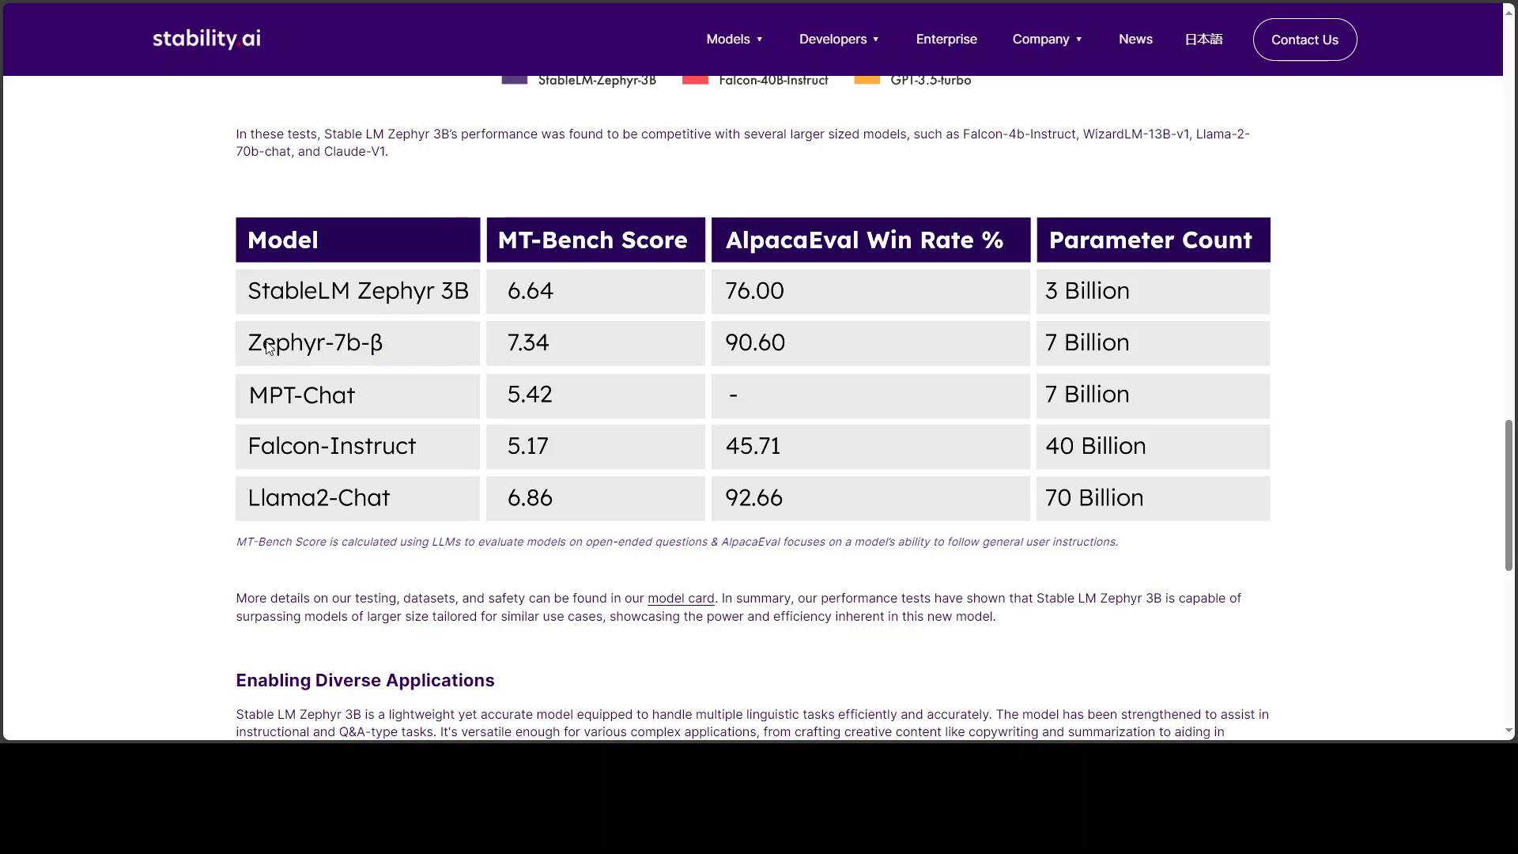
pyautogui.moveTo(1085, 302)
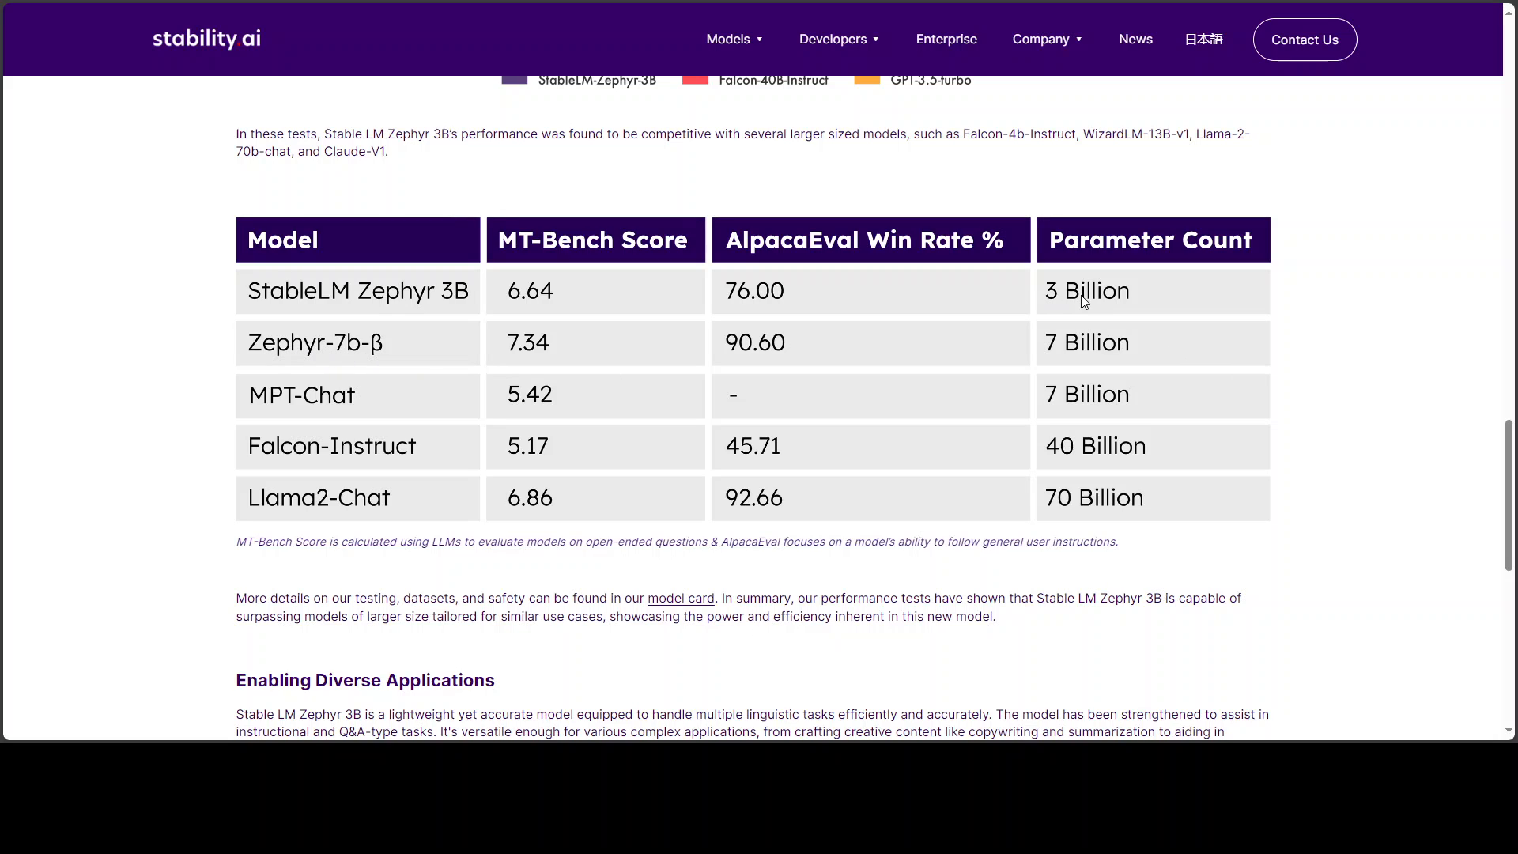
pyautogui.moveTo(1127, 305)
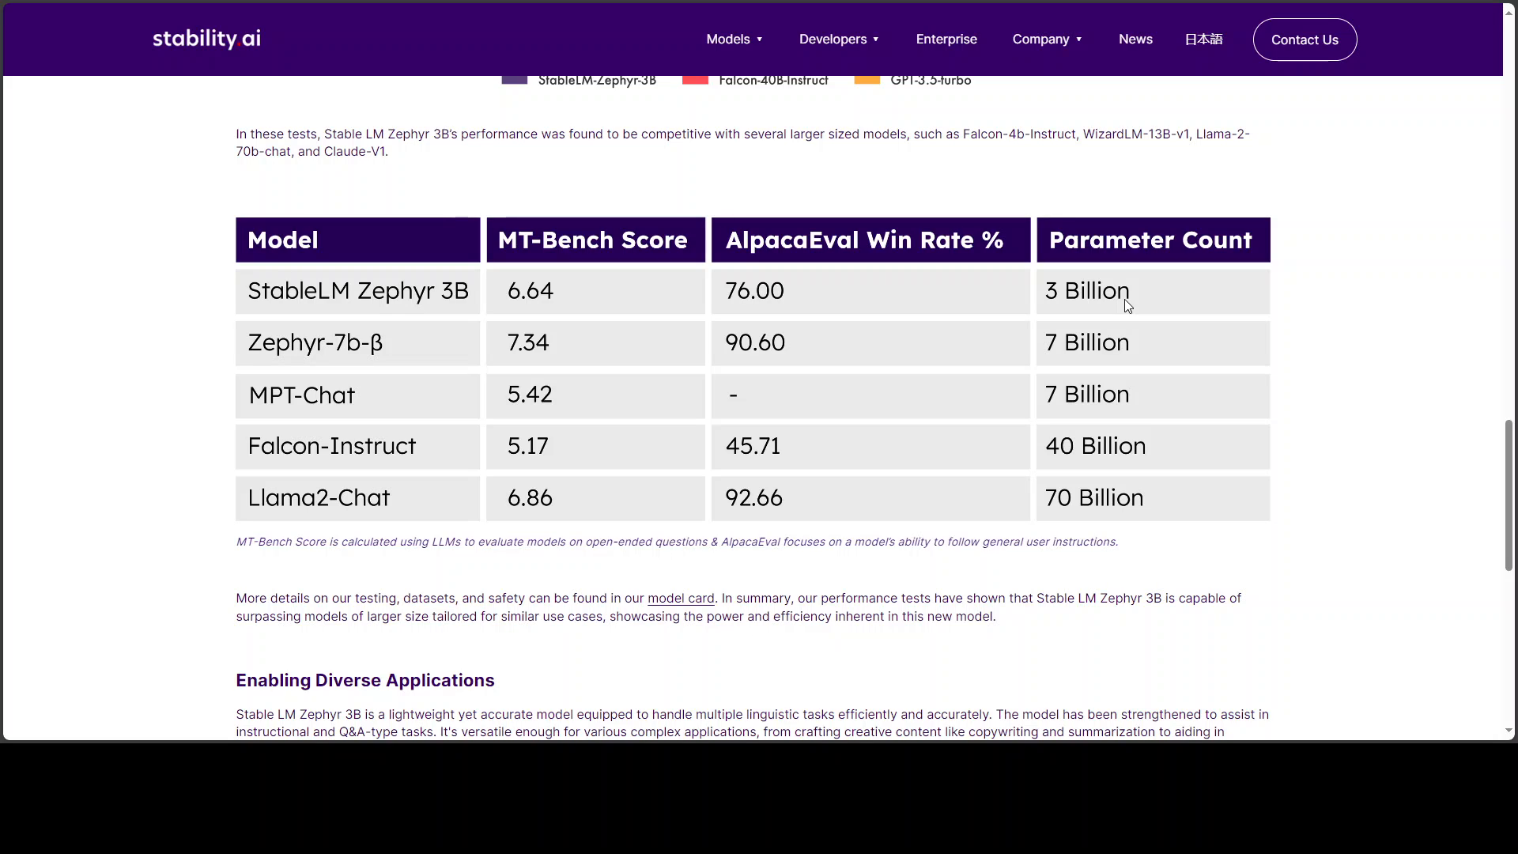
pyautogui.moveTo(549, 435)
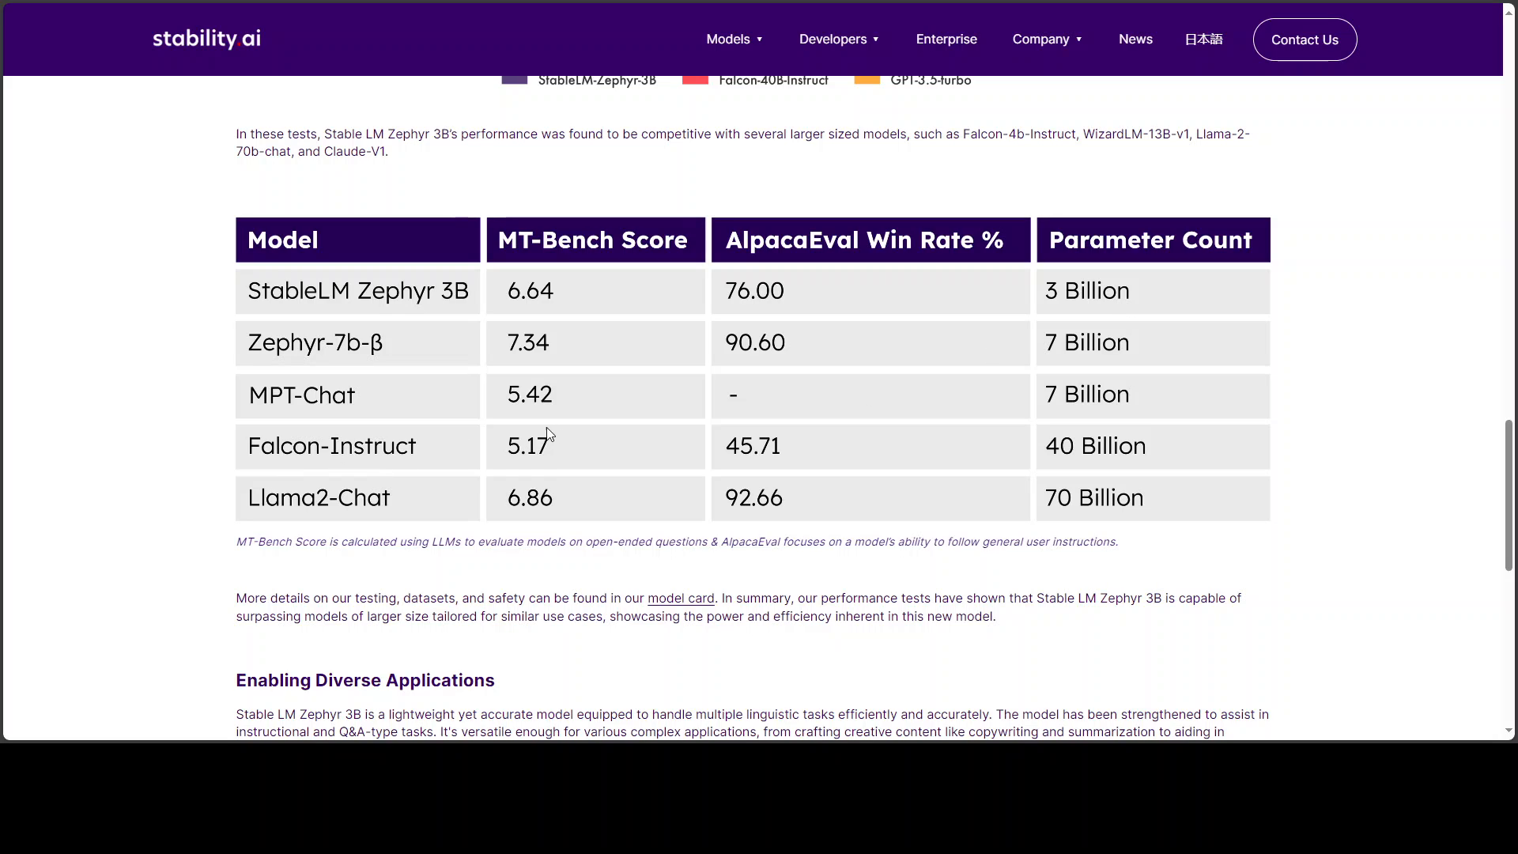
pyautogui.moveTo(365, 511)
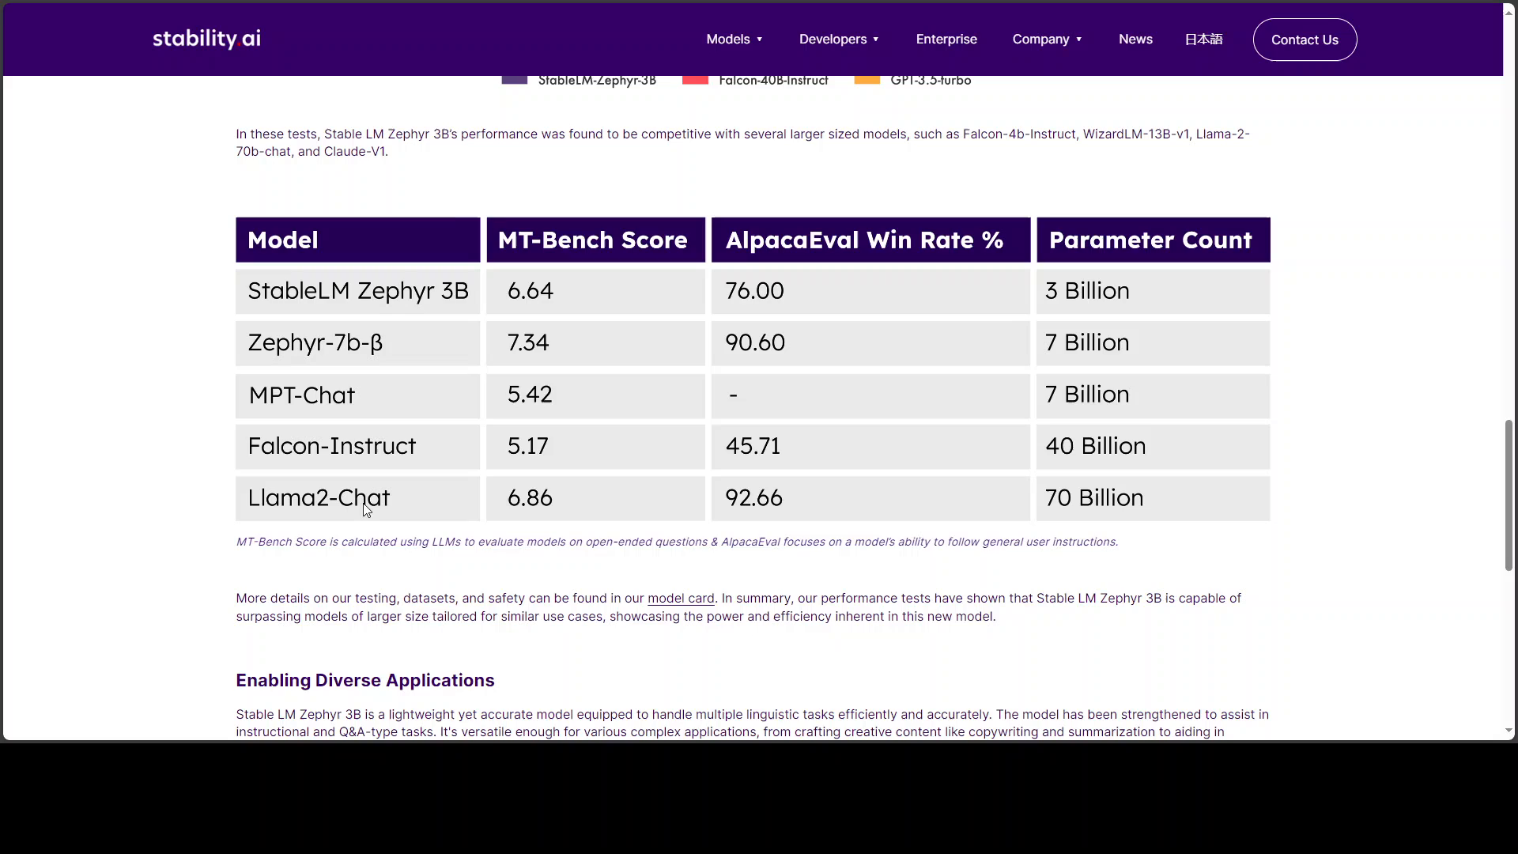
pyautogui.moveTo(430, 514)
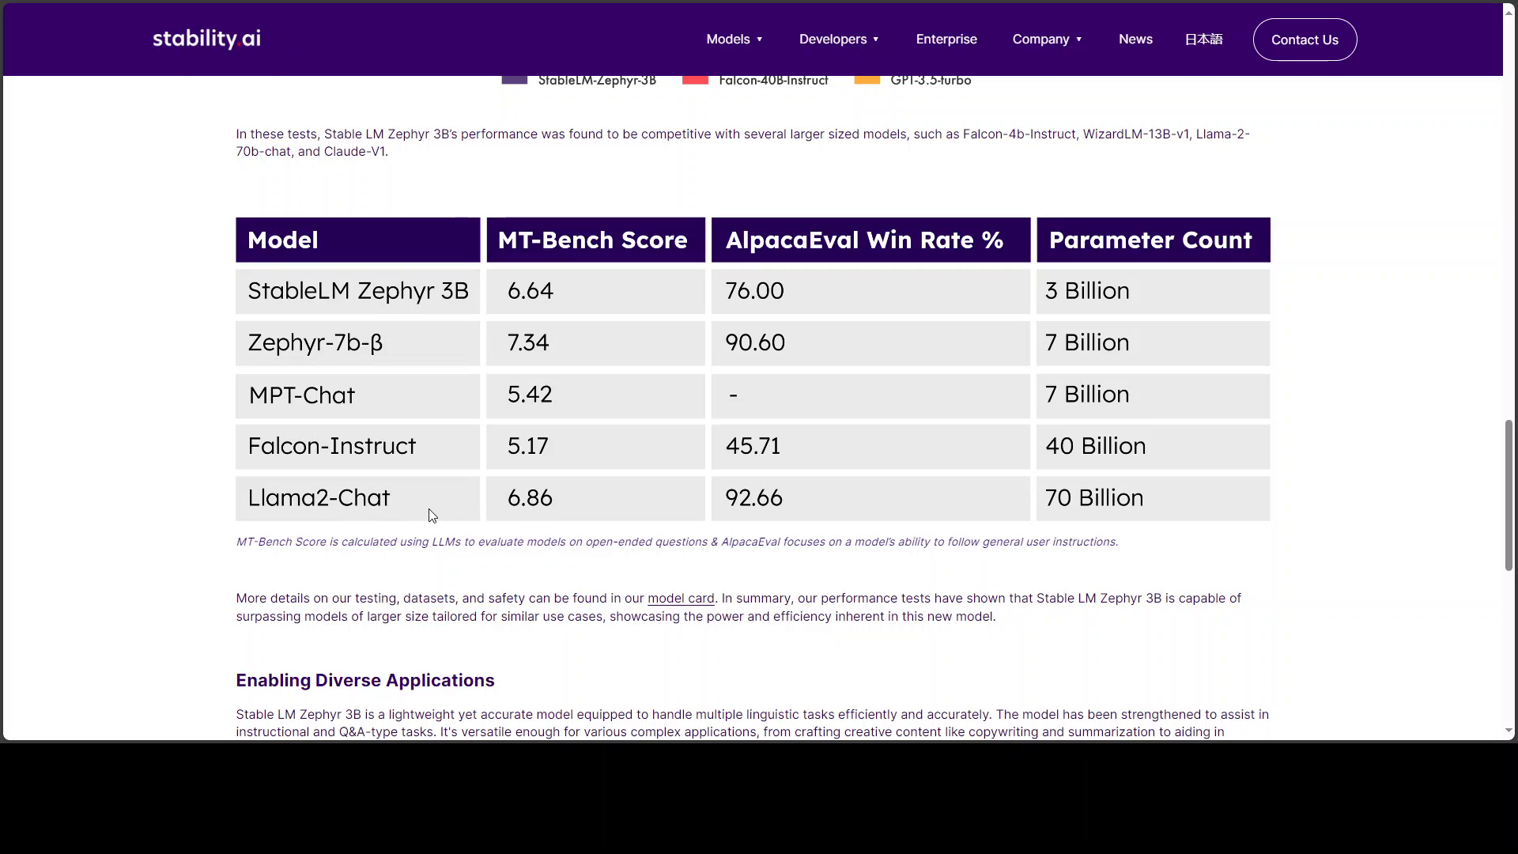
pyautogui.moveTo(1114, 511)
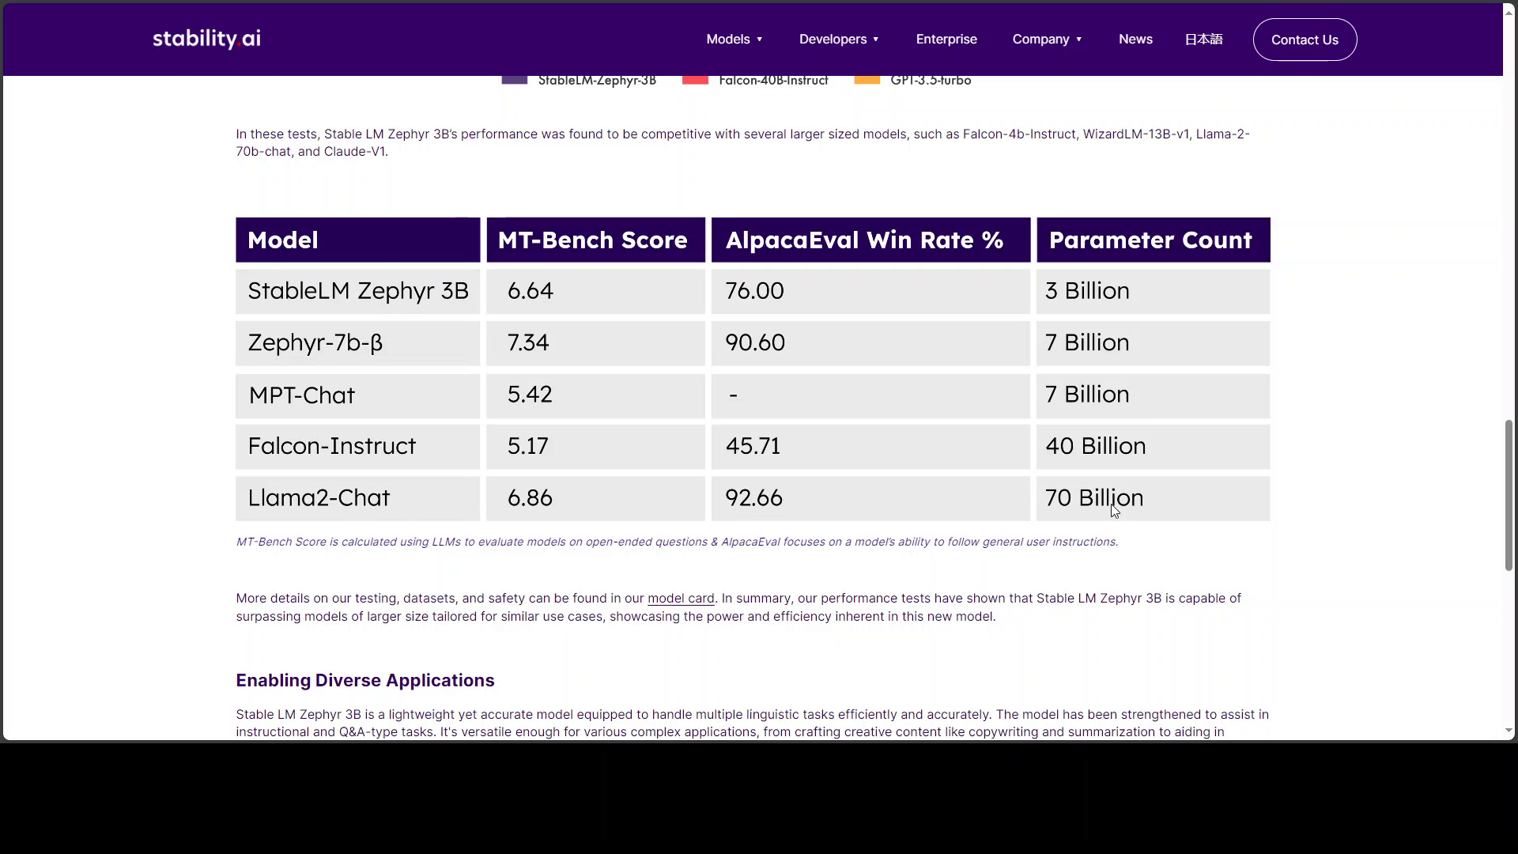
pyautogui.moveTo(1148, 307)
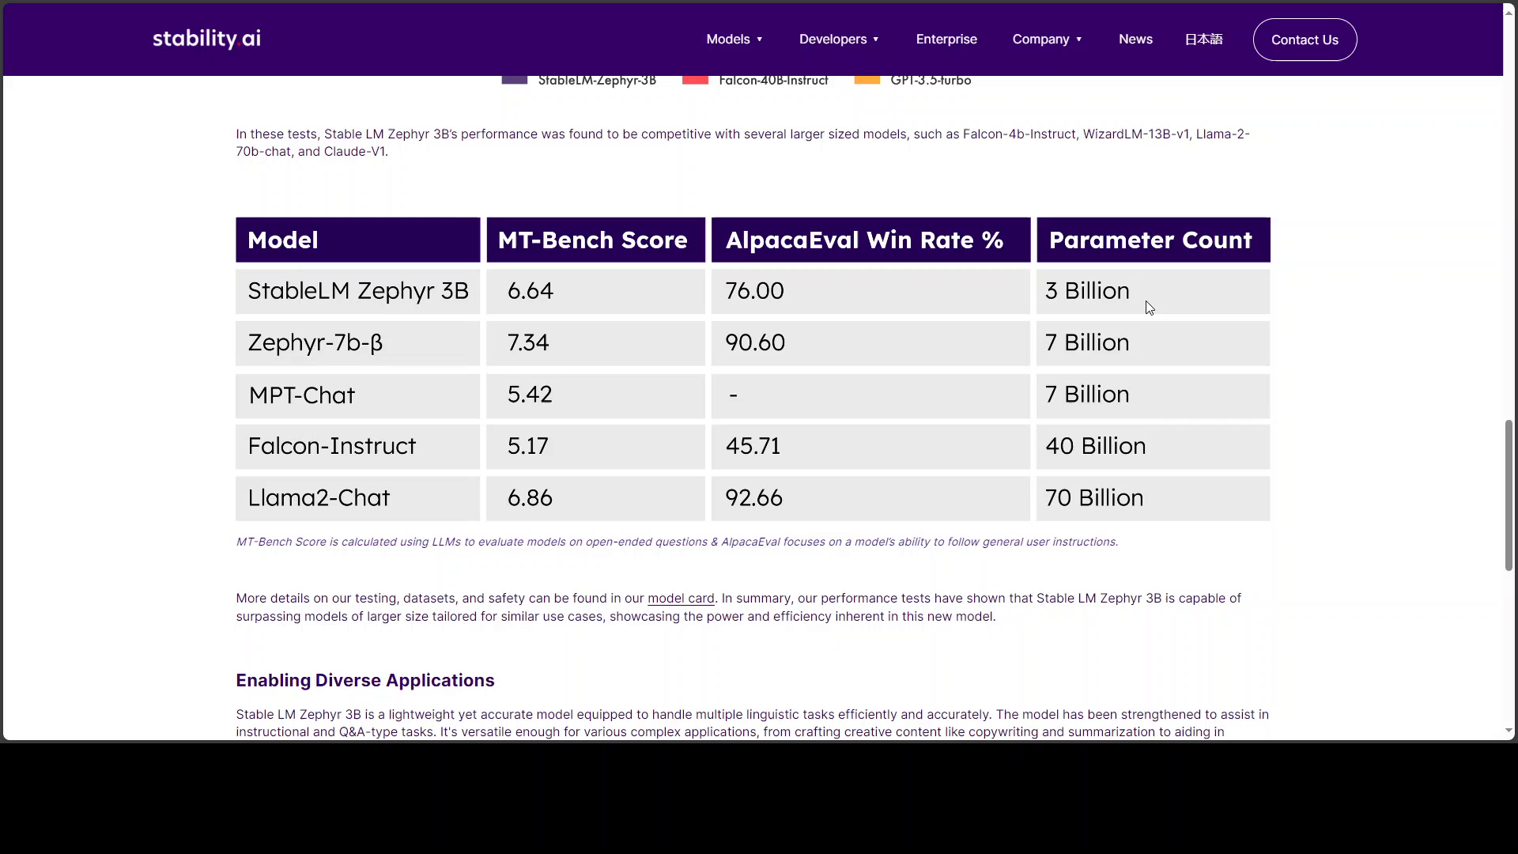
pyautogui.moveTo(1020, 385)
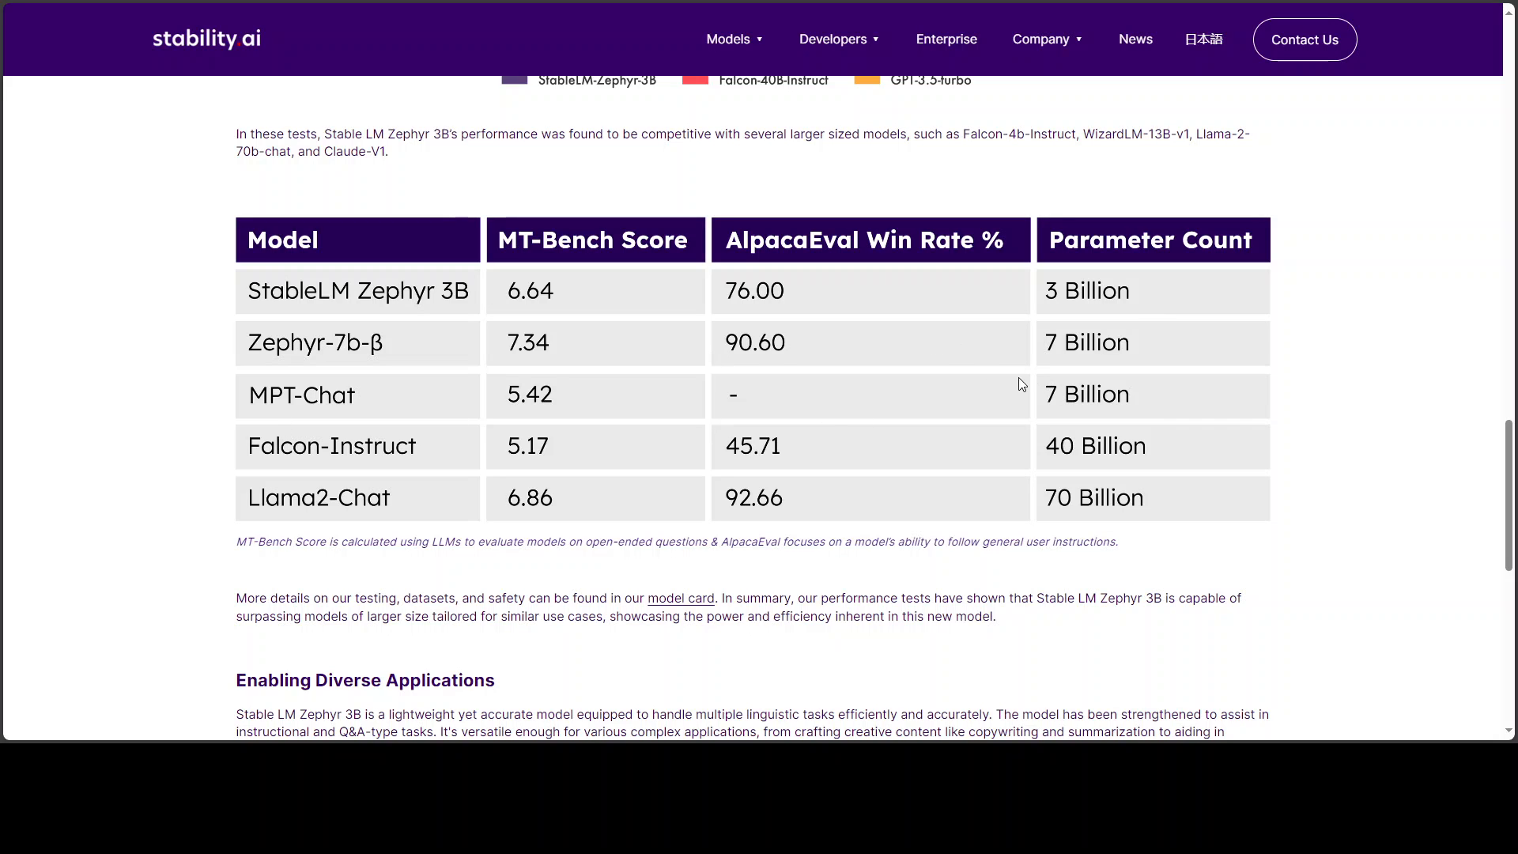
pyautogui.scroll(3)
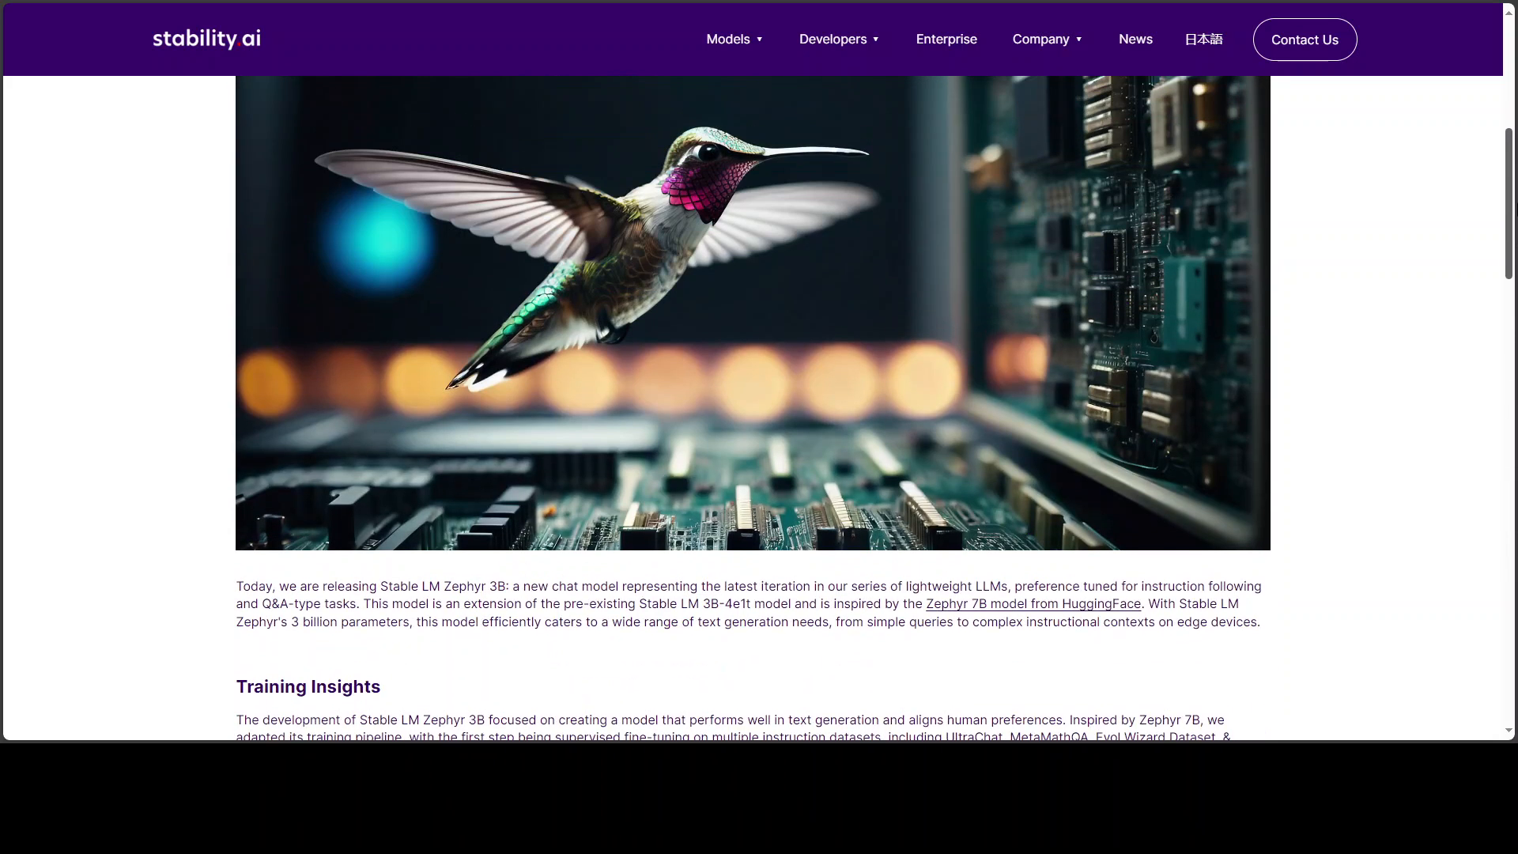
pyautogui.scroll(3)
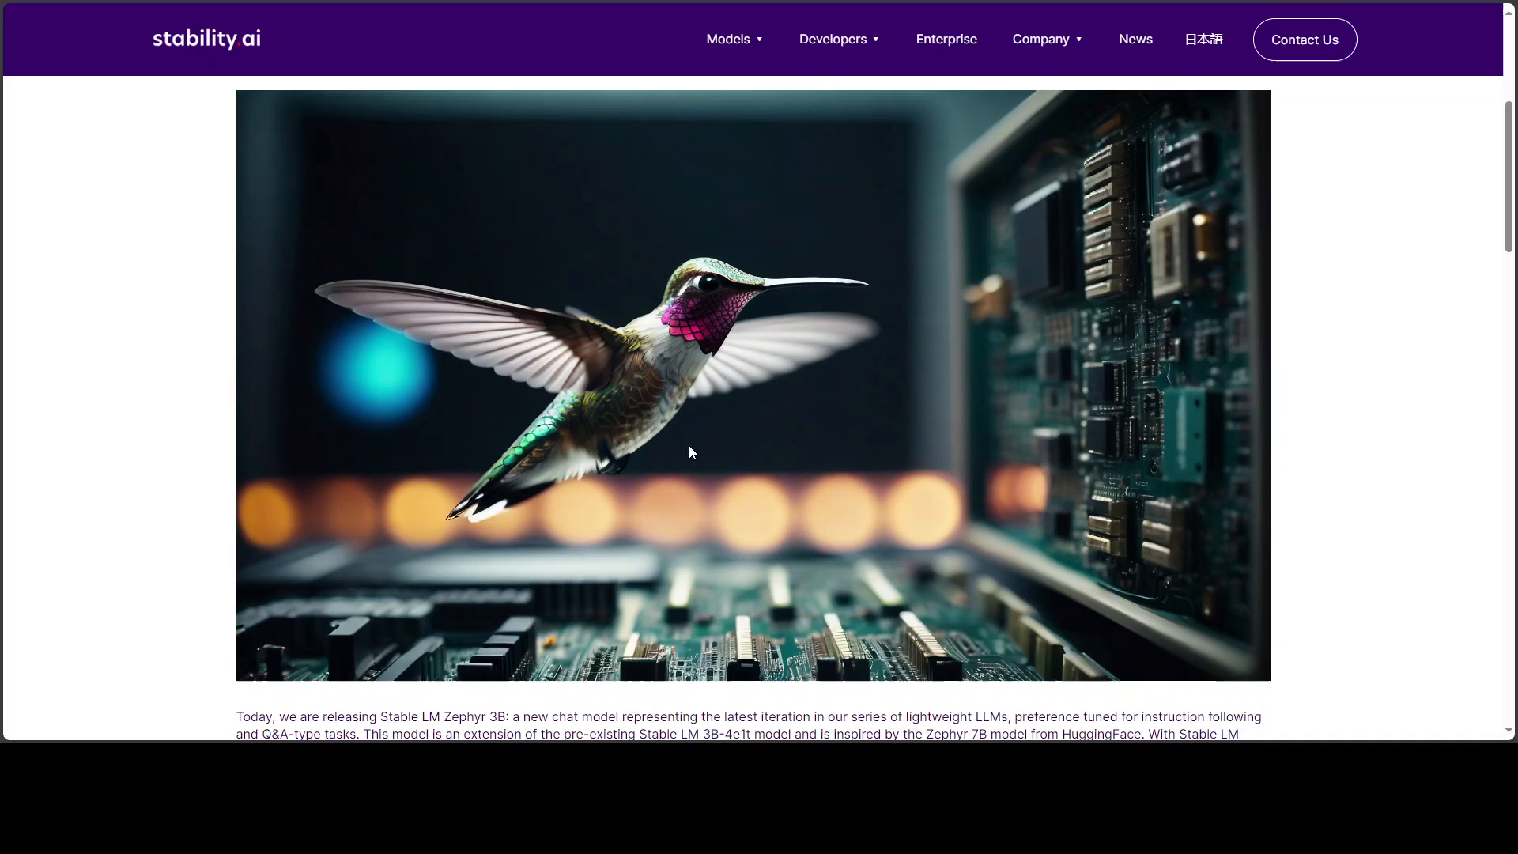
pyautogui.moveTo(136, 377)
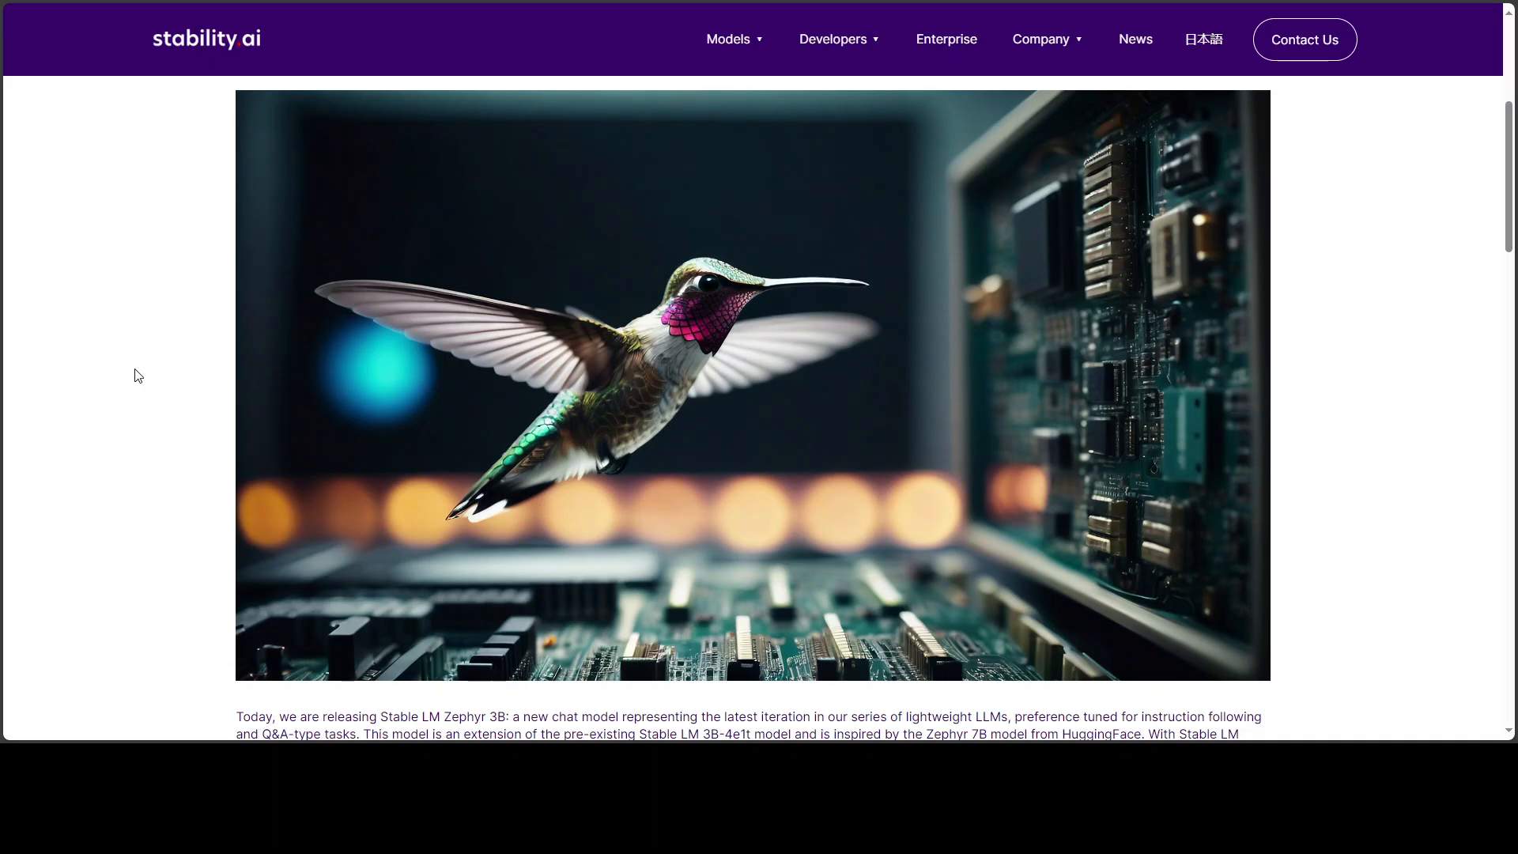
pyautogui.moveTo(407, 424)
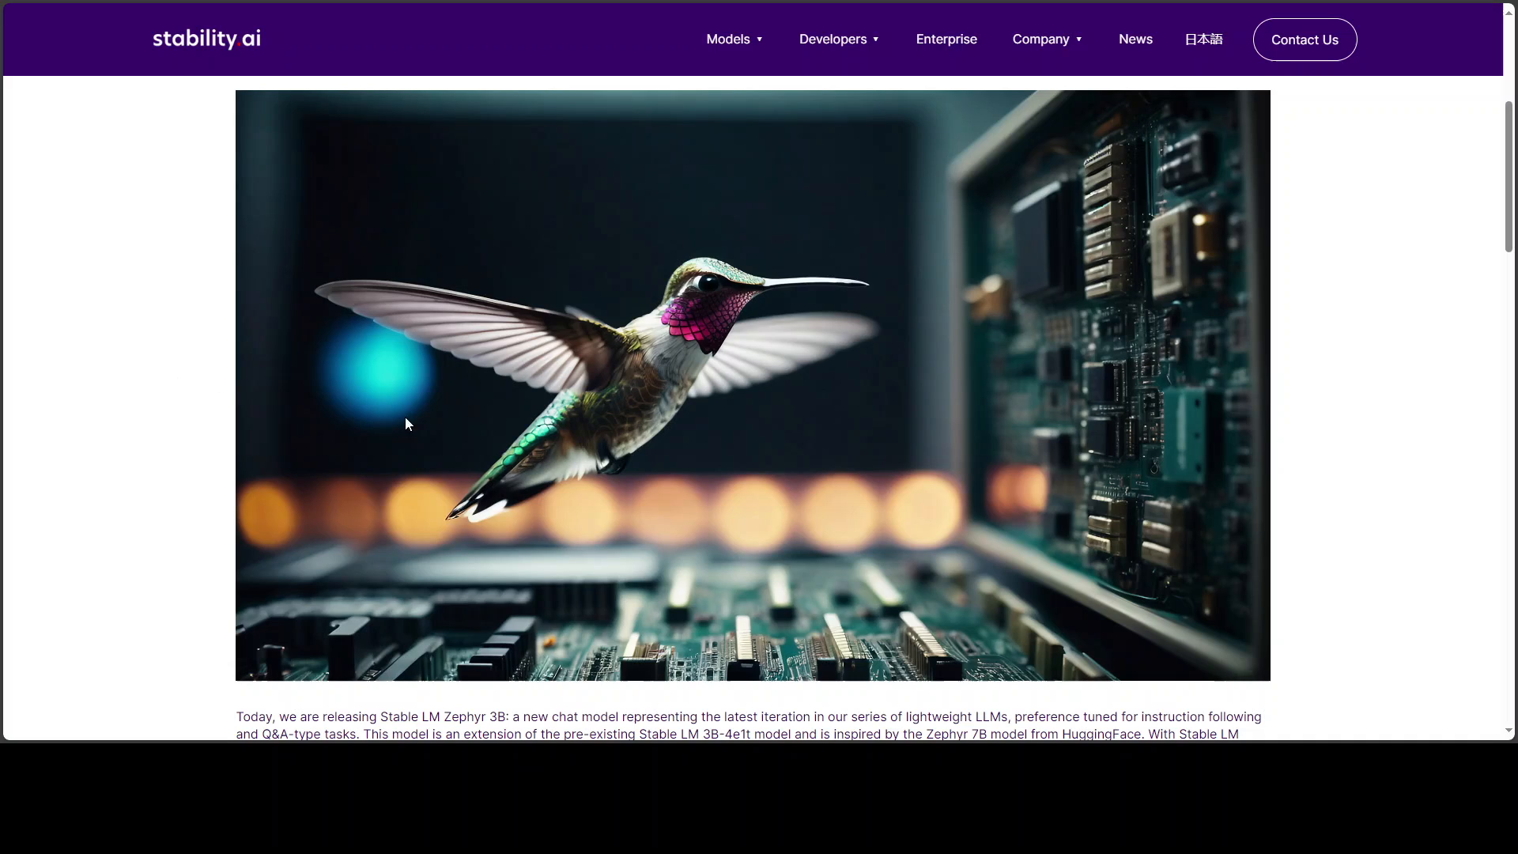